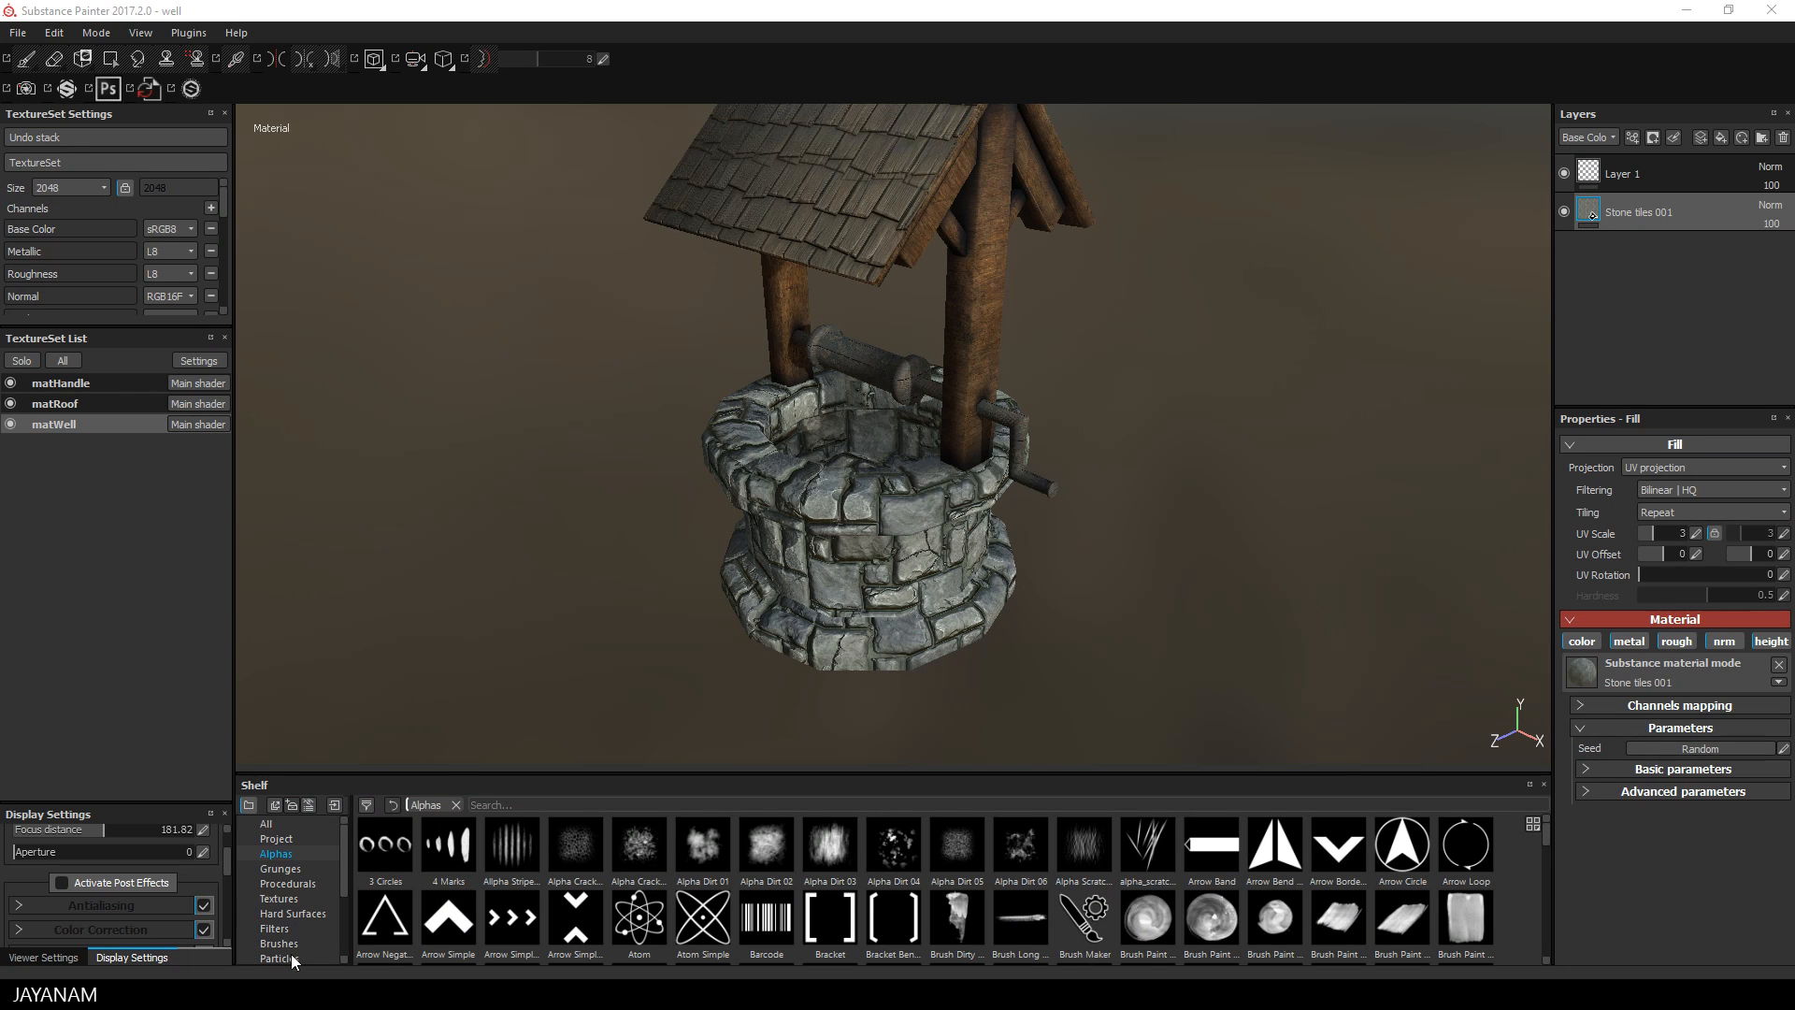
# Step: Find the Dirt smart material under Smart materials and apply it to the well
pyautogui.scroll(-3)
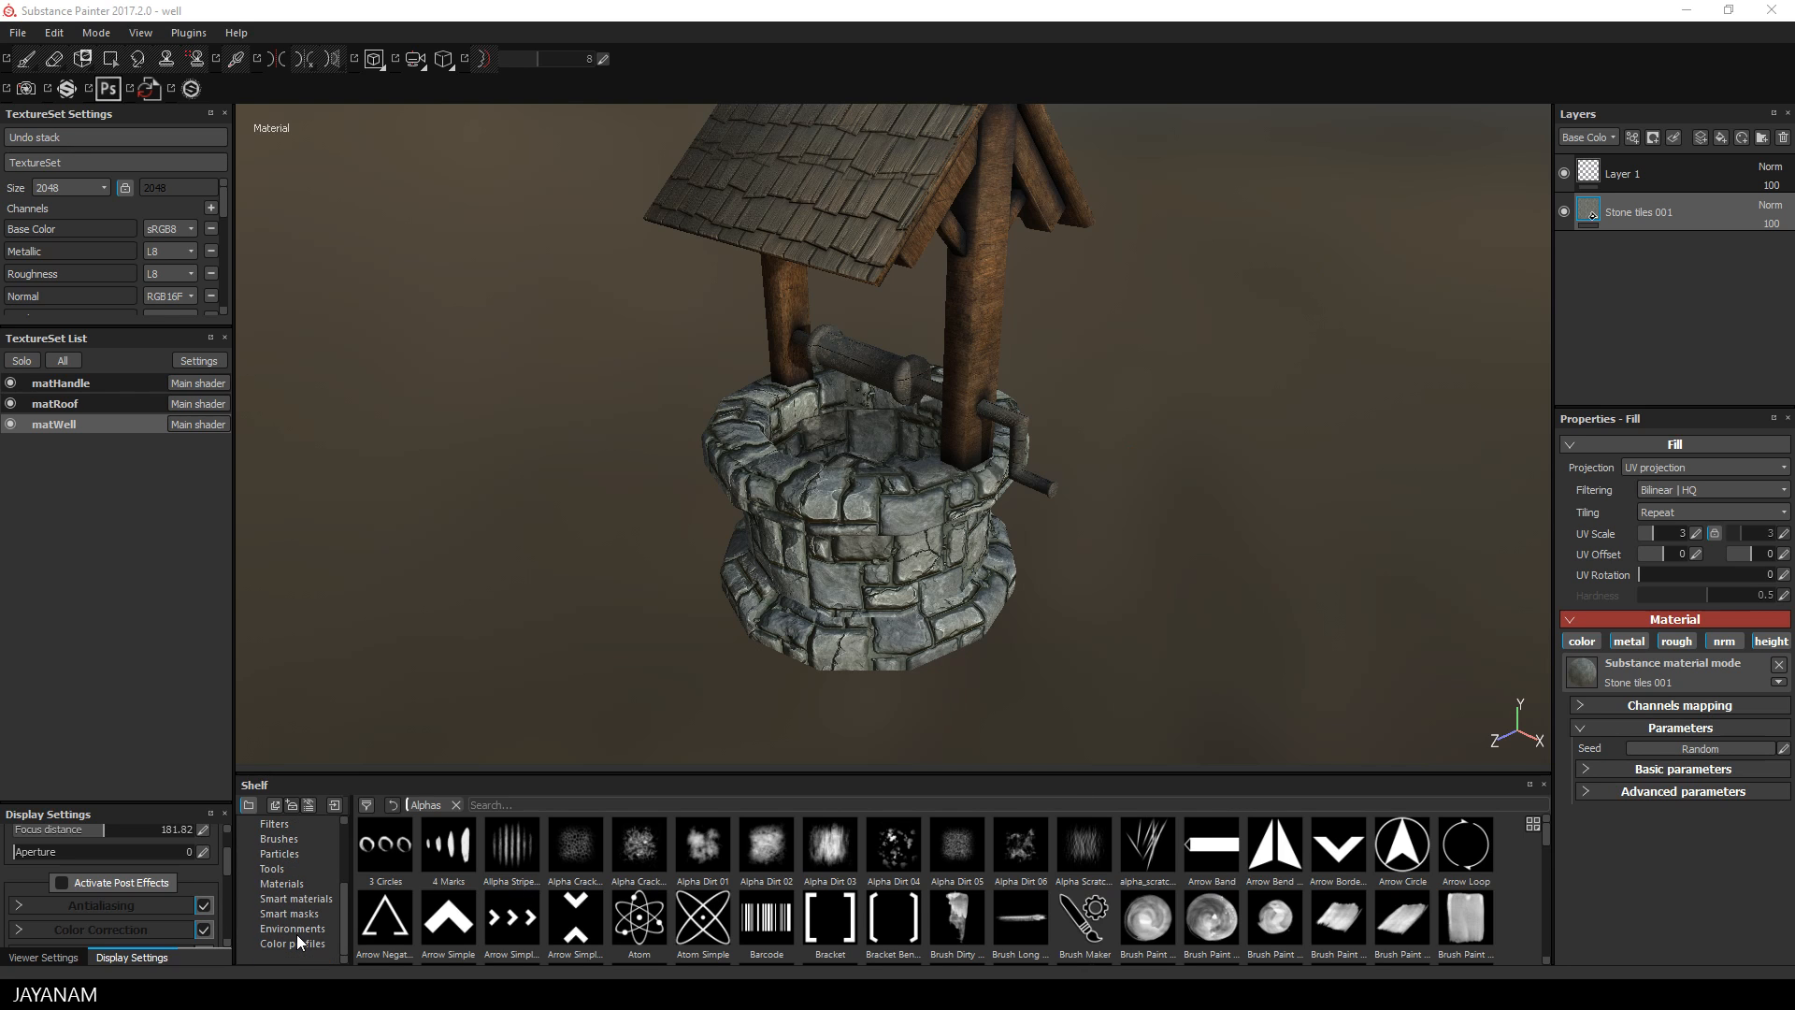
pyautogui.moveTo(297, 899)
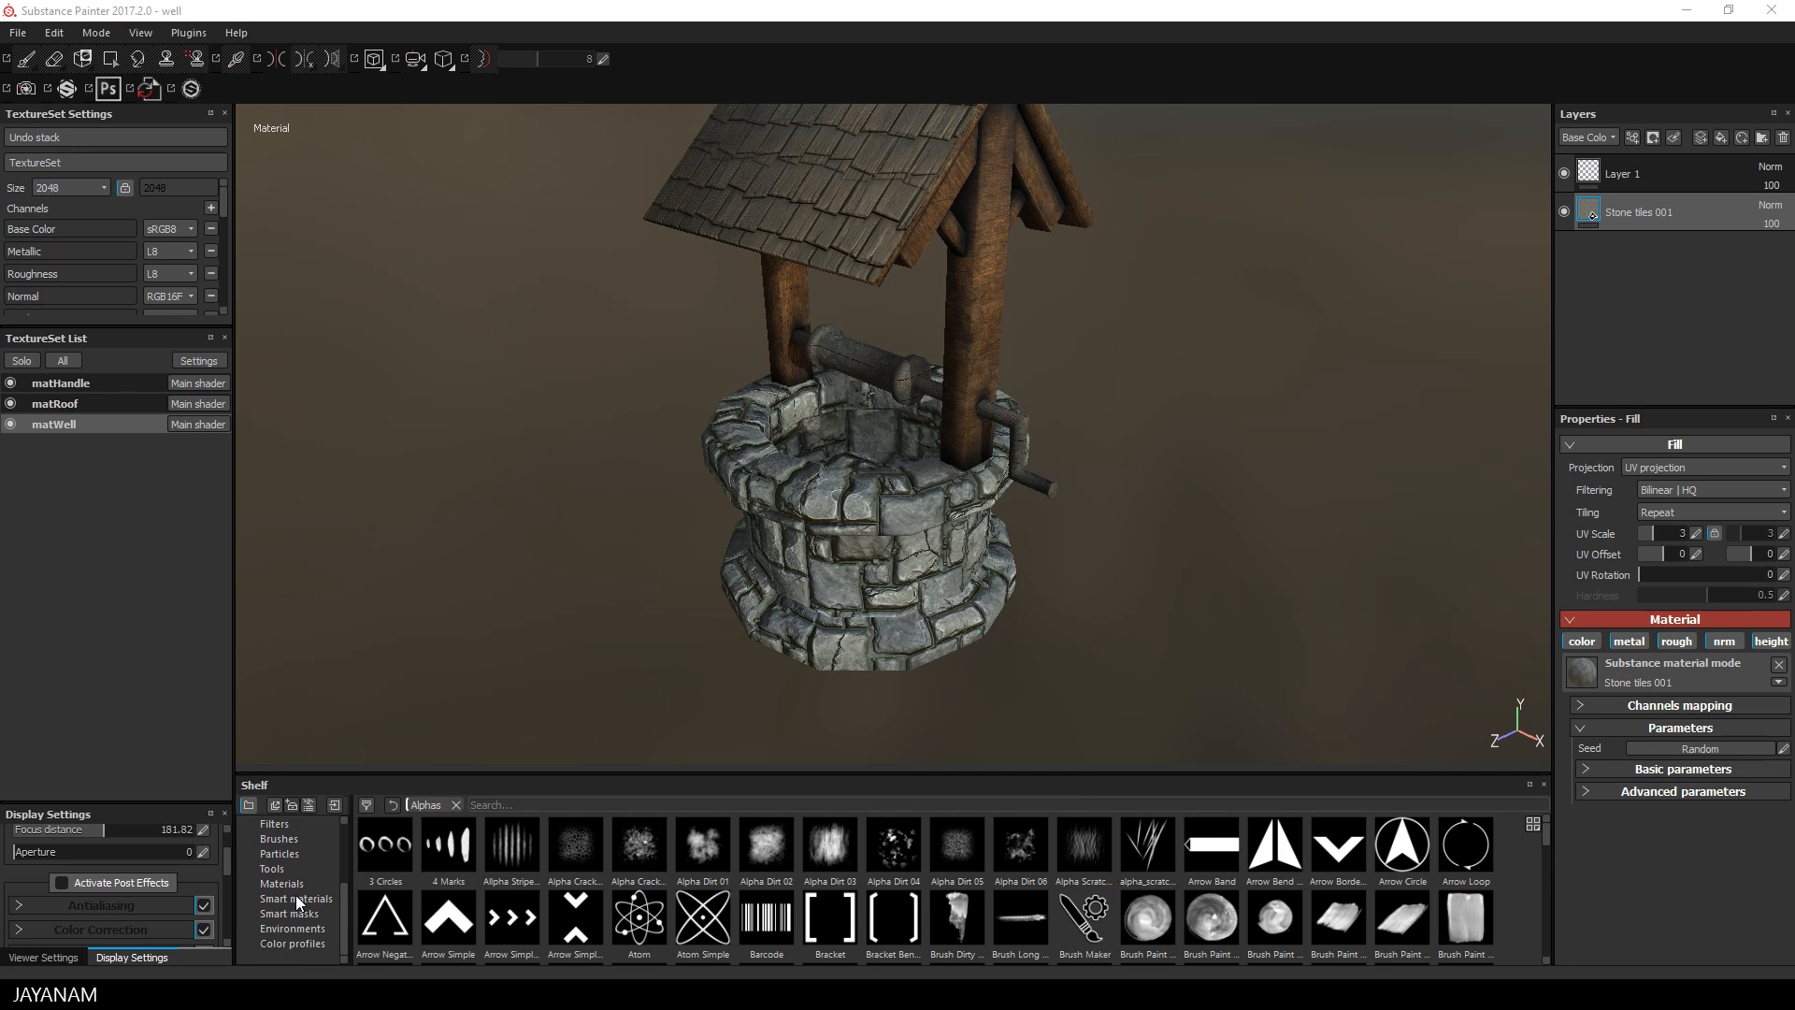
pyautogui.click(295, 898)
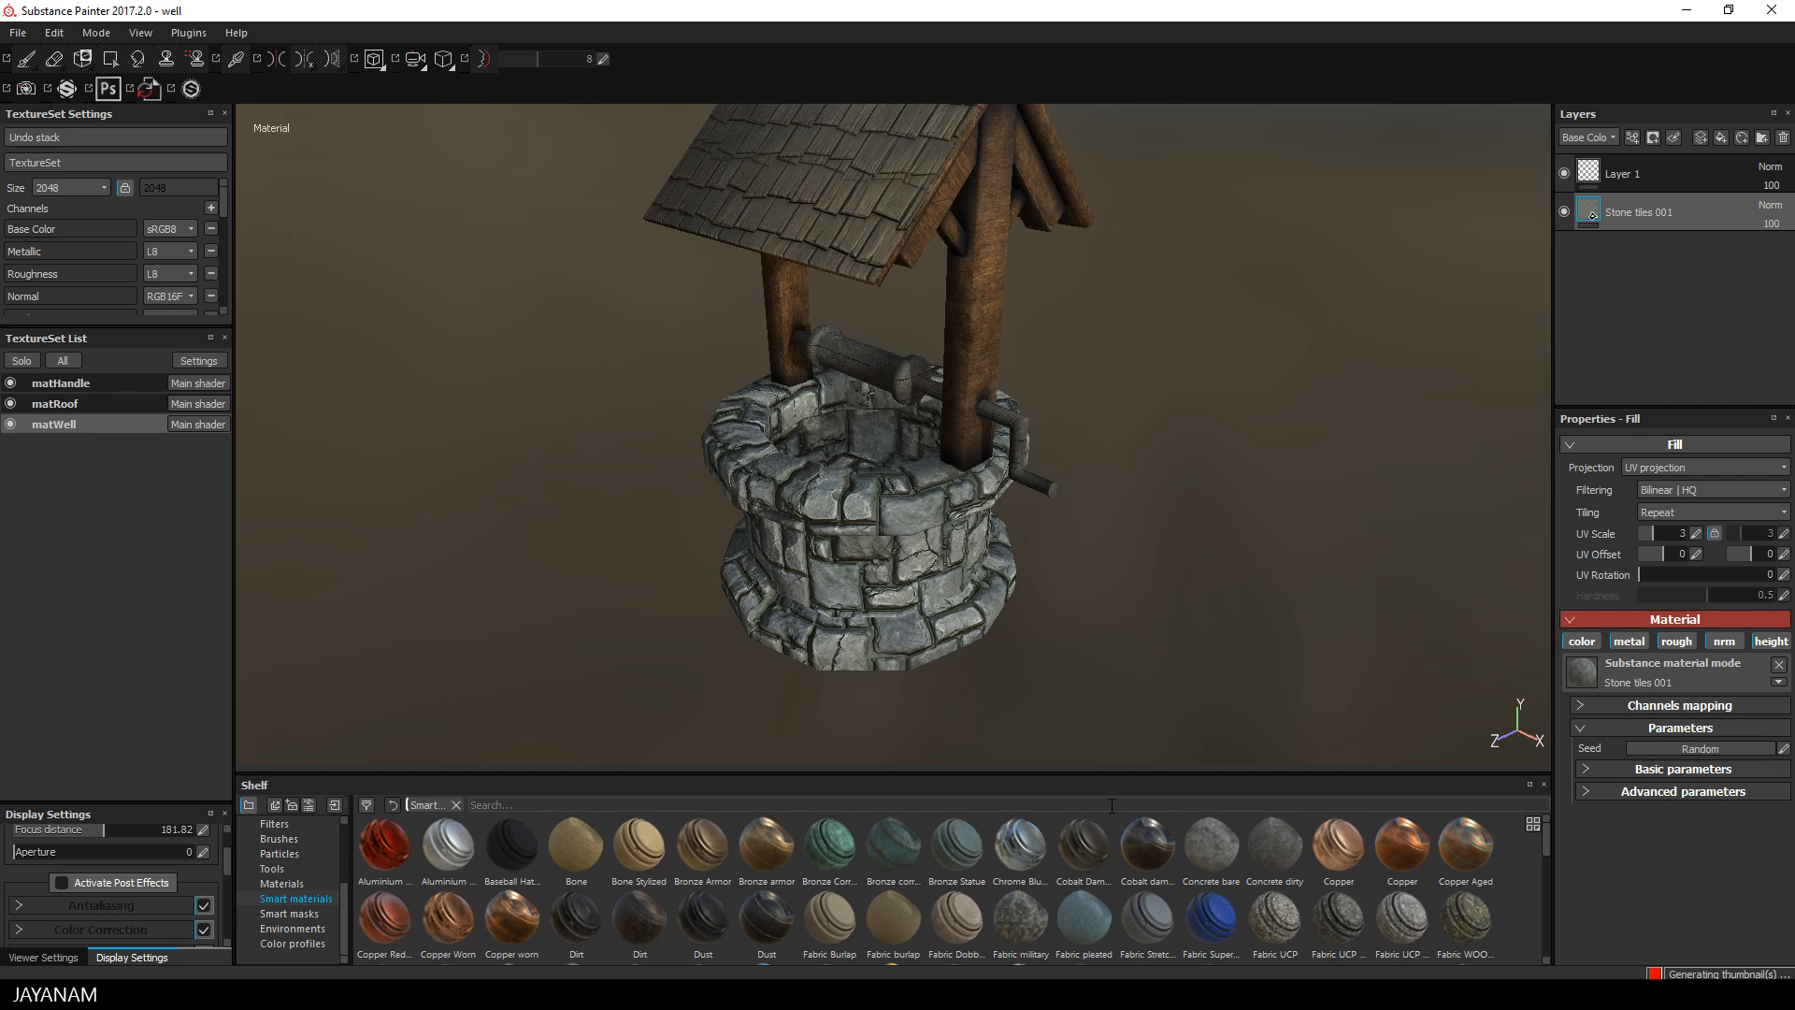
pyautogui.write('dirt')
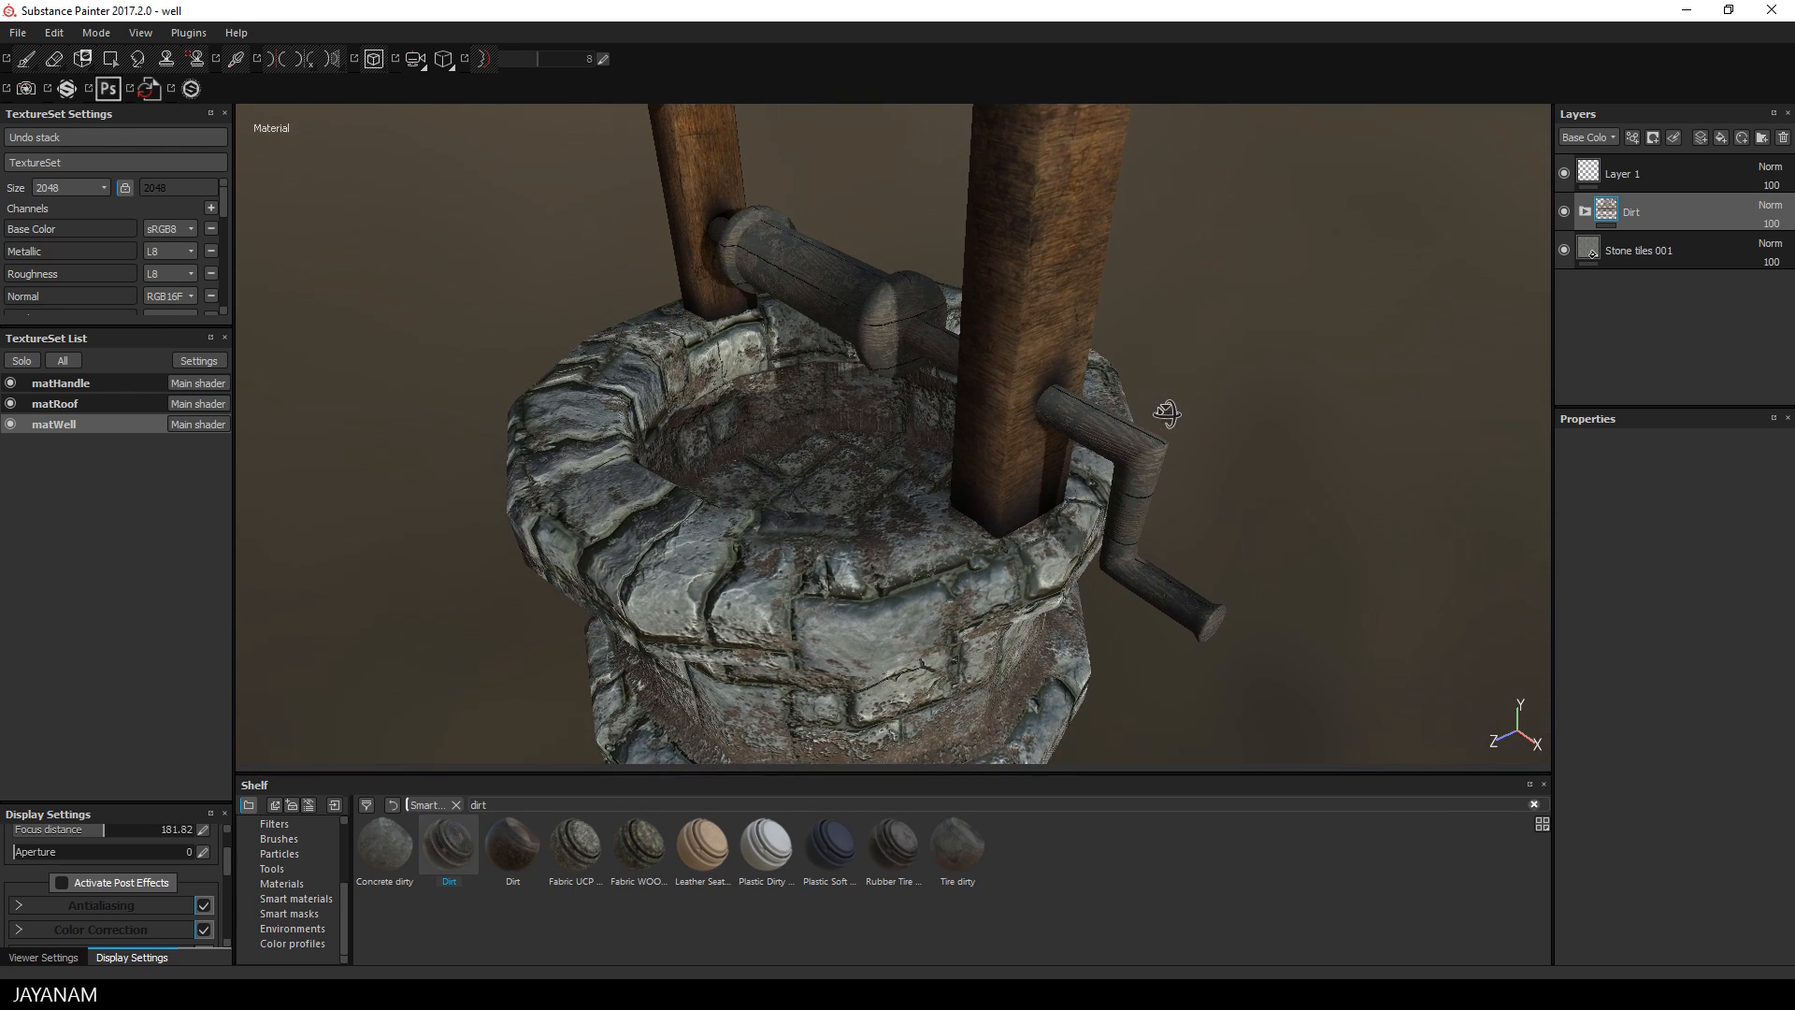
# Step: Give the Dirt layer a black mask containing a paint effect
pyautogui.rightClick(1631, 210)
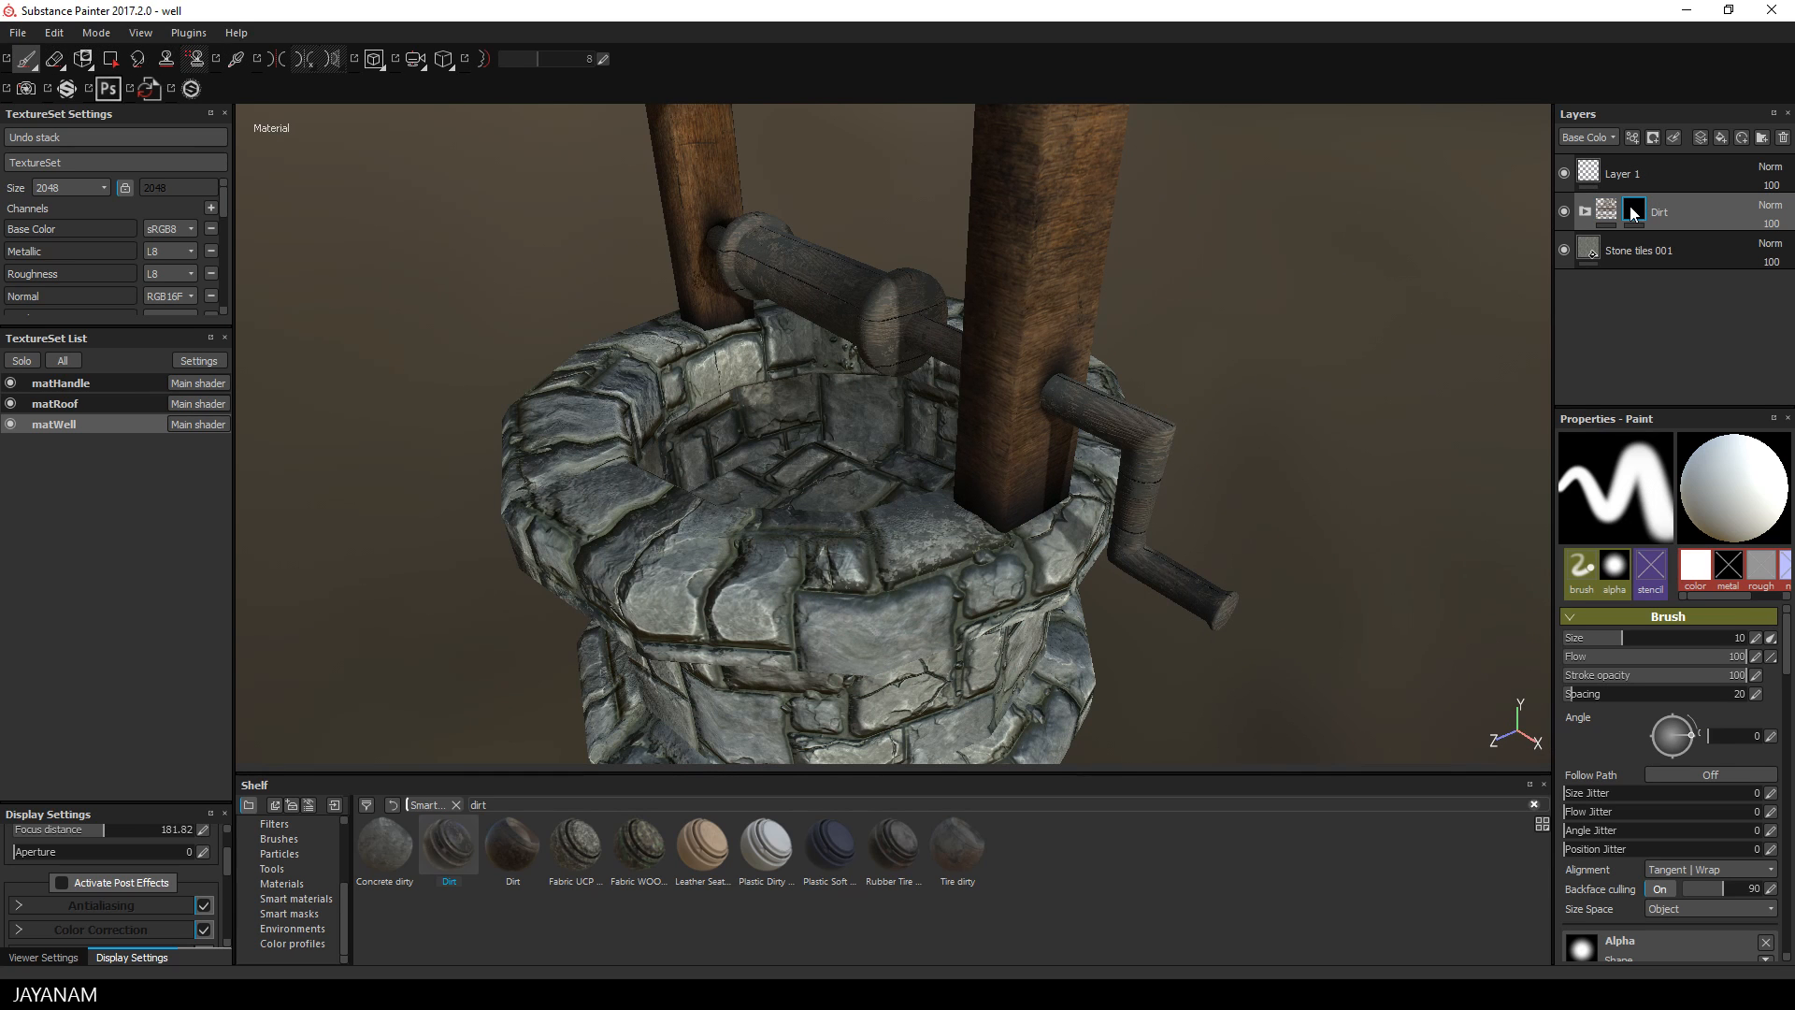
pyautogui.rightClick(1636, 211)
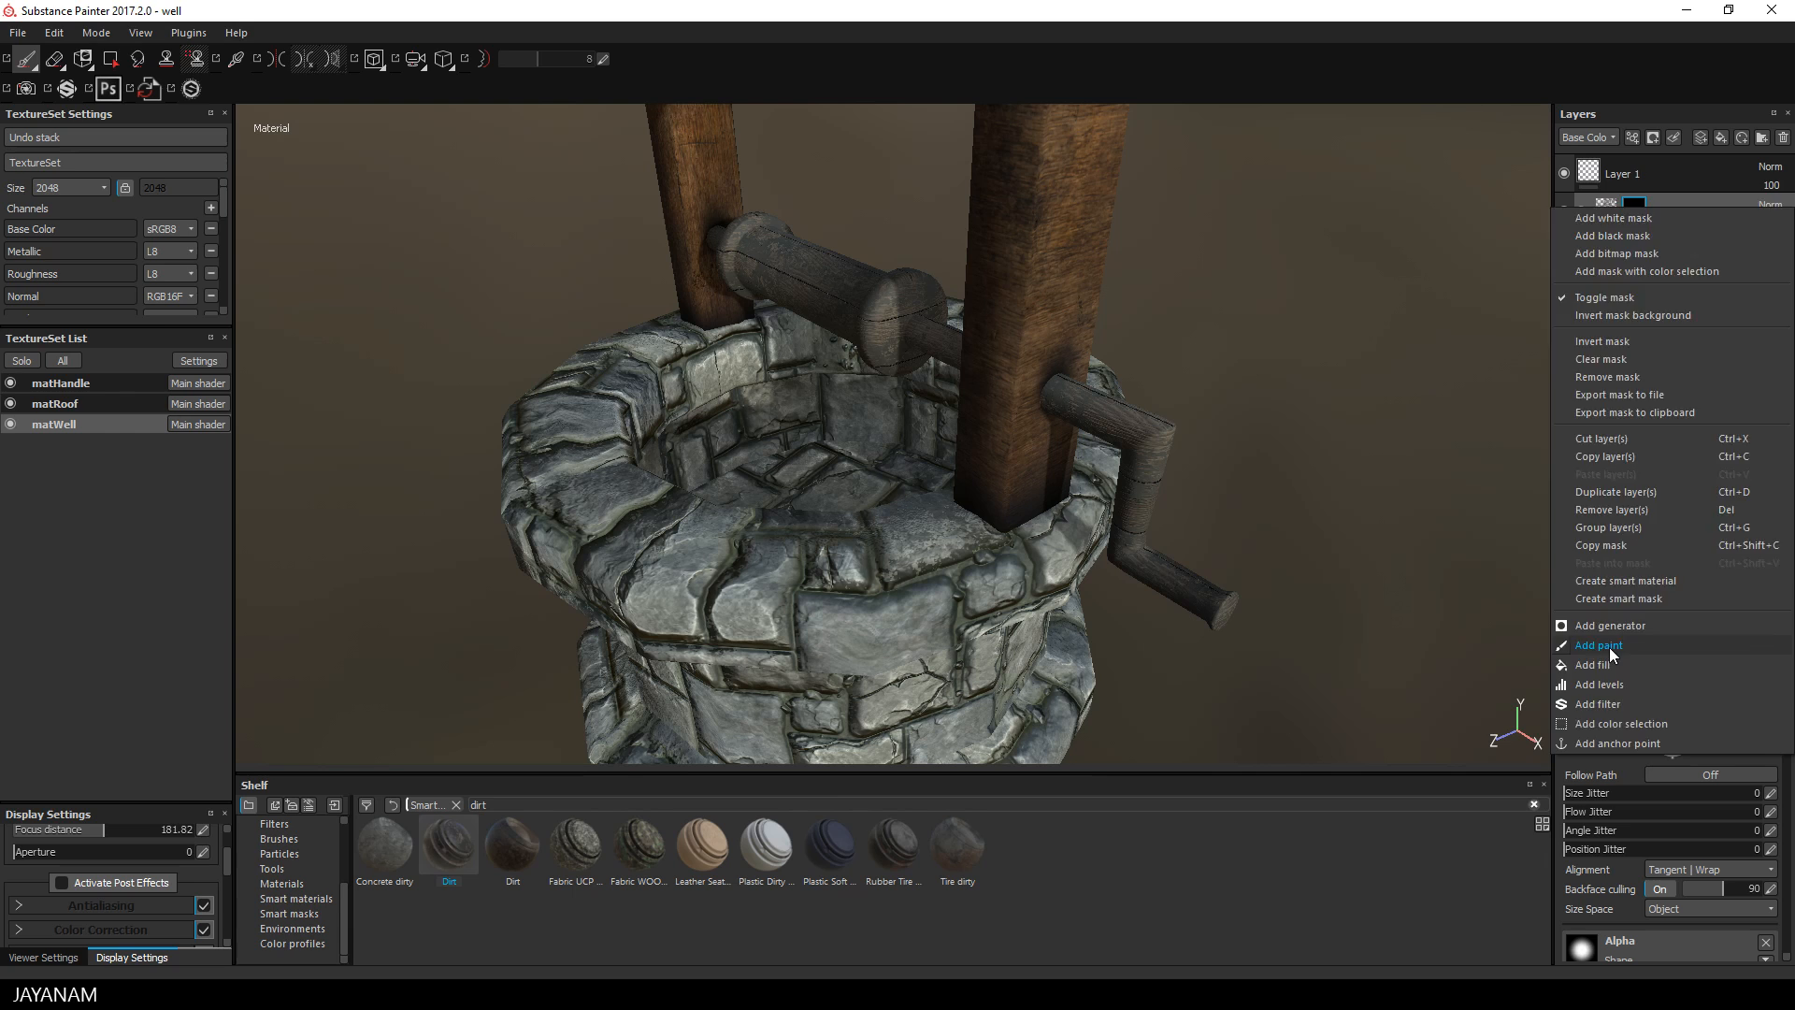
pyautogui.click(1598, 644)
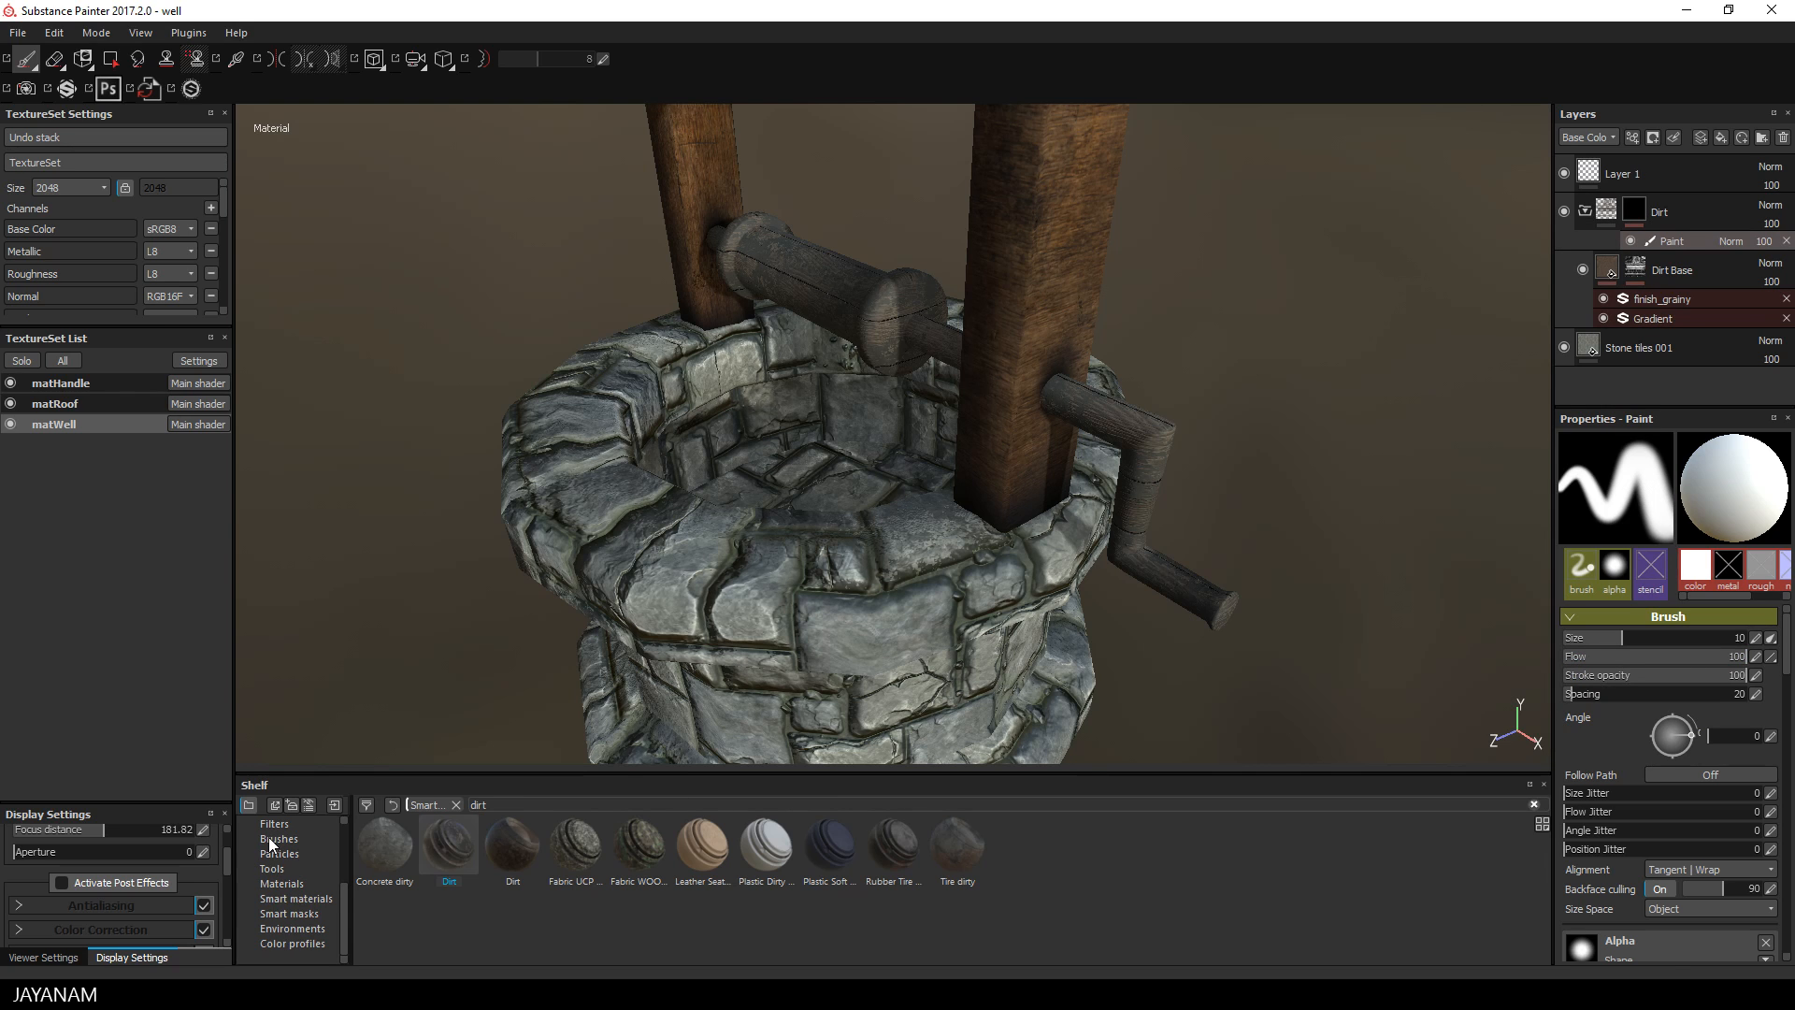
# Step: Choose the Bark 1 brush preset and paint dirt across the well's stones
pyautogui.click(279, 838)
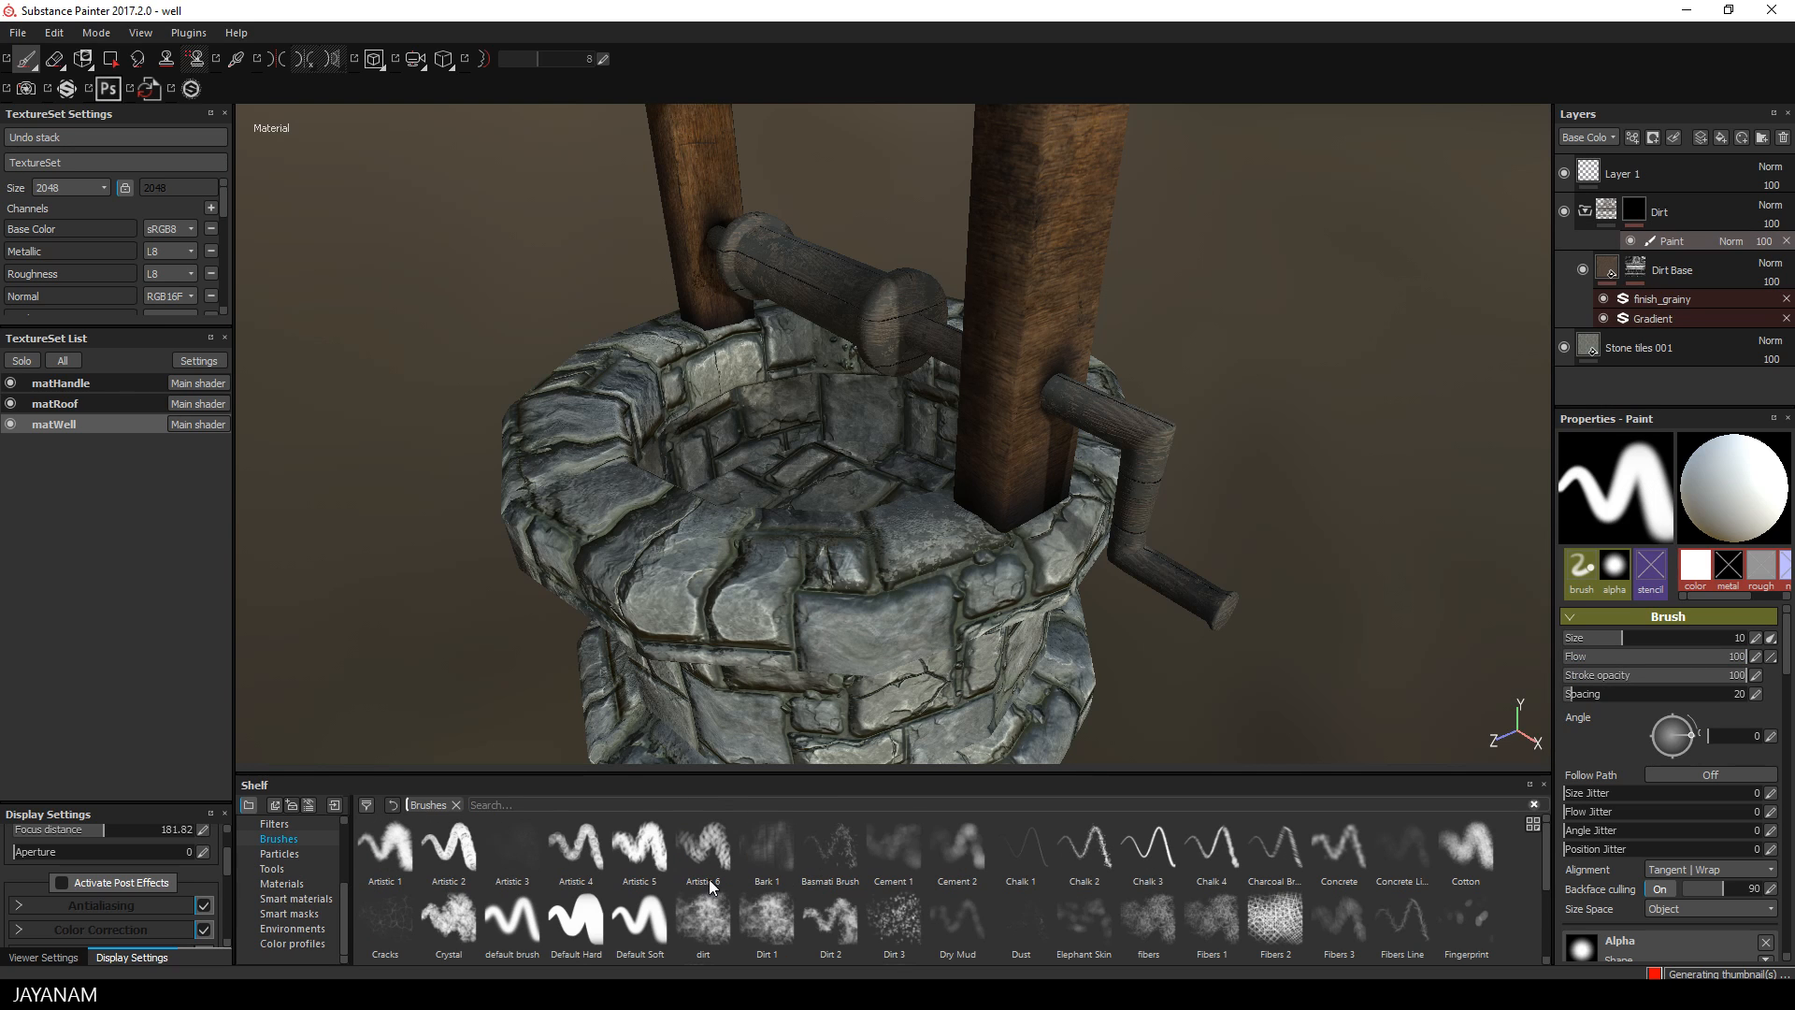
pyautogui.click(767, 847)
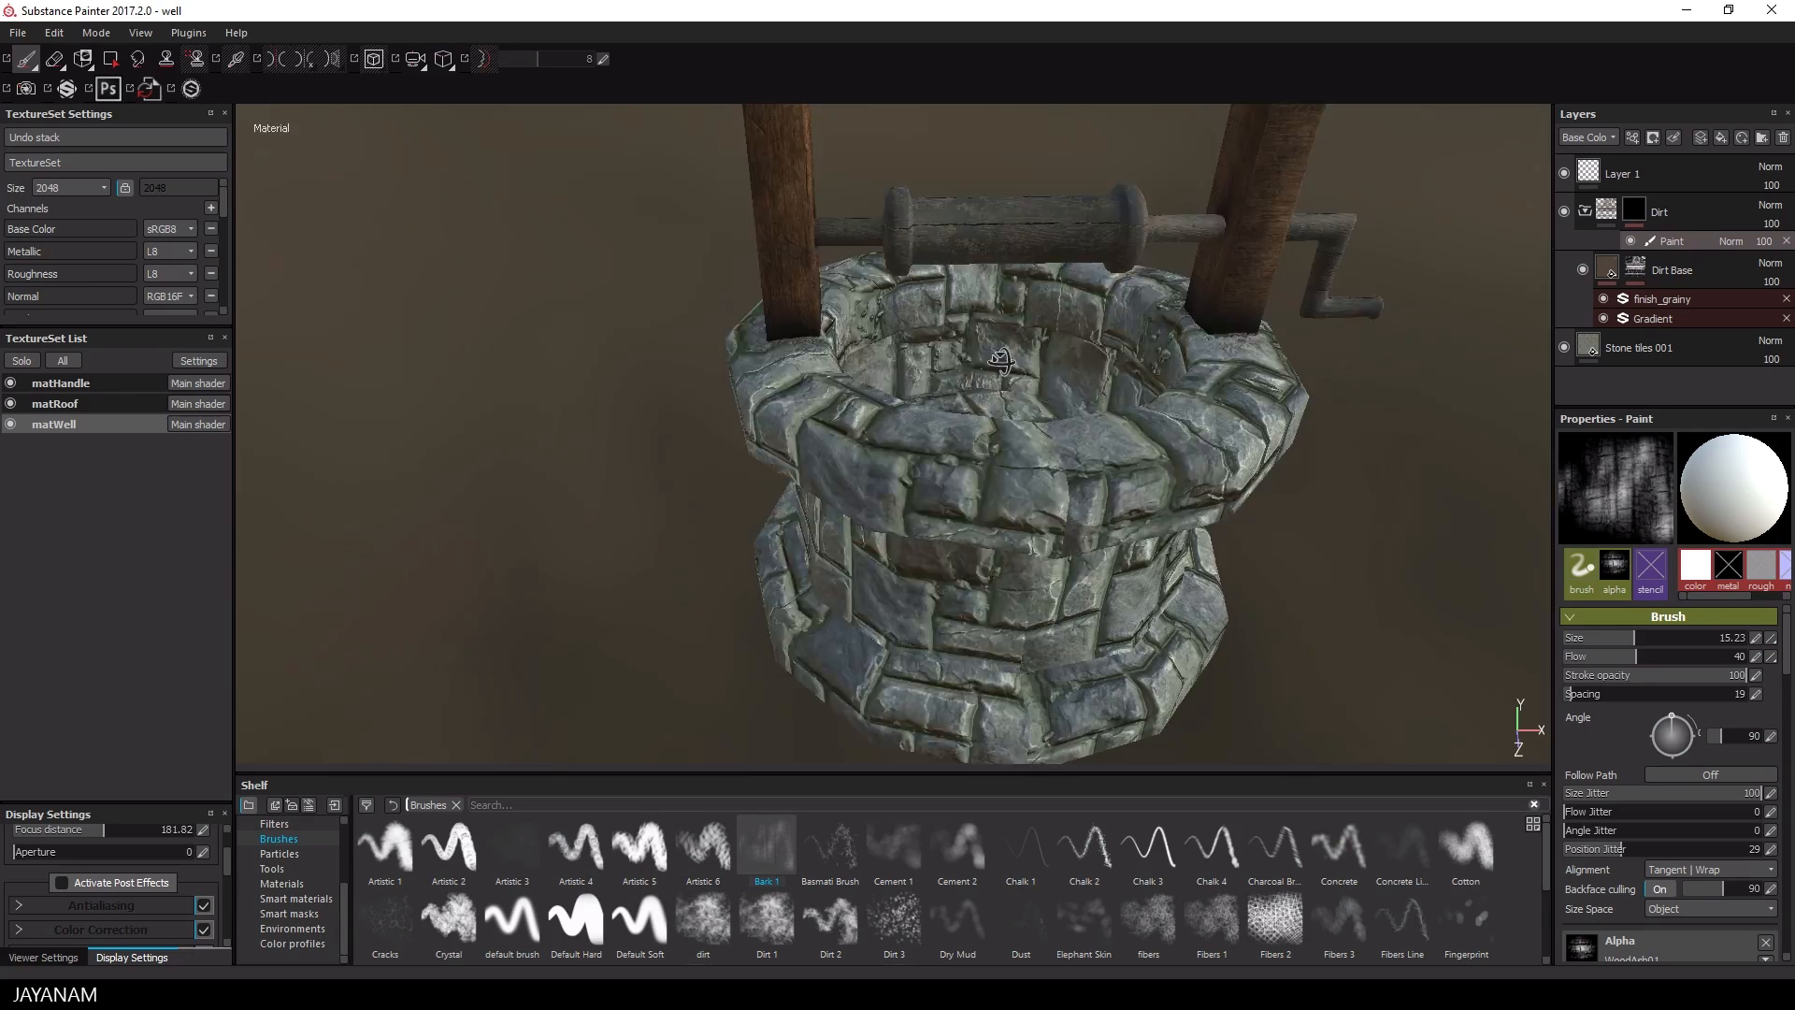
pyautogui.moveTo(1002, 361); pyautogui.dragTo(1266, 378)
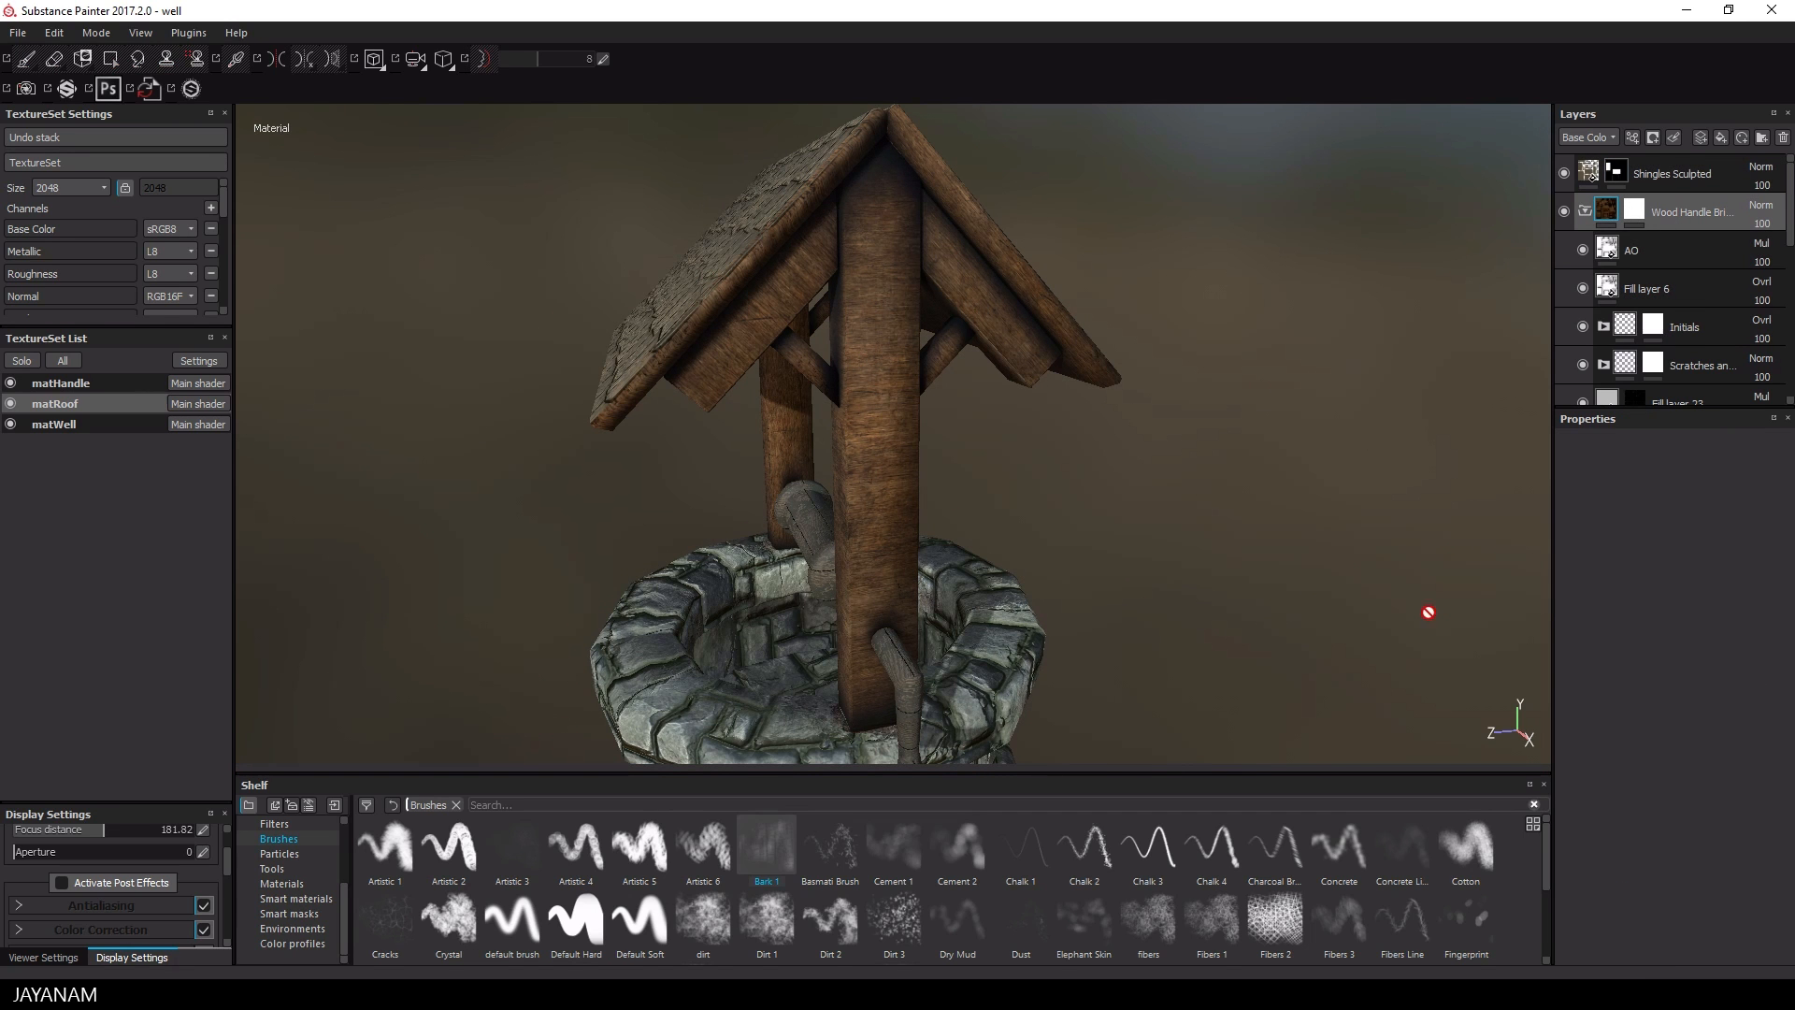
# Step: Browse the Shelf's Smart masks and Smart materials for the roof texture set
pyautogui.click(292, 899)
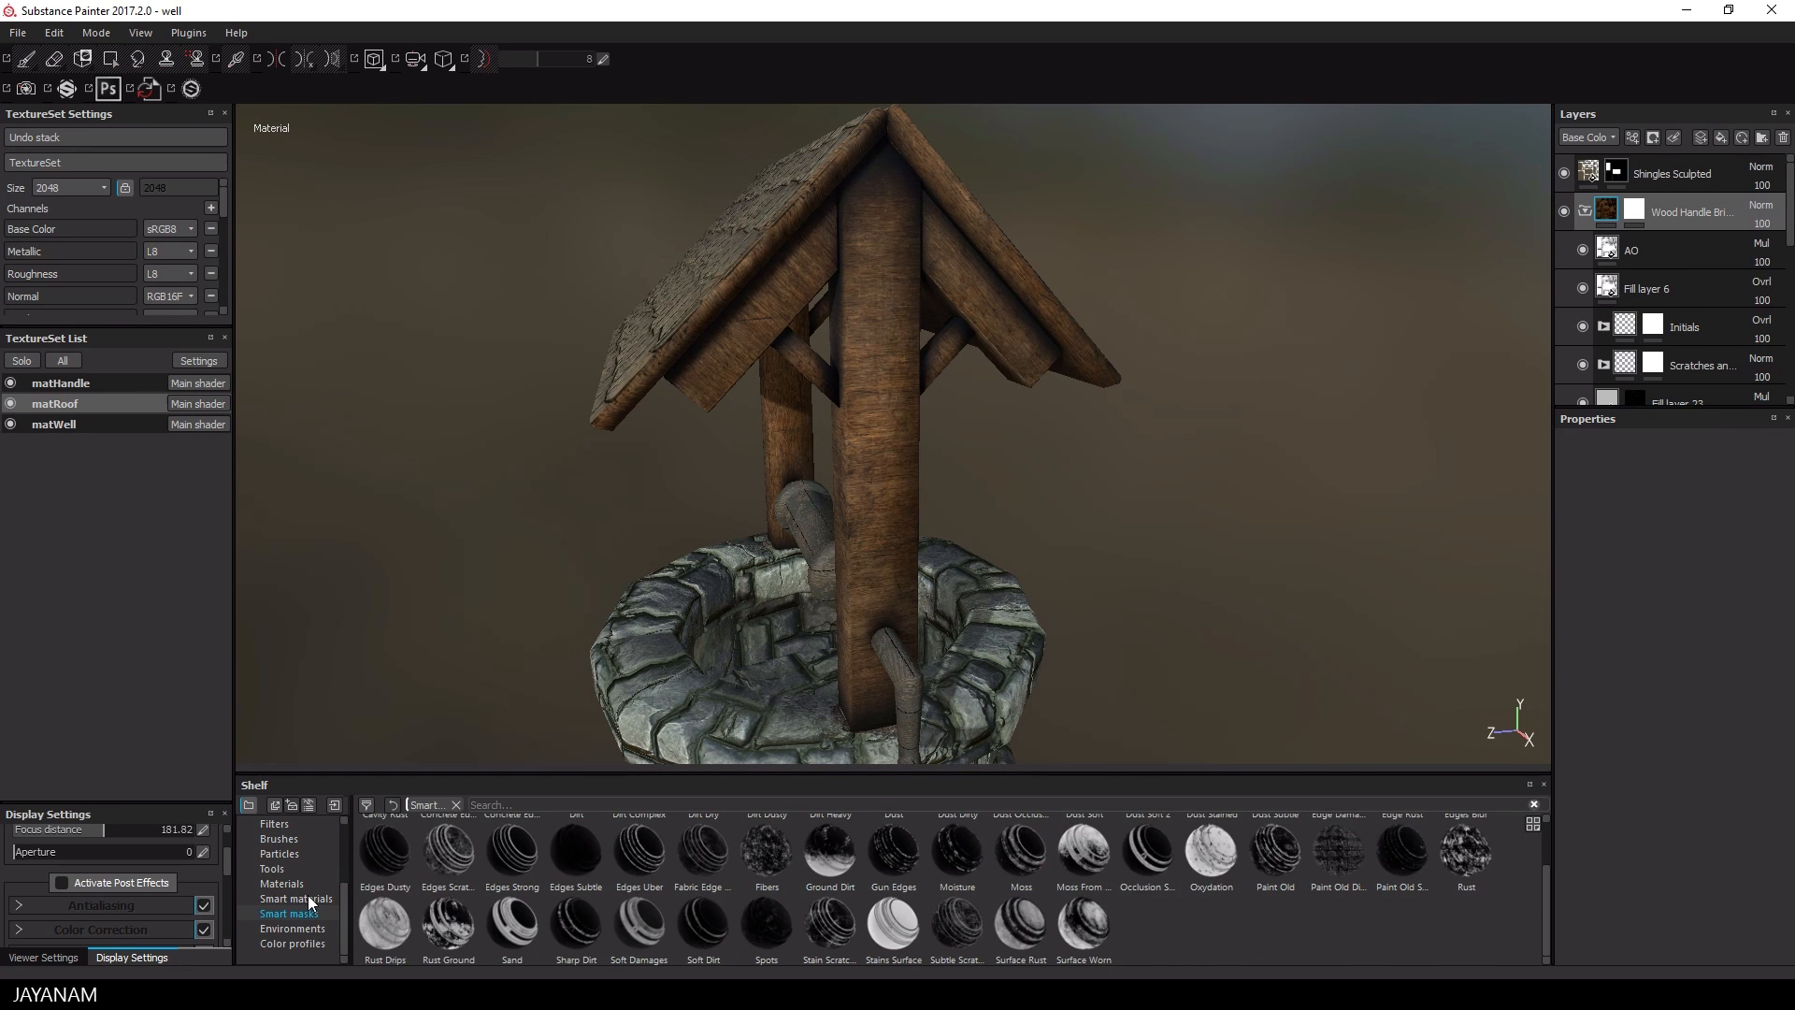
pyautogui.click(293, 898)
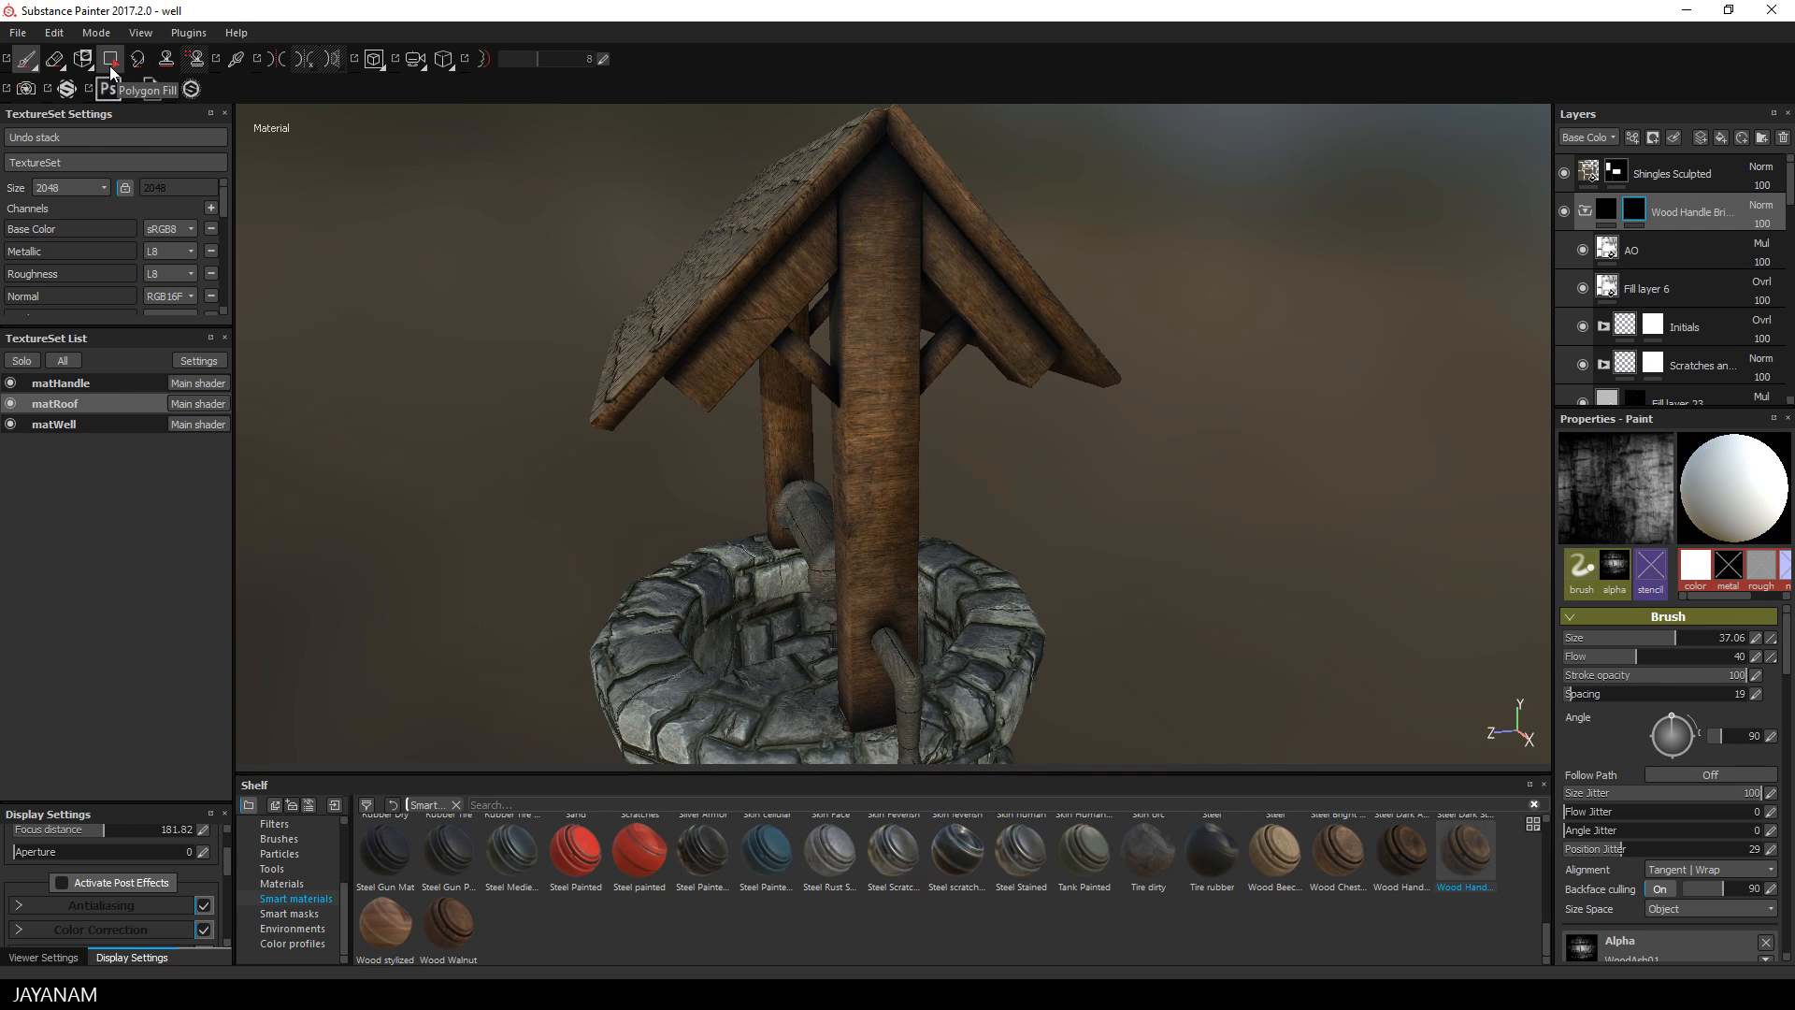
# Step: Polygon-fill the roof's post and beam faces into the Wood Handle mask
pyautogui.click(110, 58)
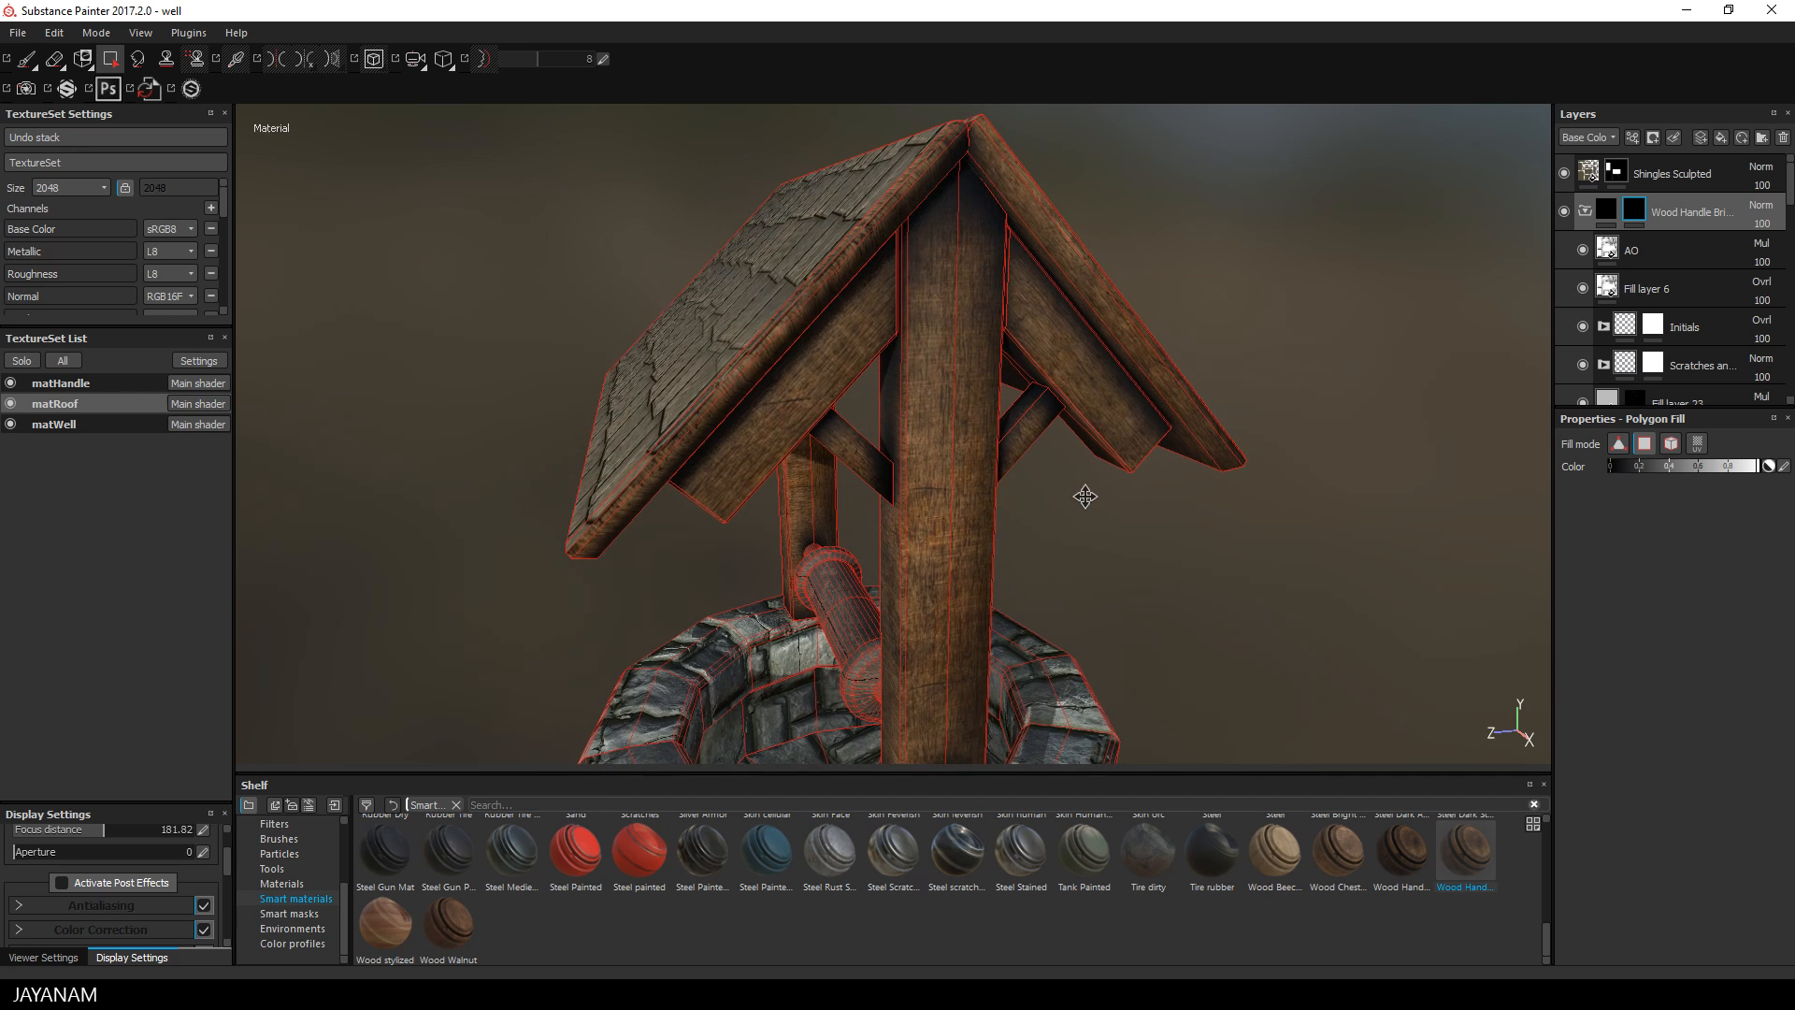
pyautogui.moveTo(1086, 495); pyautogui.dragTo(782, 348)
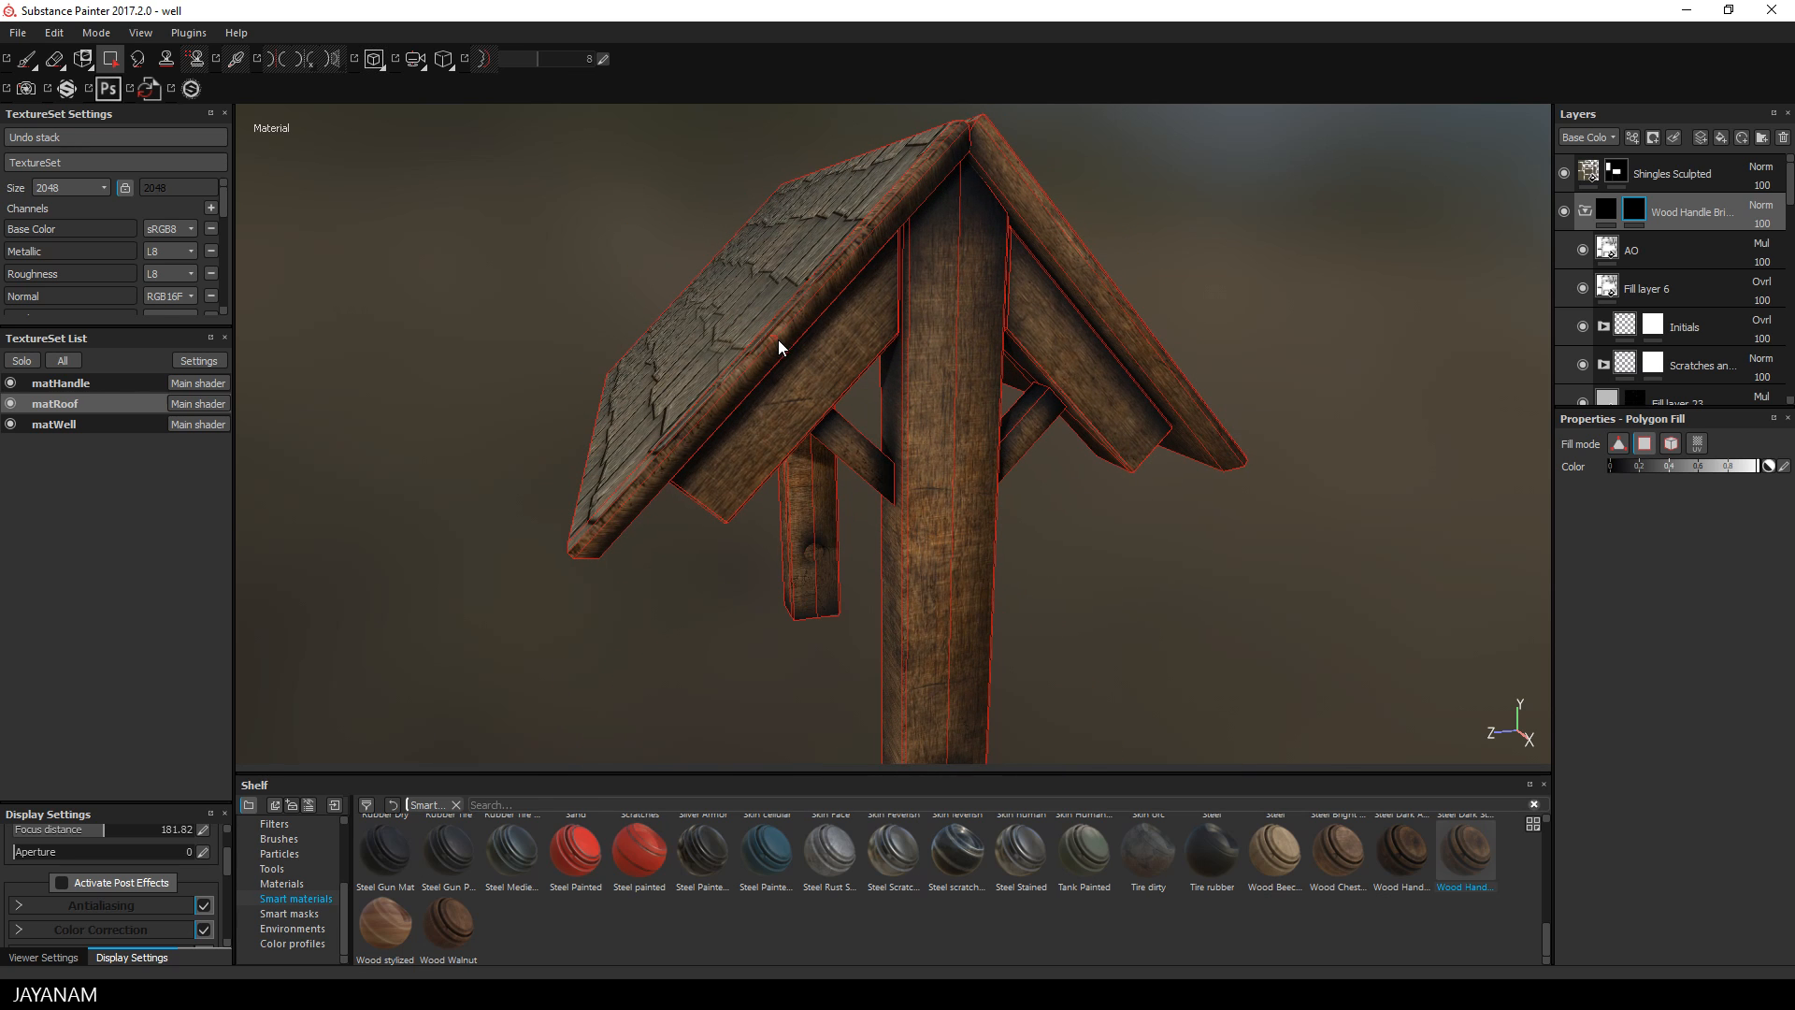
pyautogui.moveTo(779, 343); pyautogui.dragTo(1133, 412)
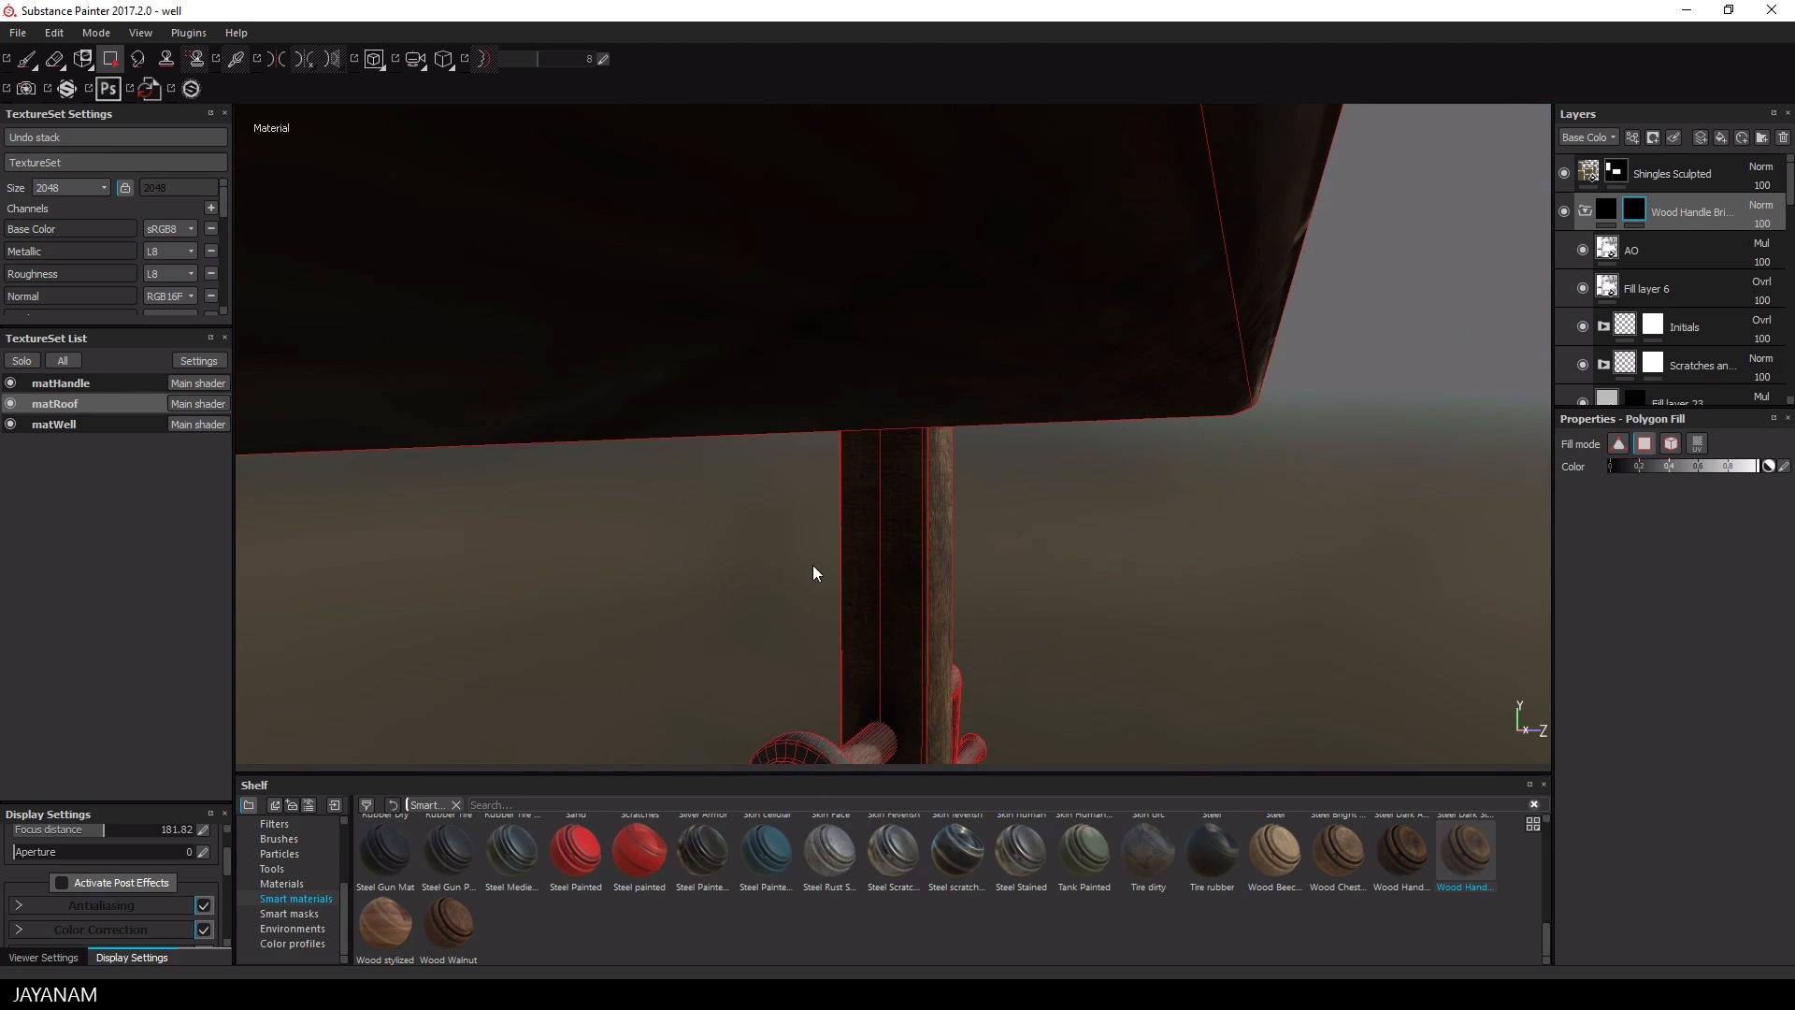
pyautogui.moveTo(813, 572); pyautogui.dragTo(1259, 535)
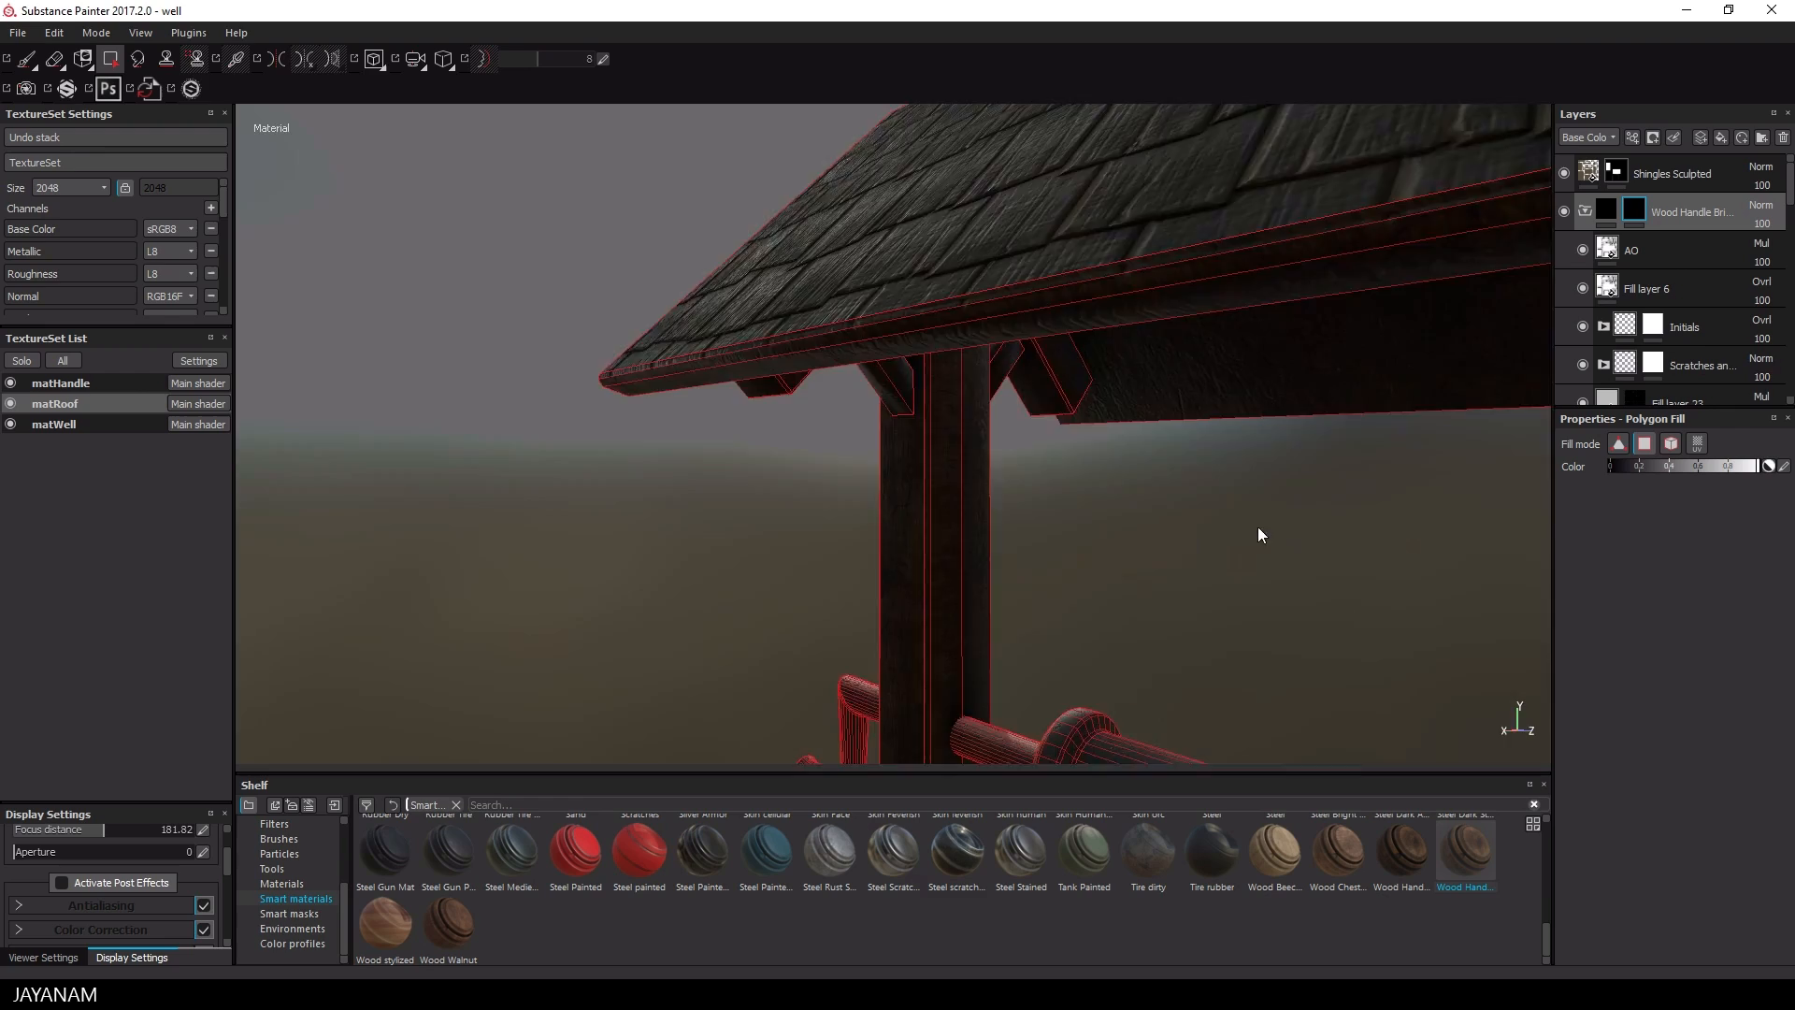
pyautogui.moveTo(1259, 535); pyautogui.dragTo(667, 493)
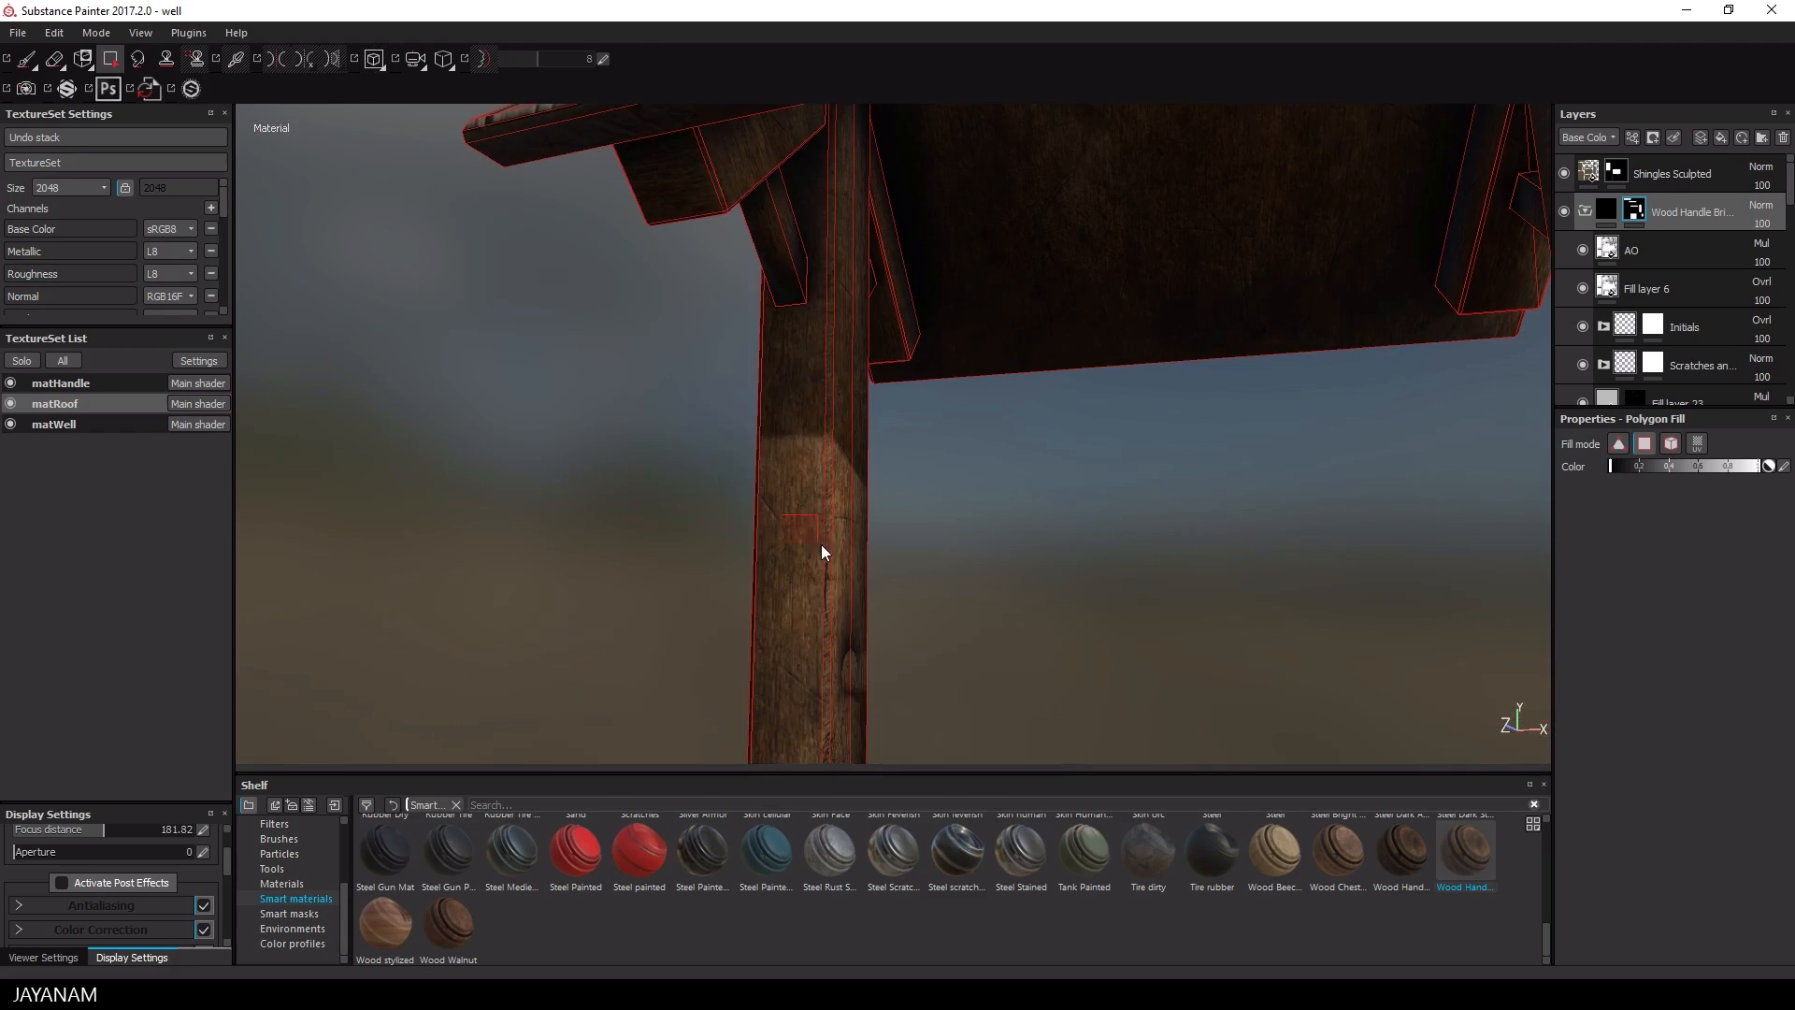
pyautogui.moveTo(821, 552); pyautogui.dragTo(1203, 510)
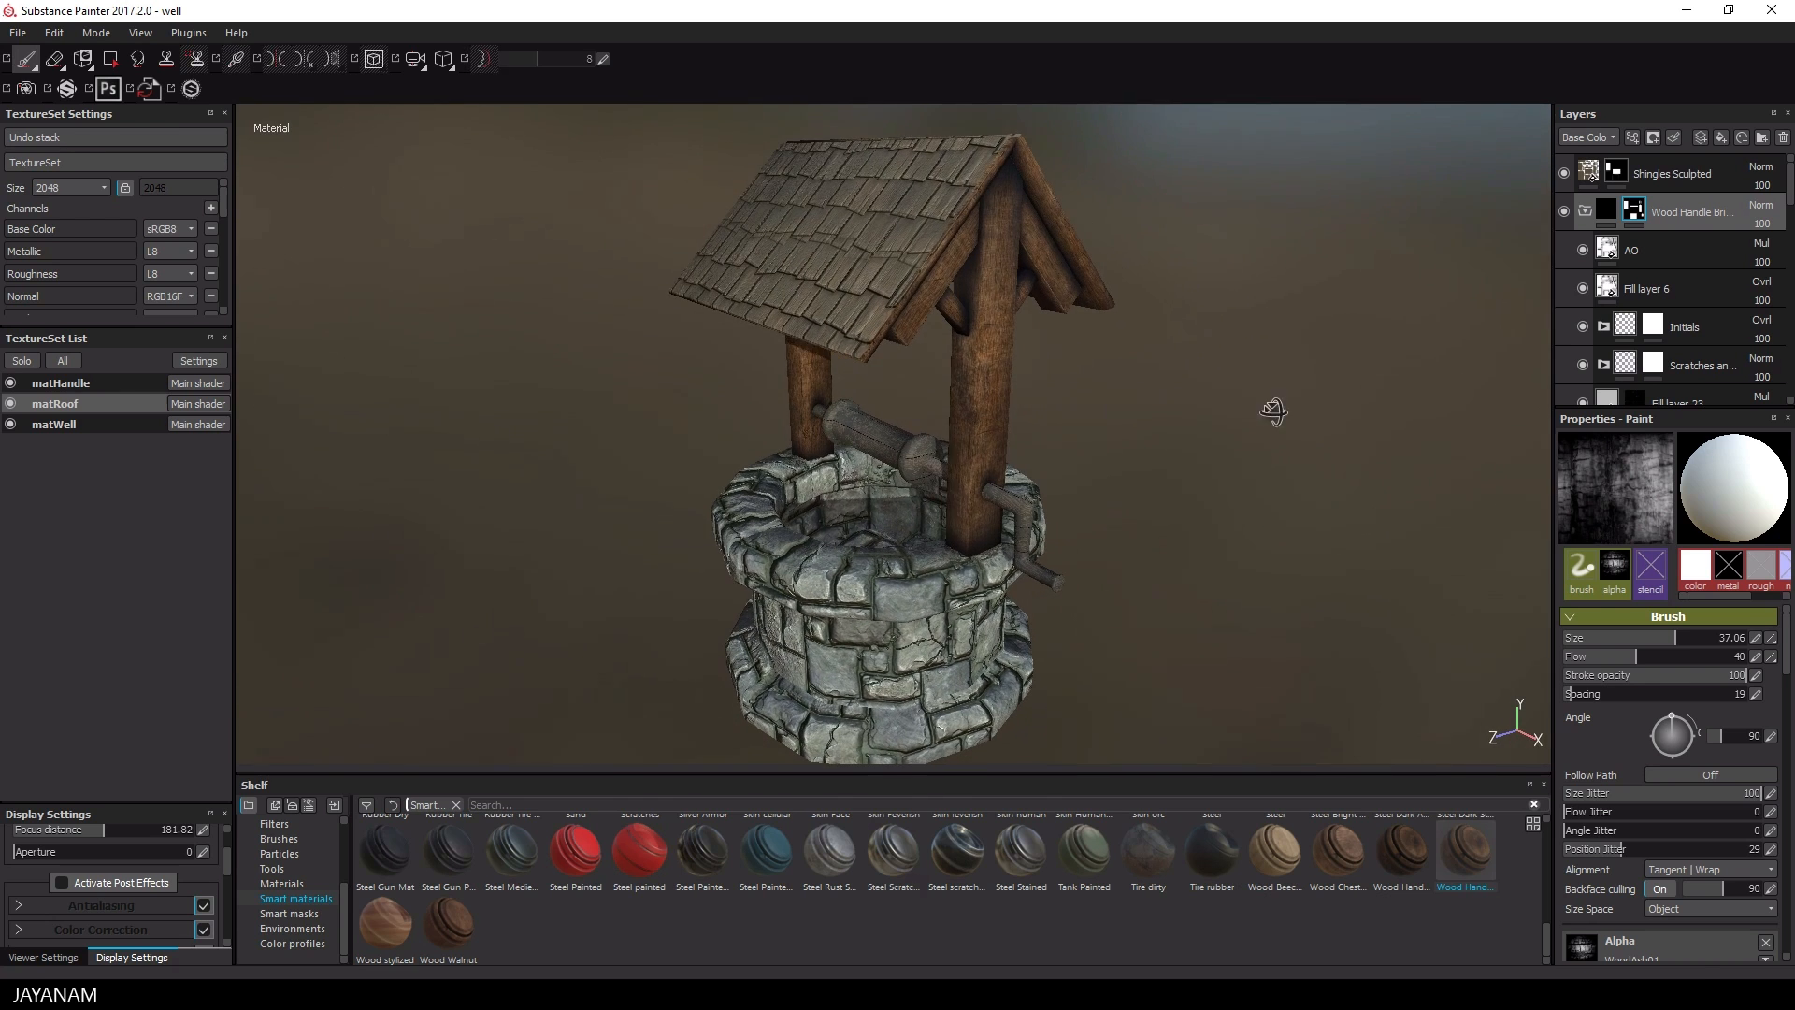
# Step: Export matHandle, matRoof and matWell textures with the Unity 5 (Standard Specular) preset
pyautogui.click(17, 32)
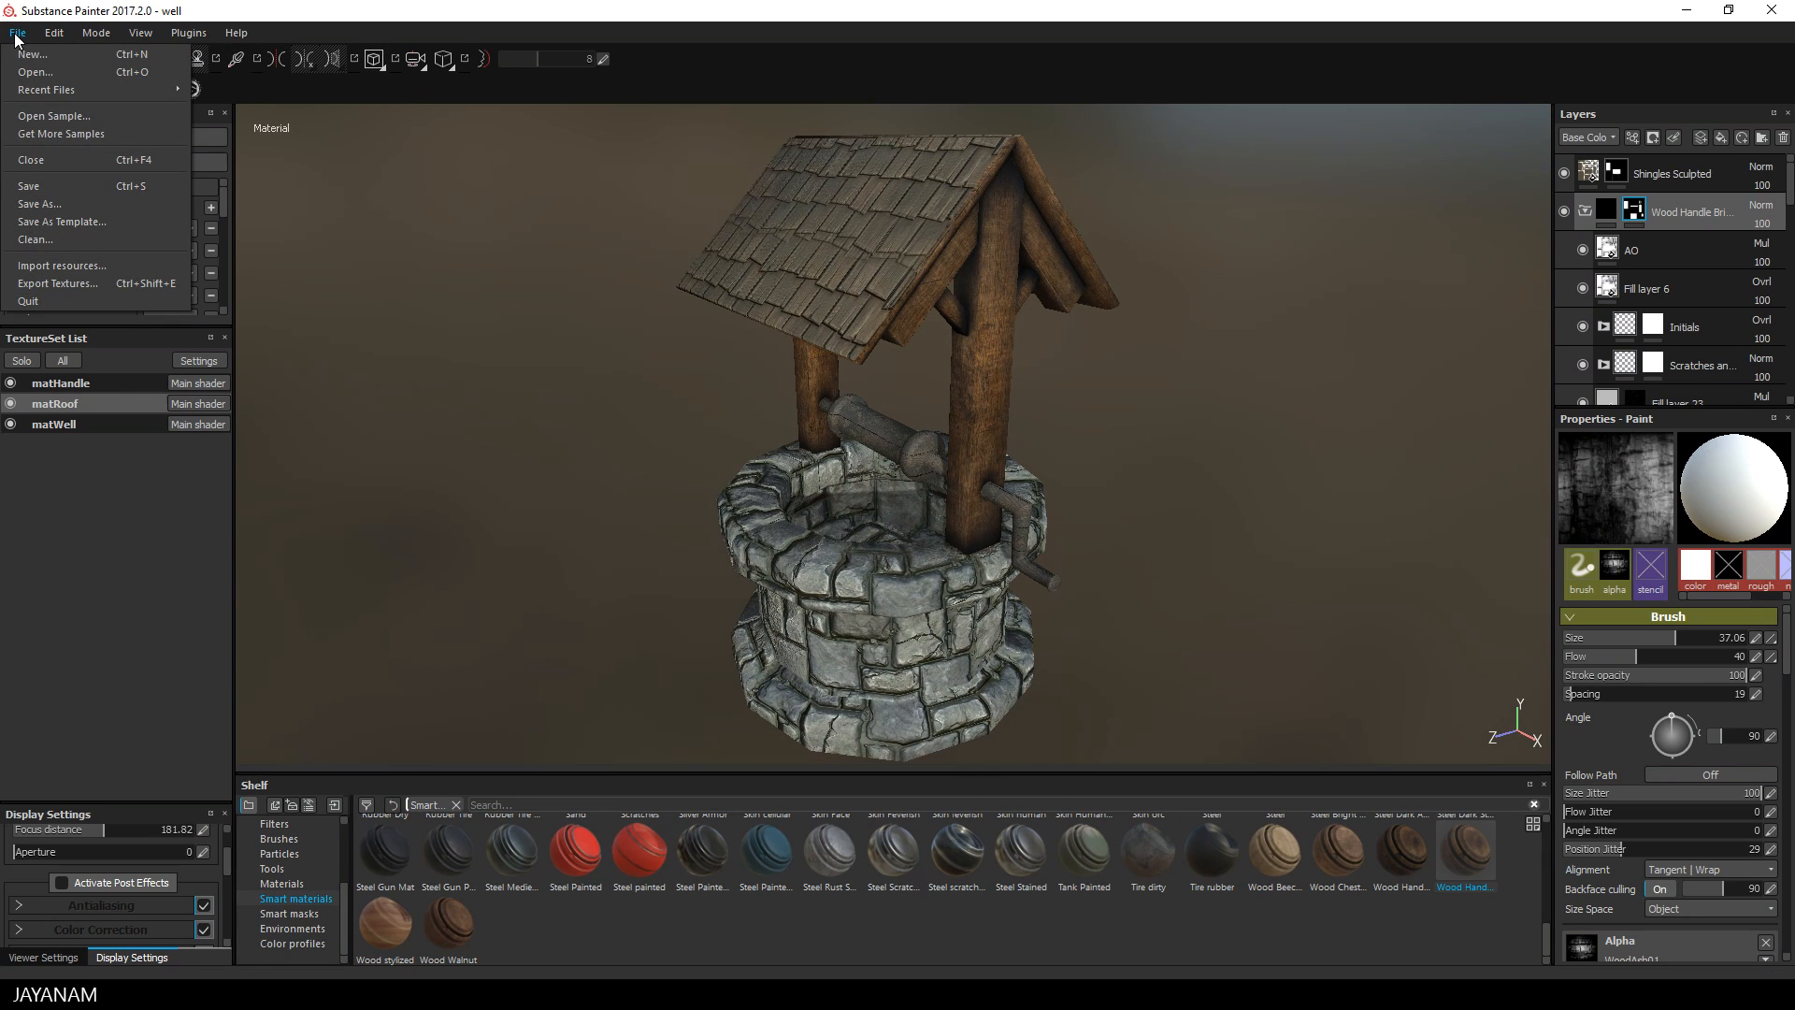
pyautogui.click(57, 282)
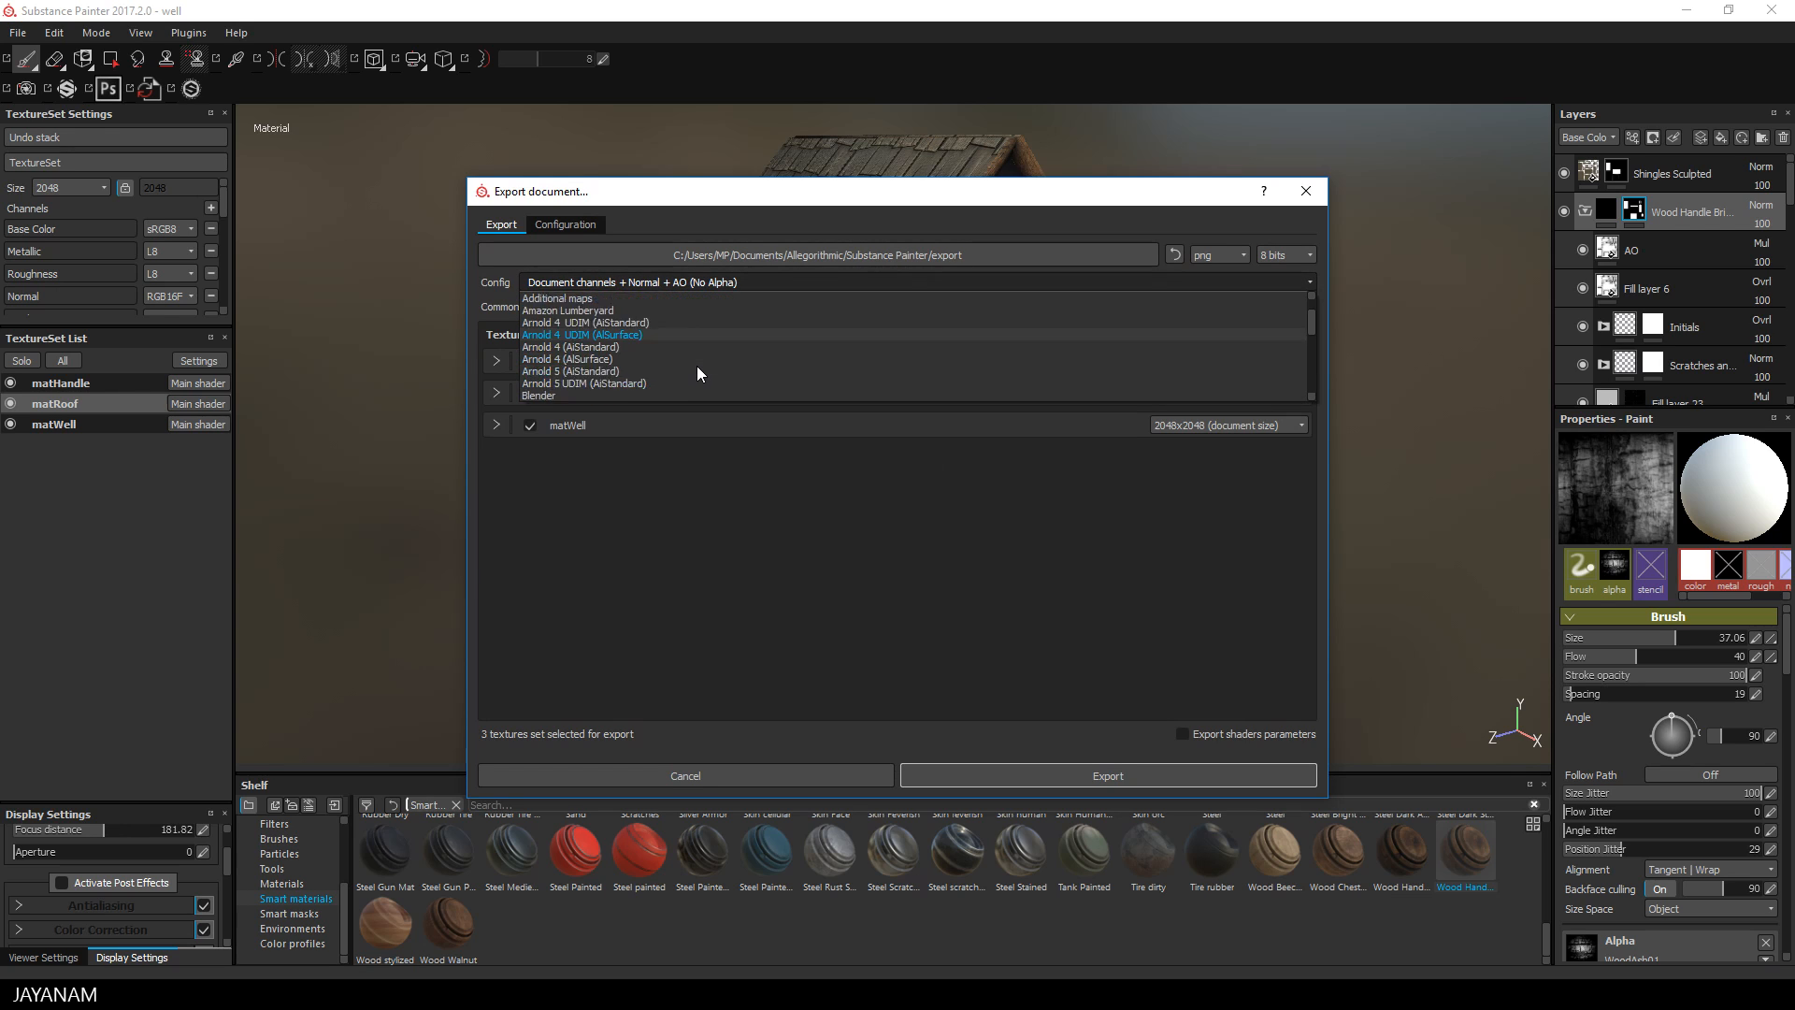
pyautogui.scroll(-3)
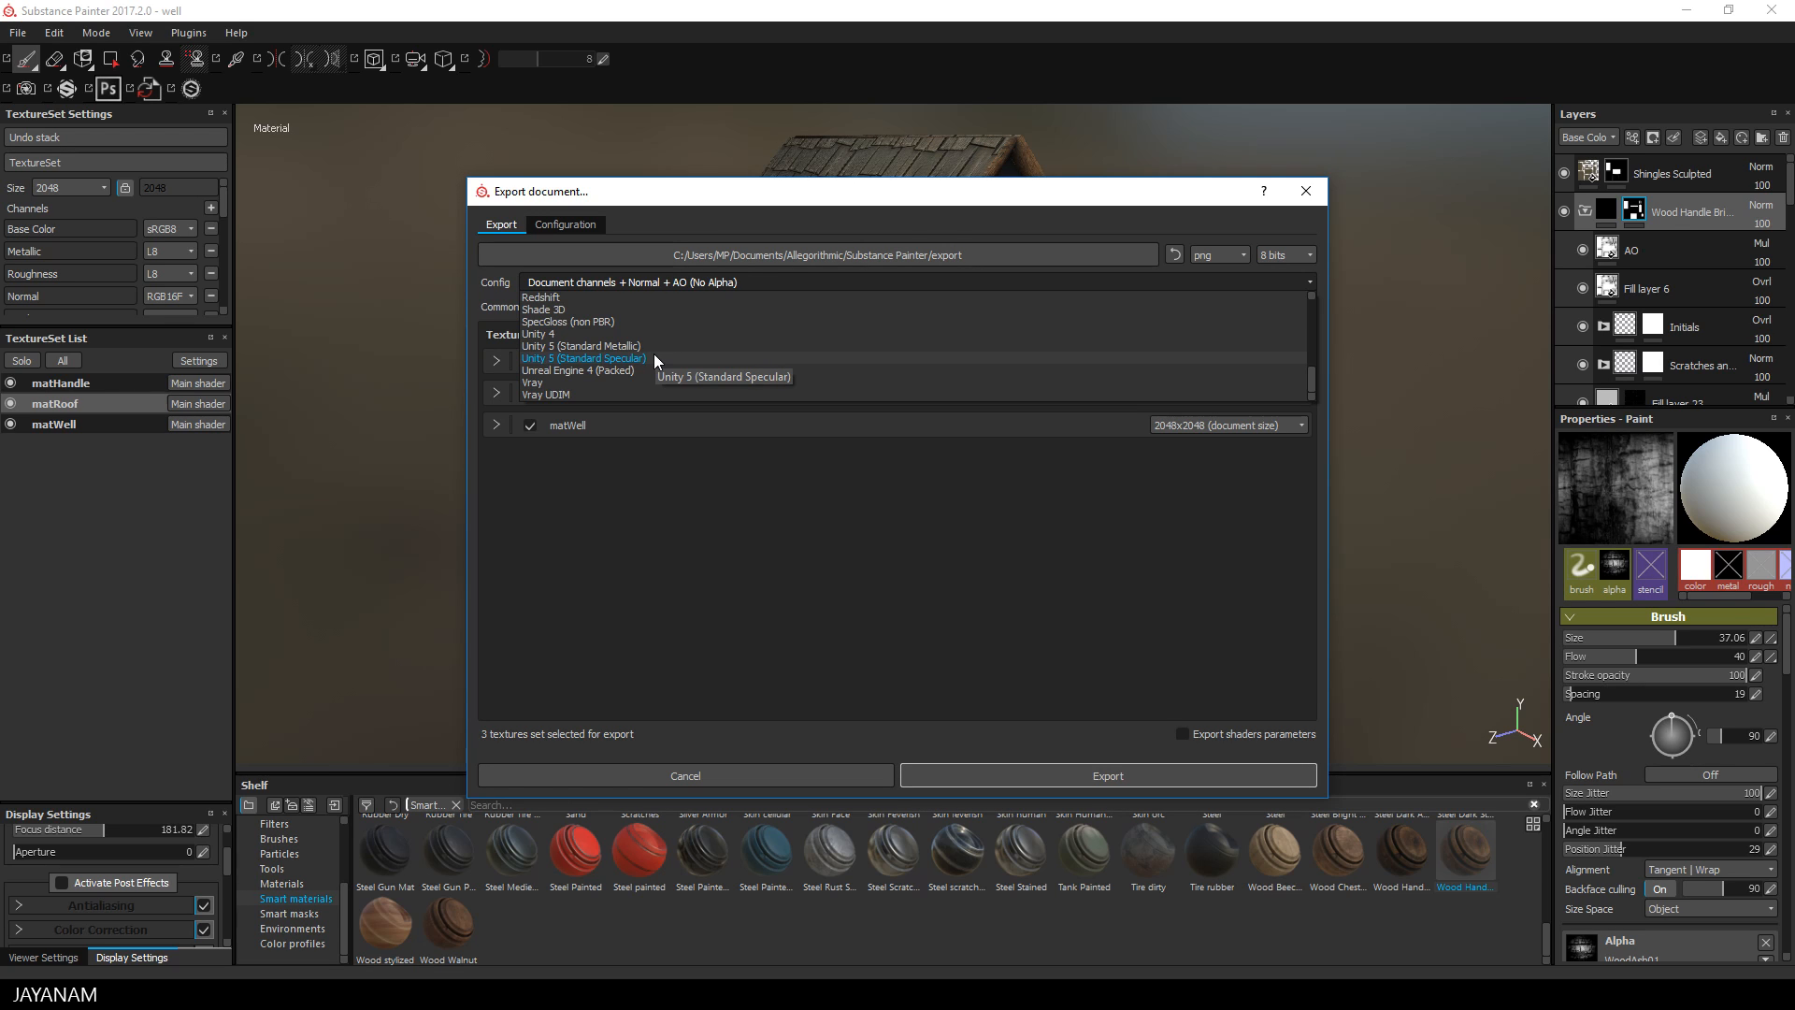
pyautogui.click(582, 357)
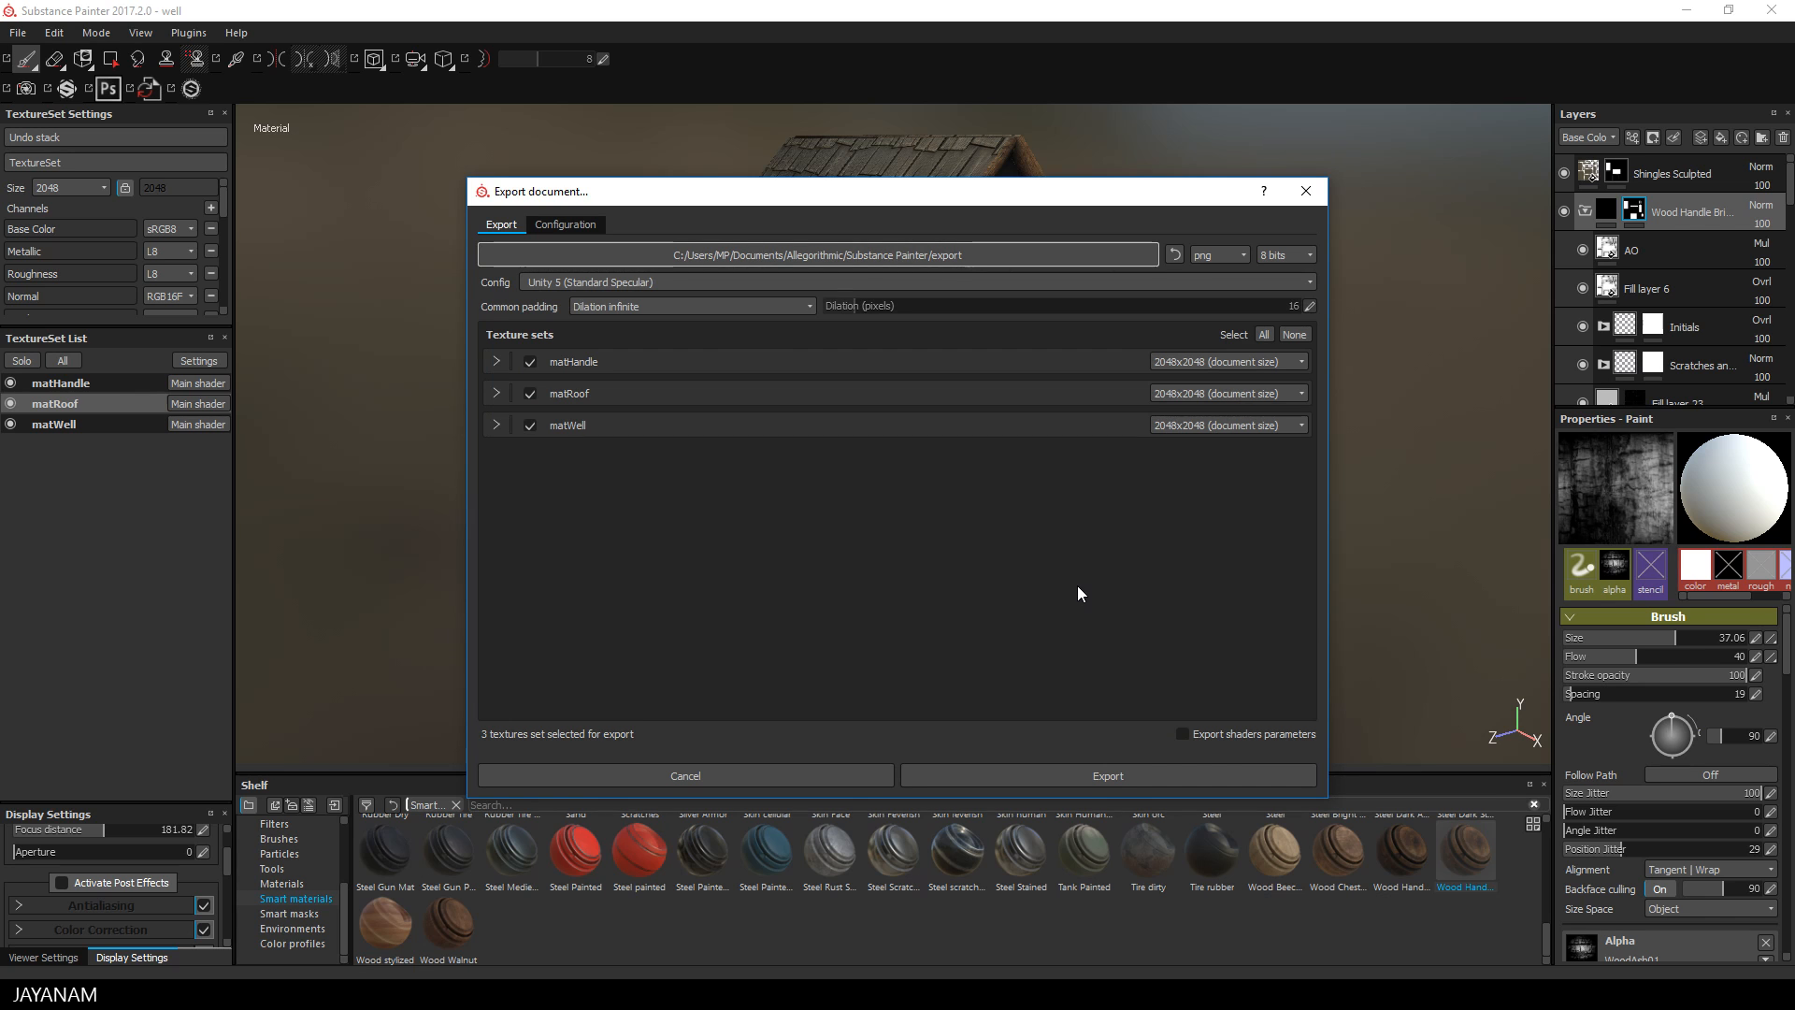
pyautogui.click(1107, 775)
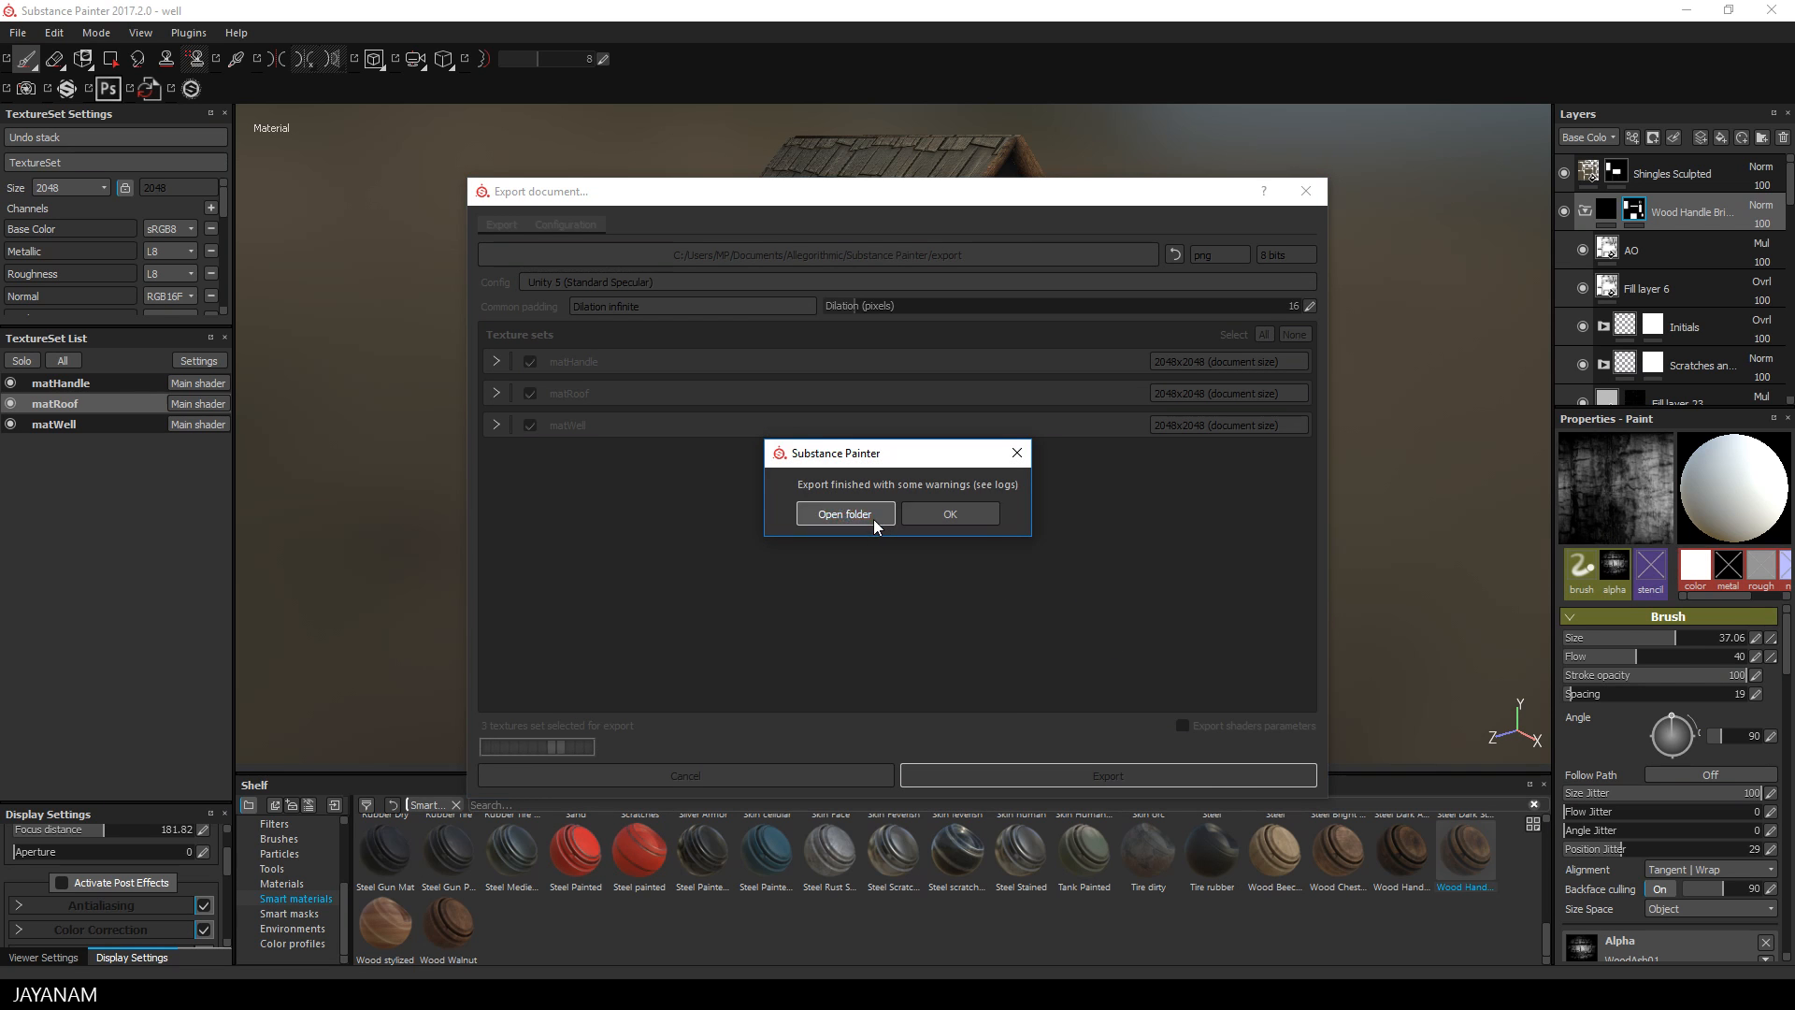
# Step: Open the exported textures' folder from the export completion message
pyautogui.click(846, 513)
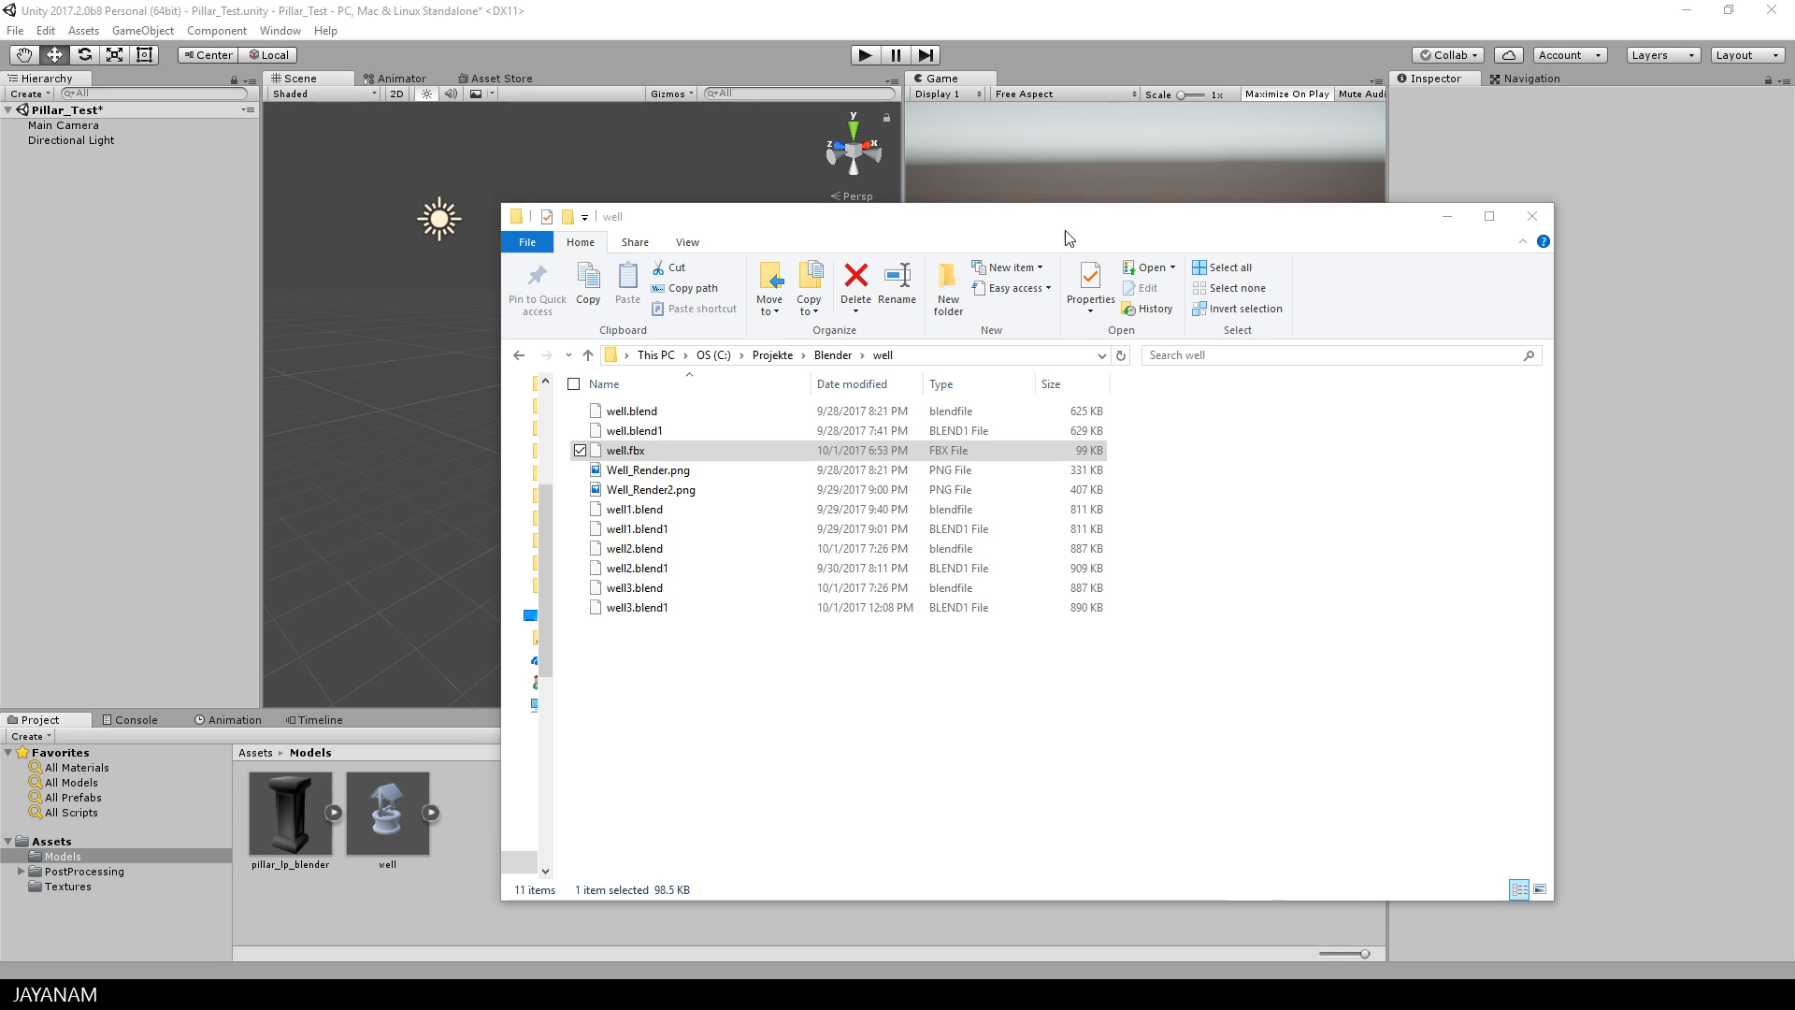
# Step: Extract the well model's embedded materials into the Assets Textures folder
pyautogui.click(386, 796)
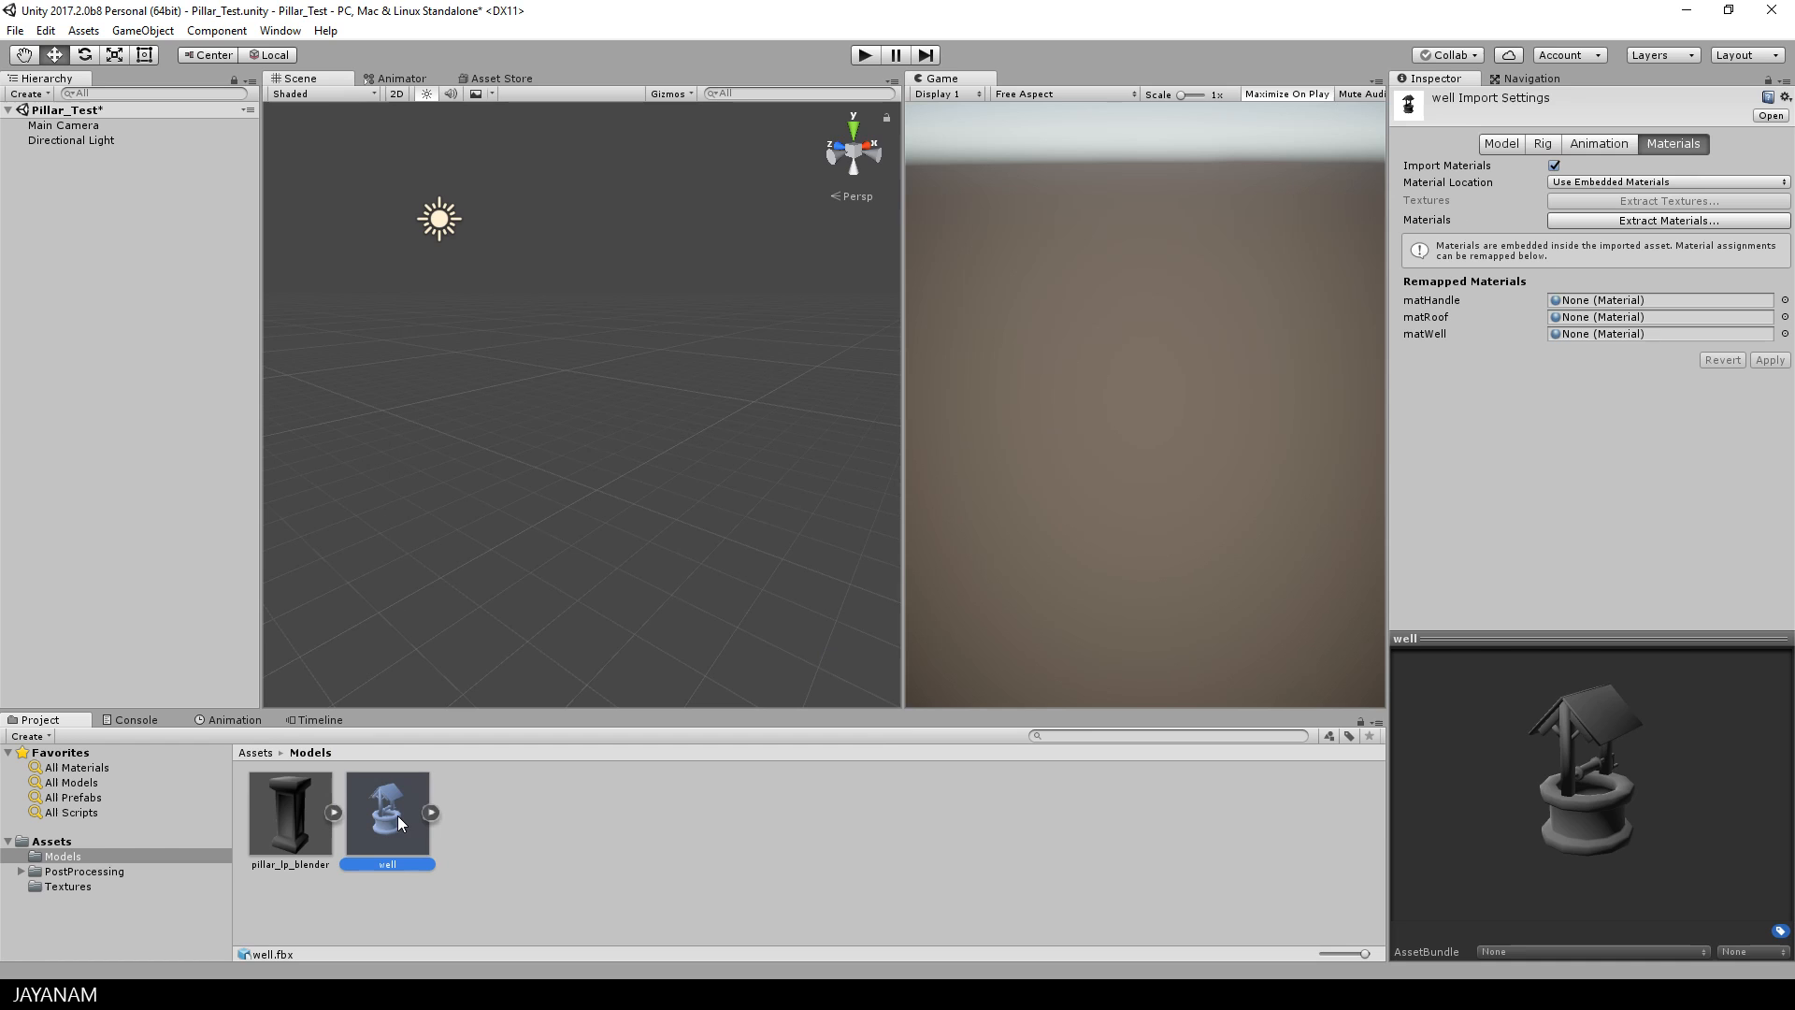
pyautogui.moveTo(1632, 336)
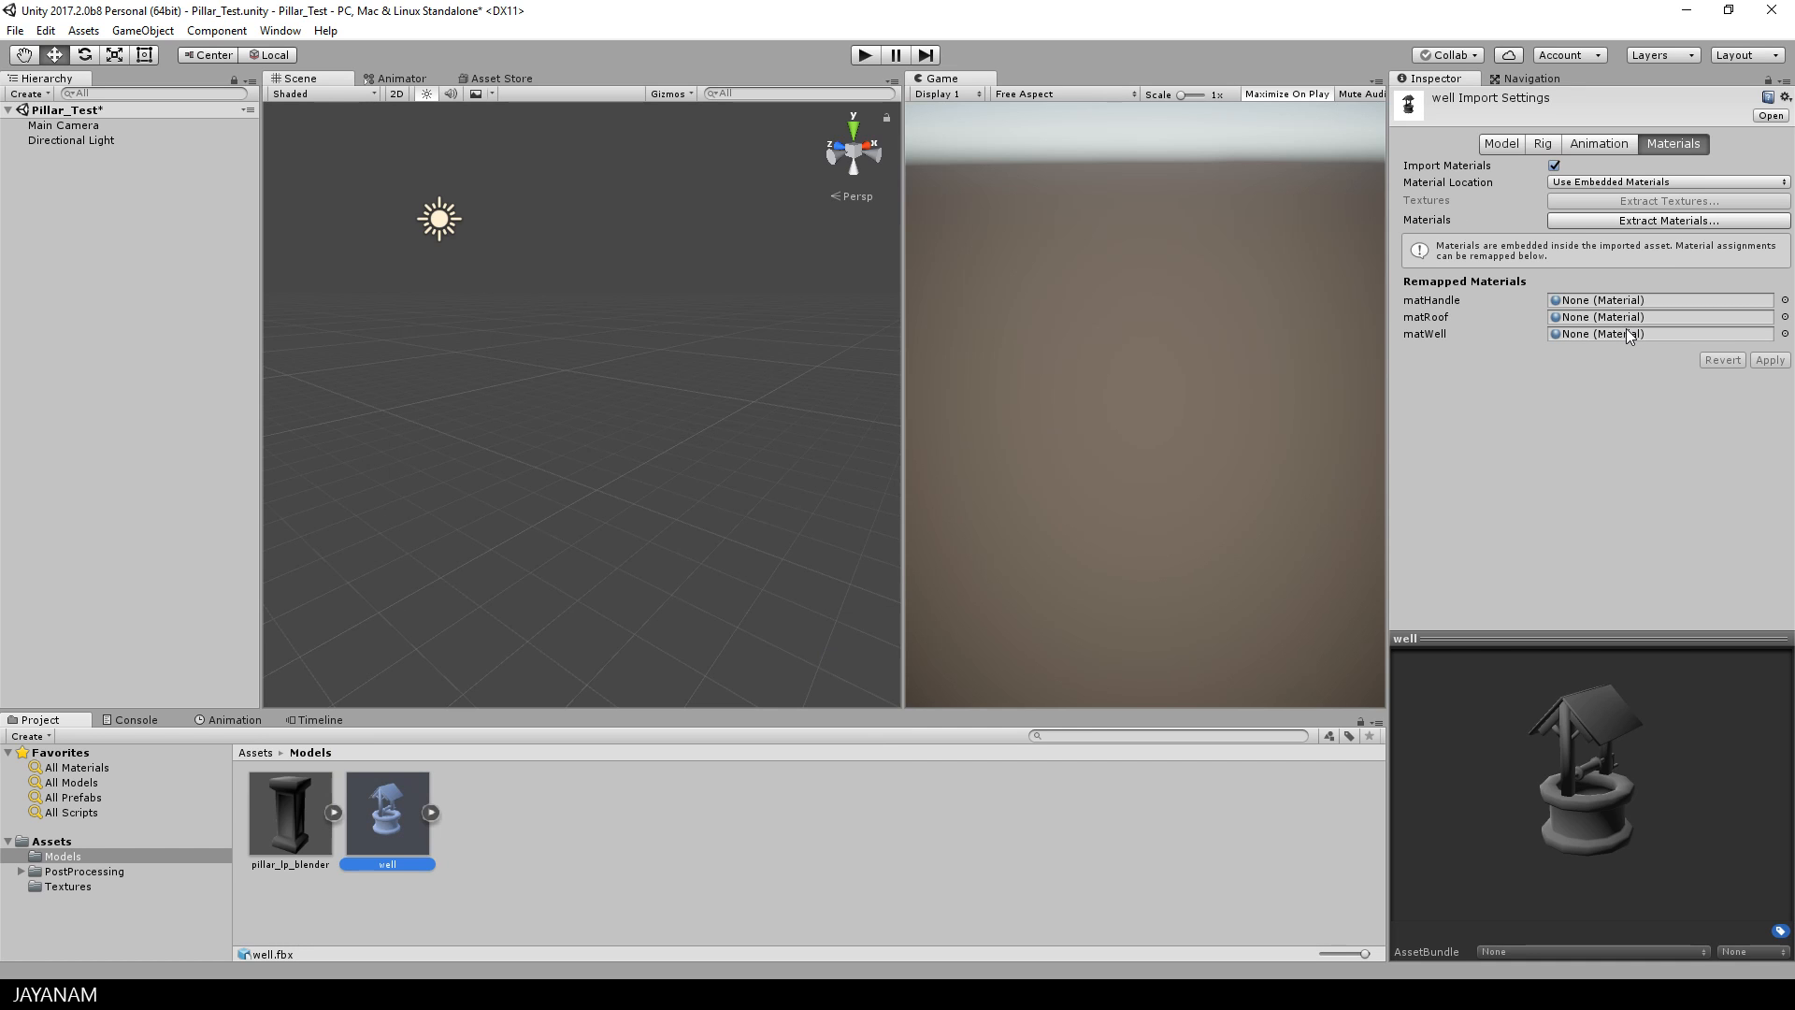
pyautogui.moveTo(1660, 220)
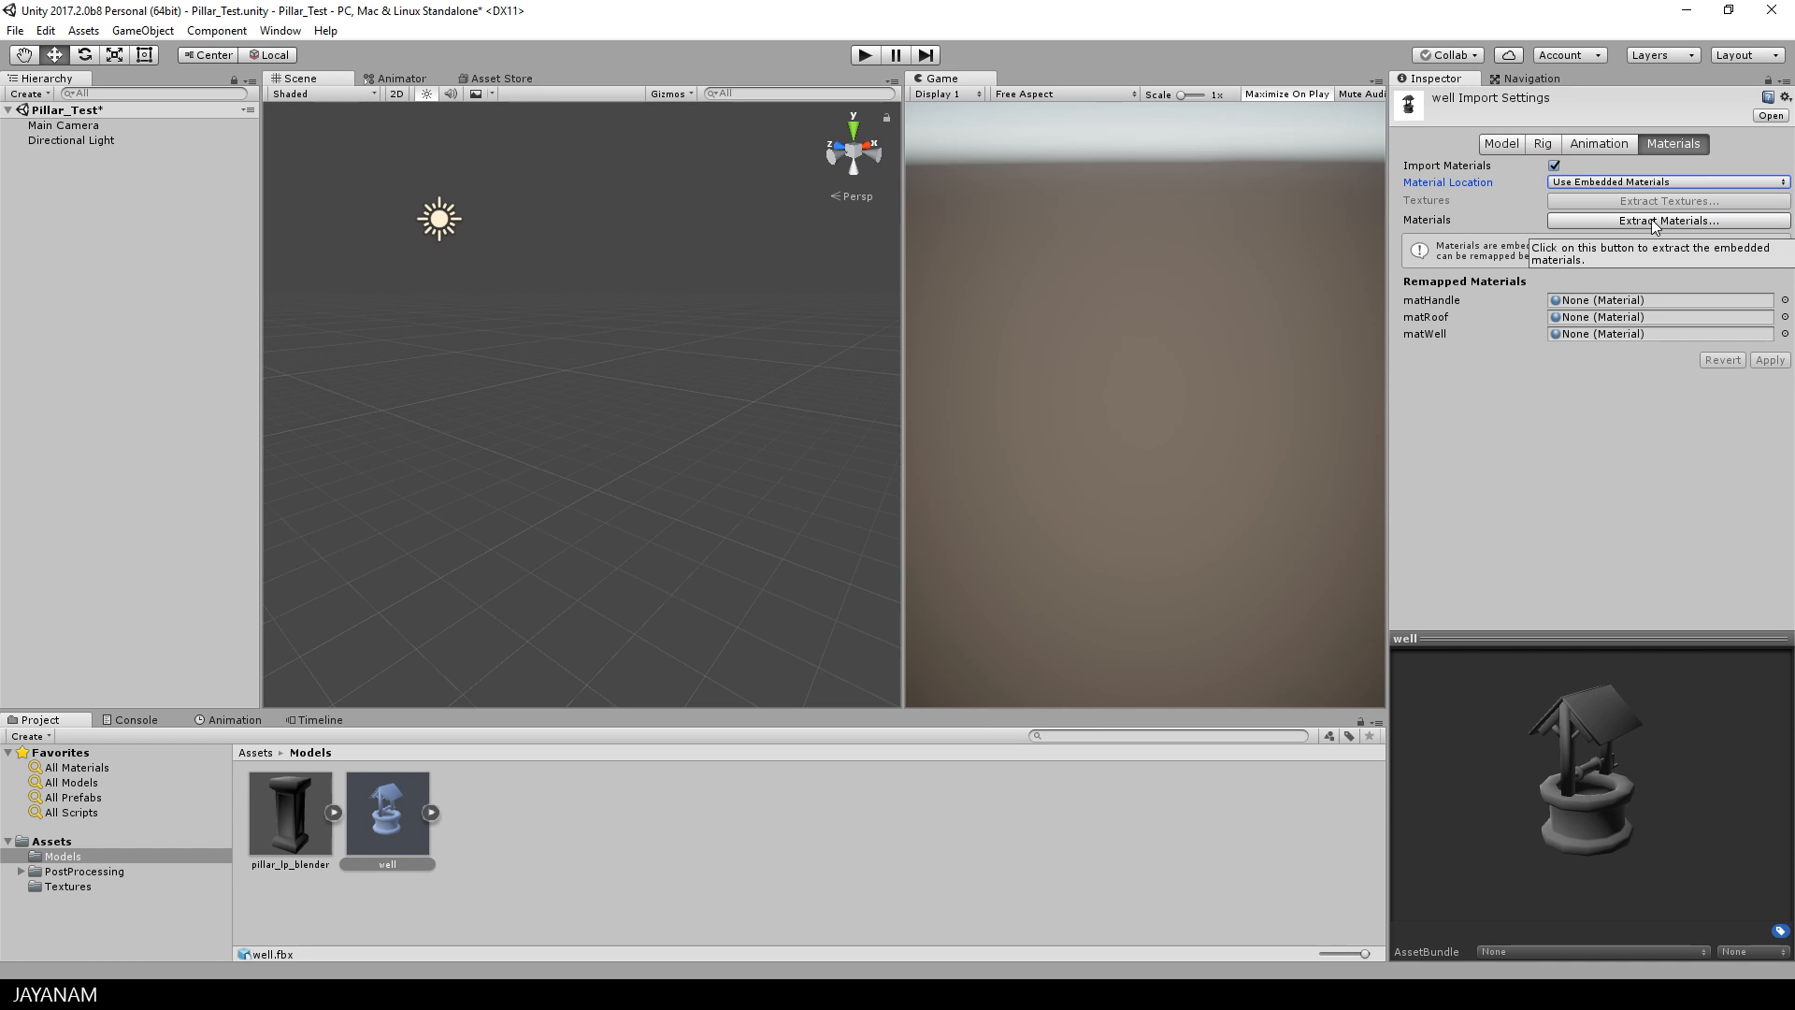
pyautogui.click(1666, 220)
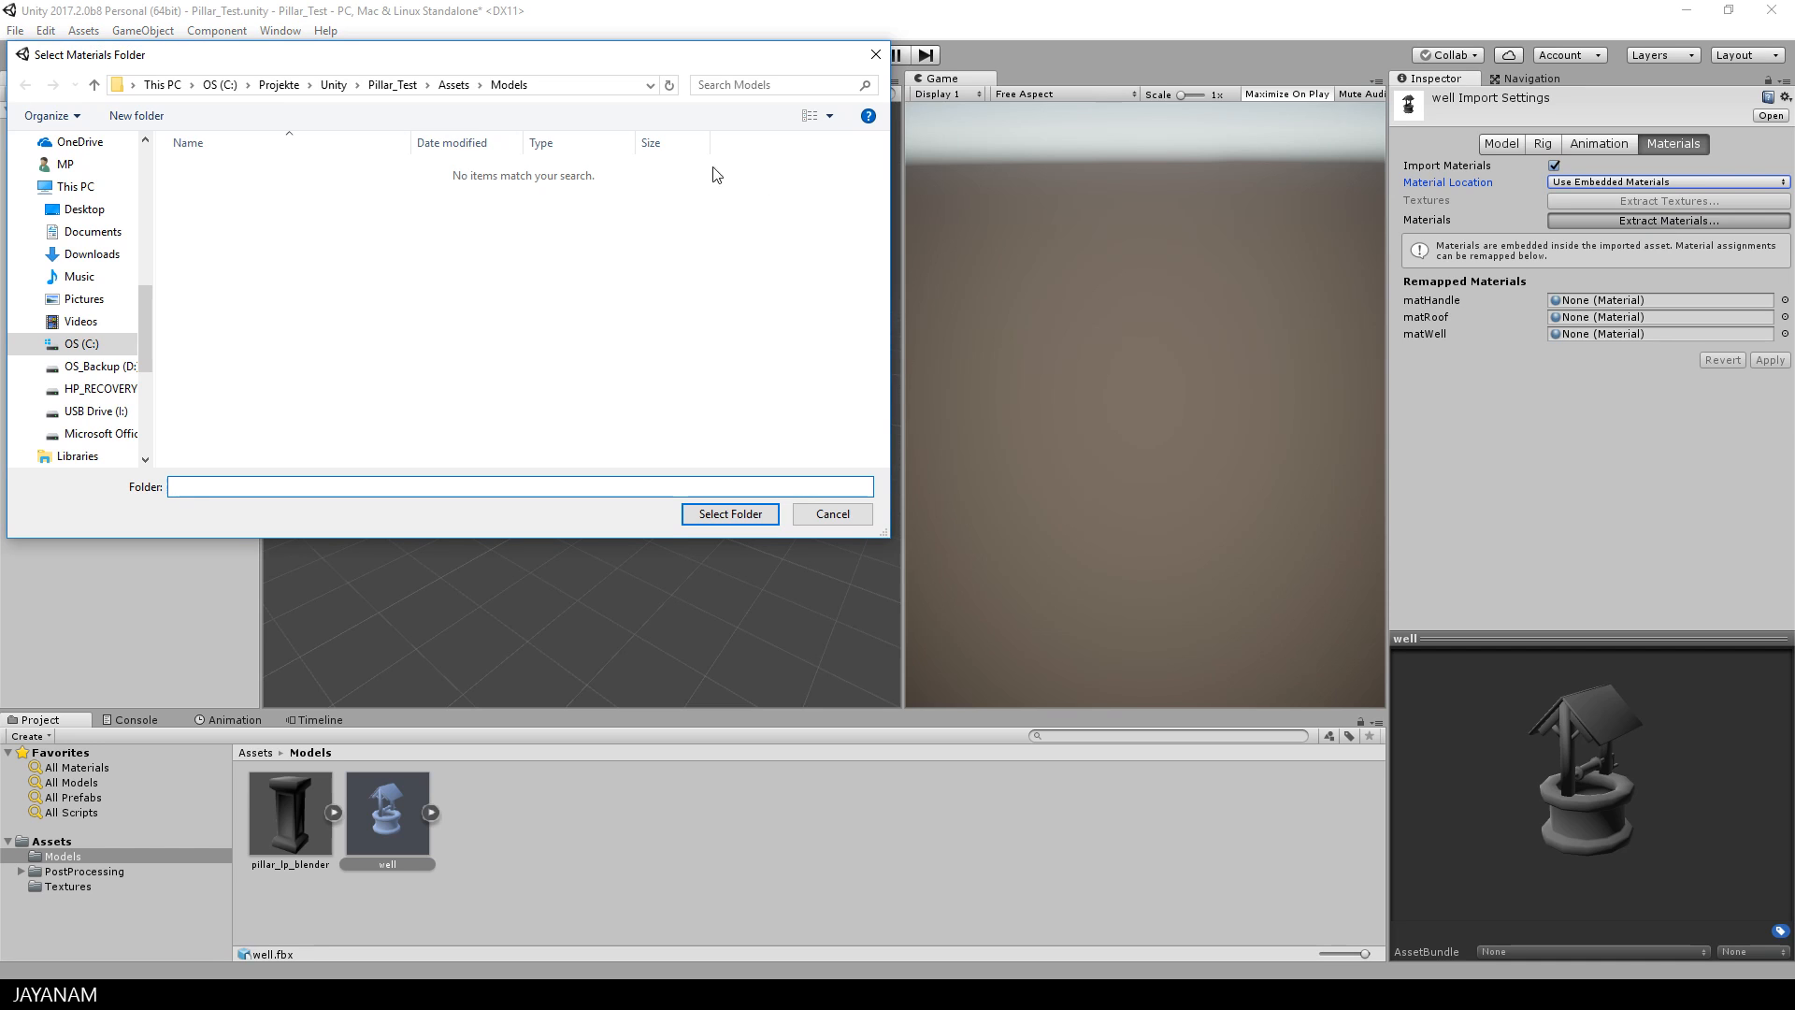
pyautogui.click(453, 84)
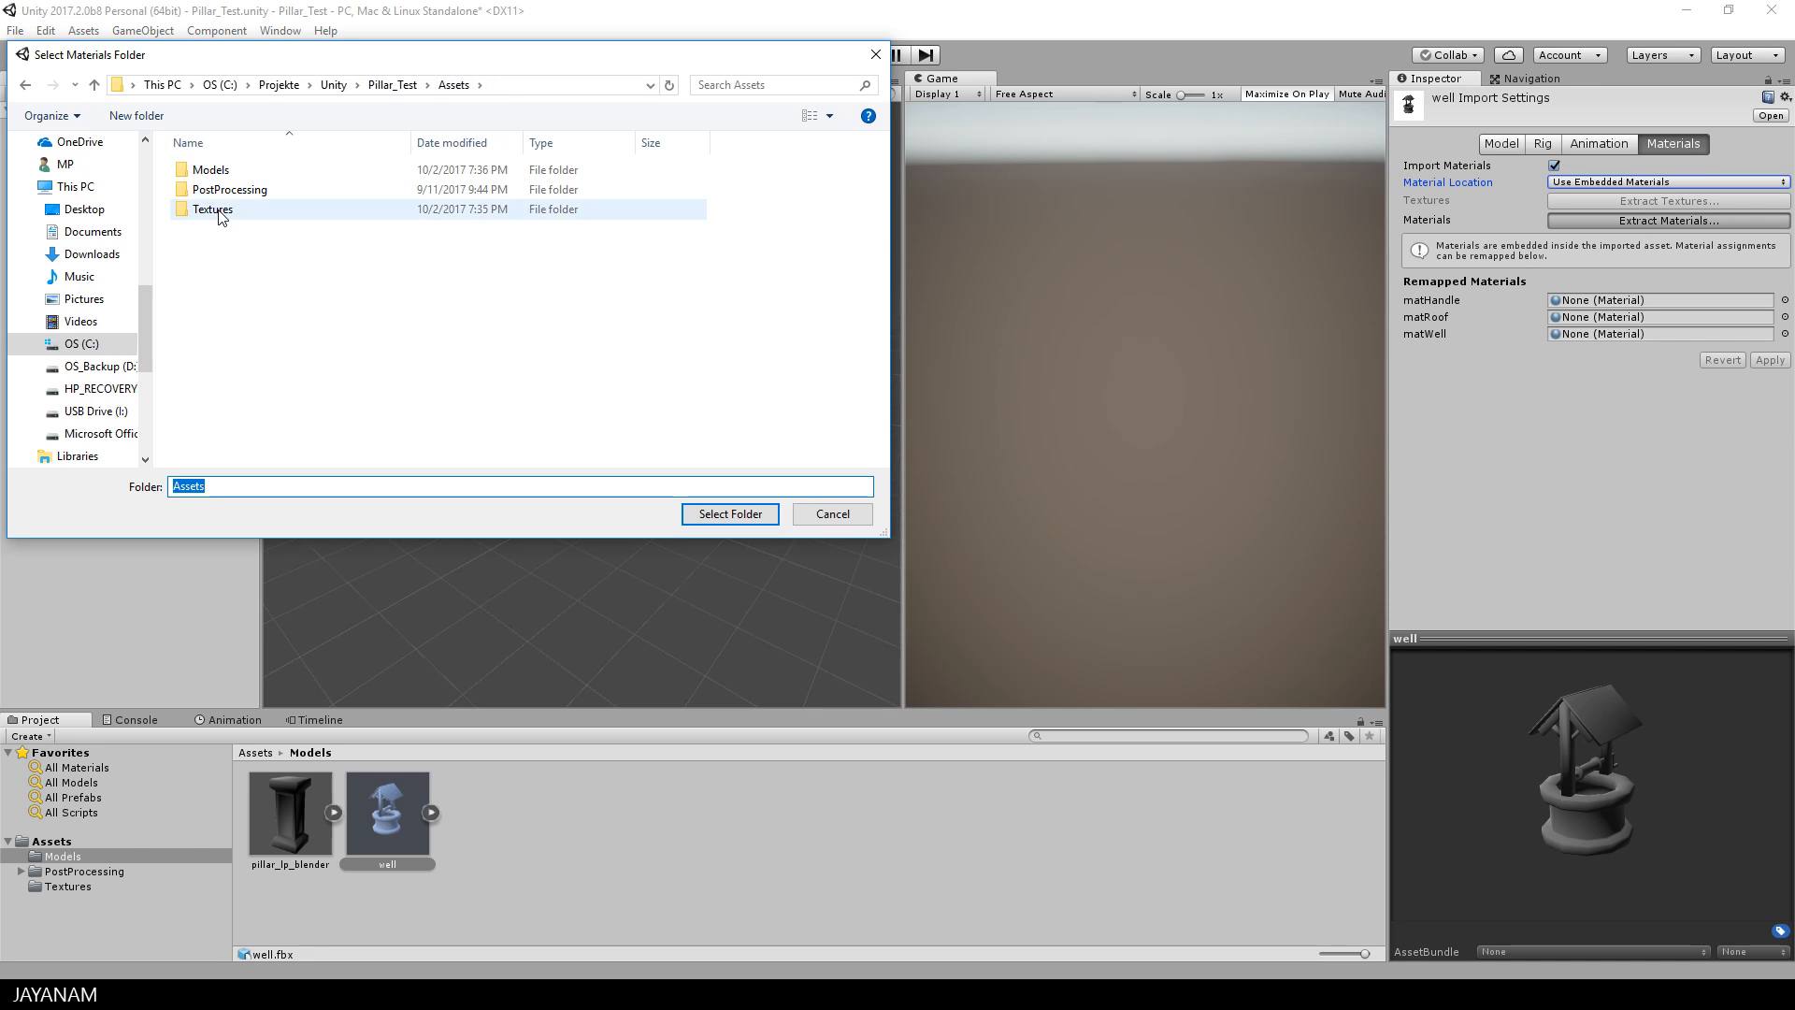
pyautogui.click(730, 513)
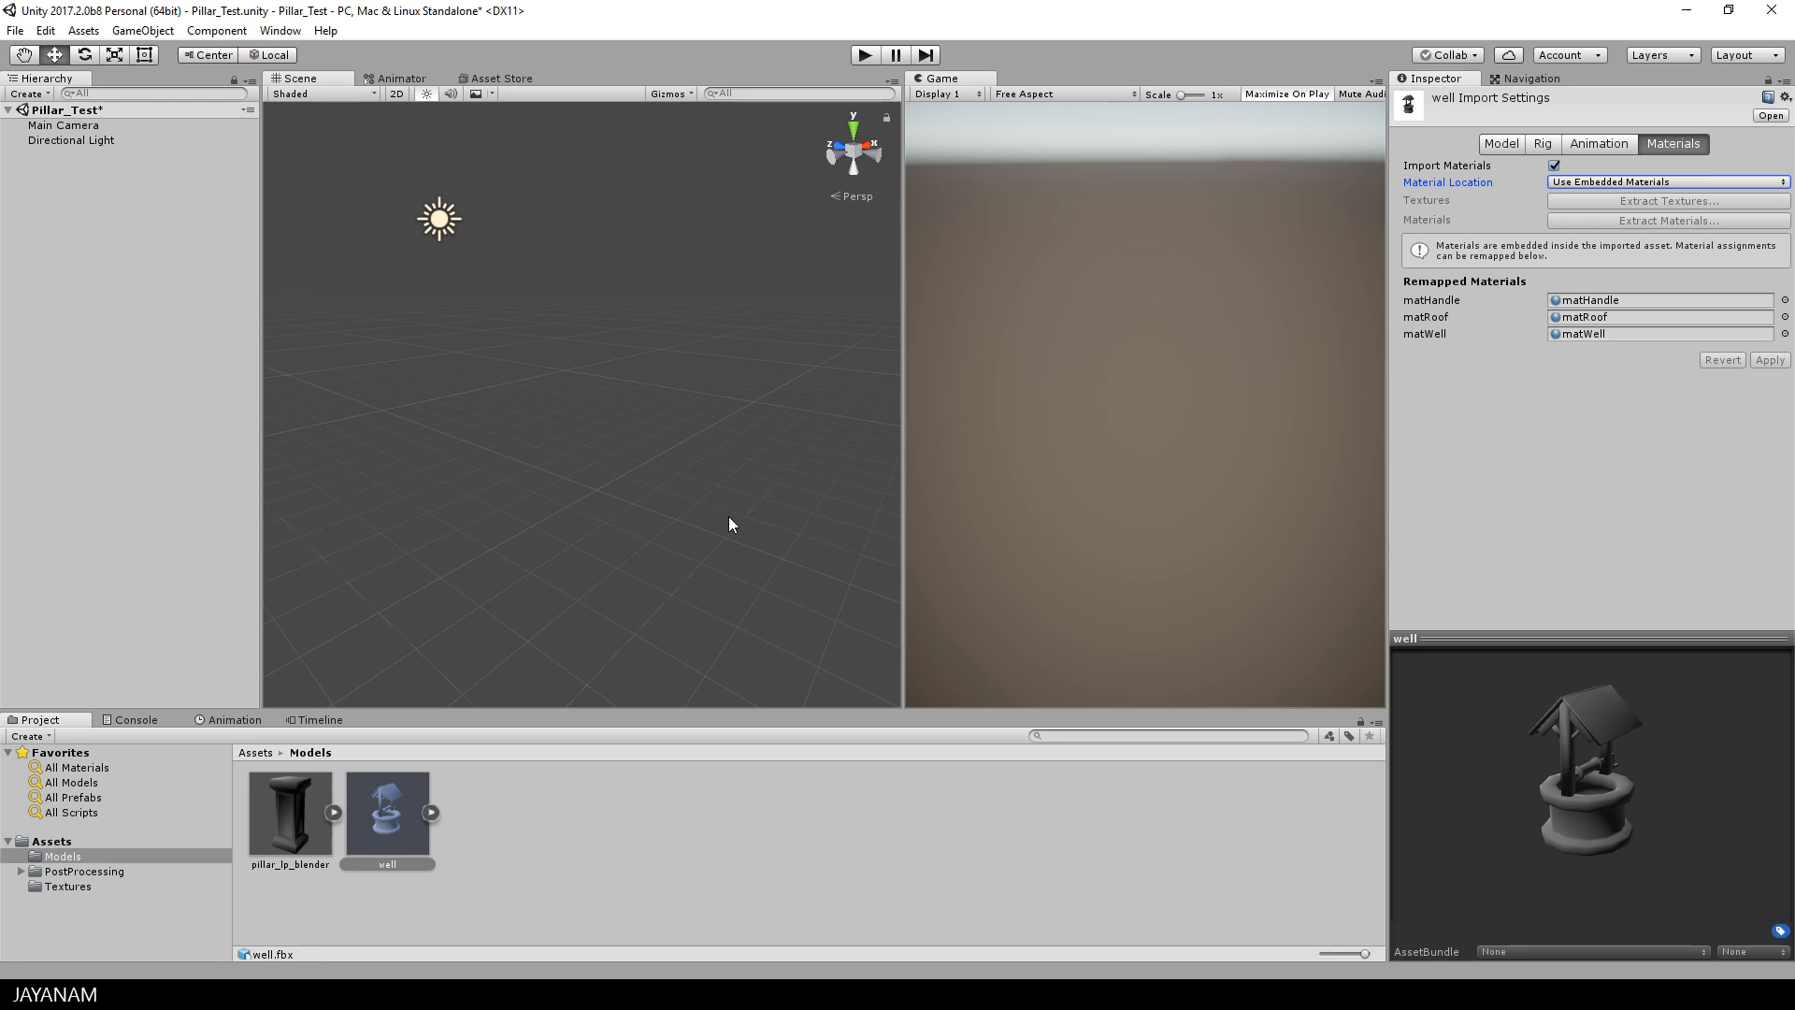
pyautogui.moveTo(75, 897)
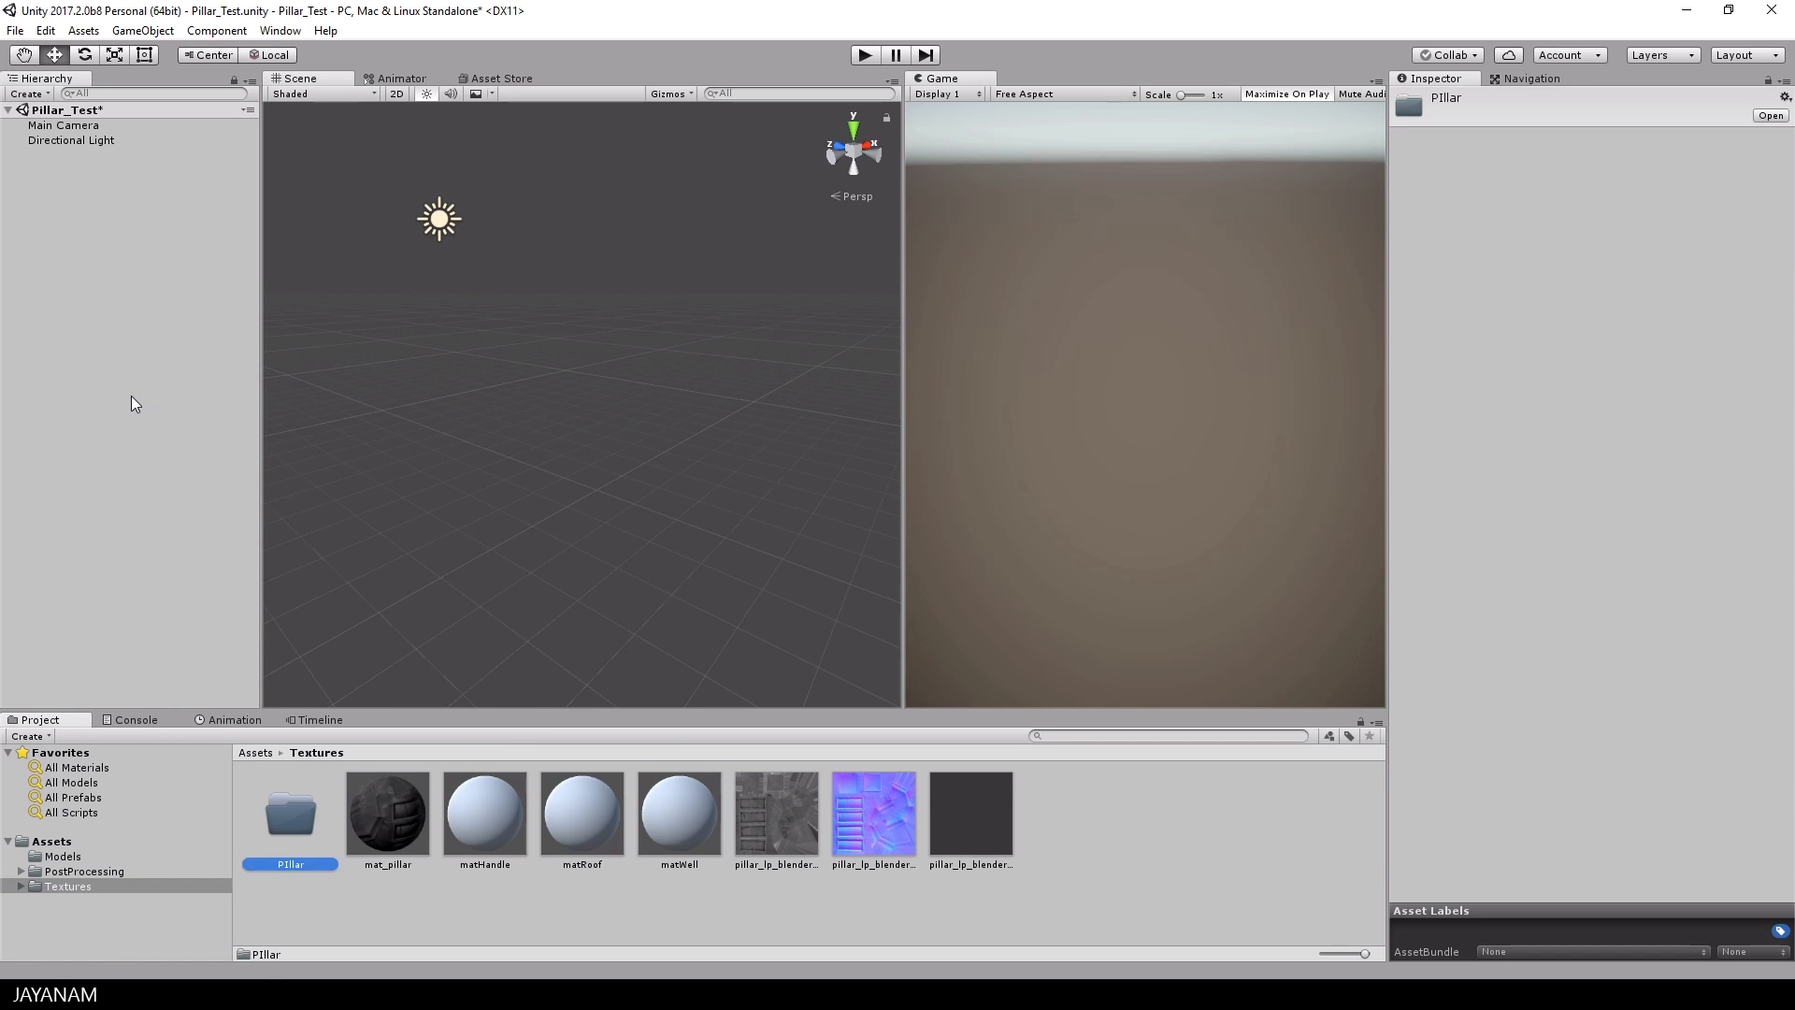
# Step: Create a 'Well' folder inside Textures for the well materials and textures
pyautogui.click(872, 815)
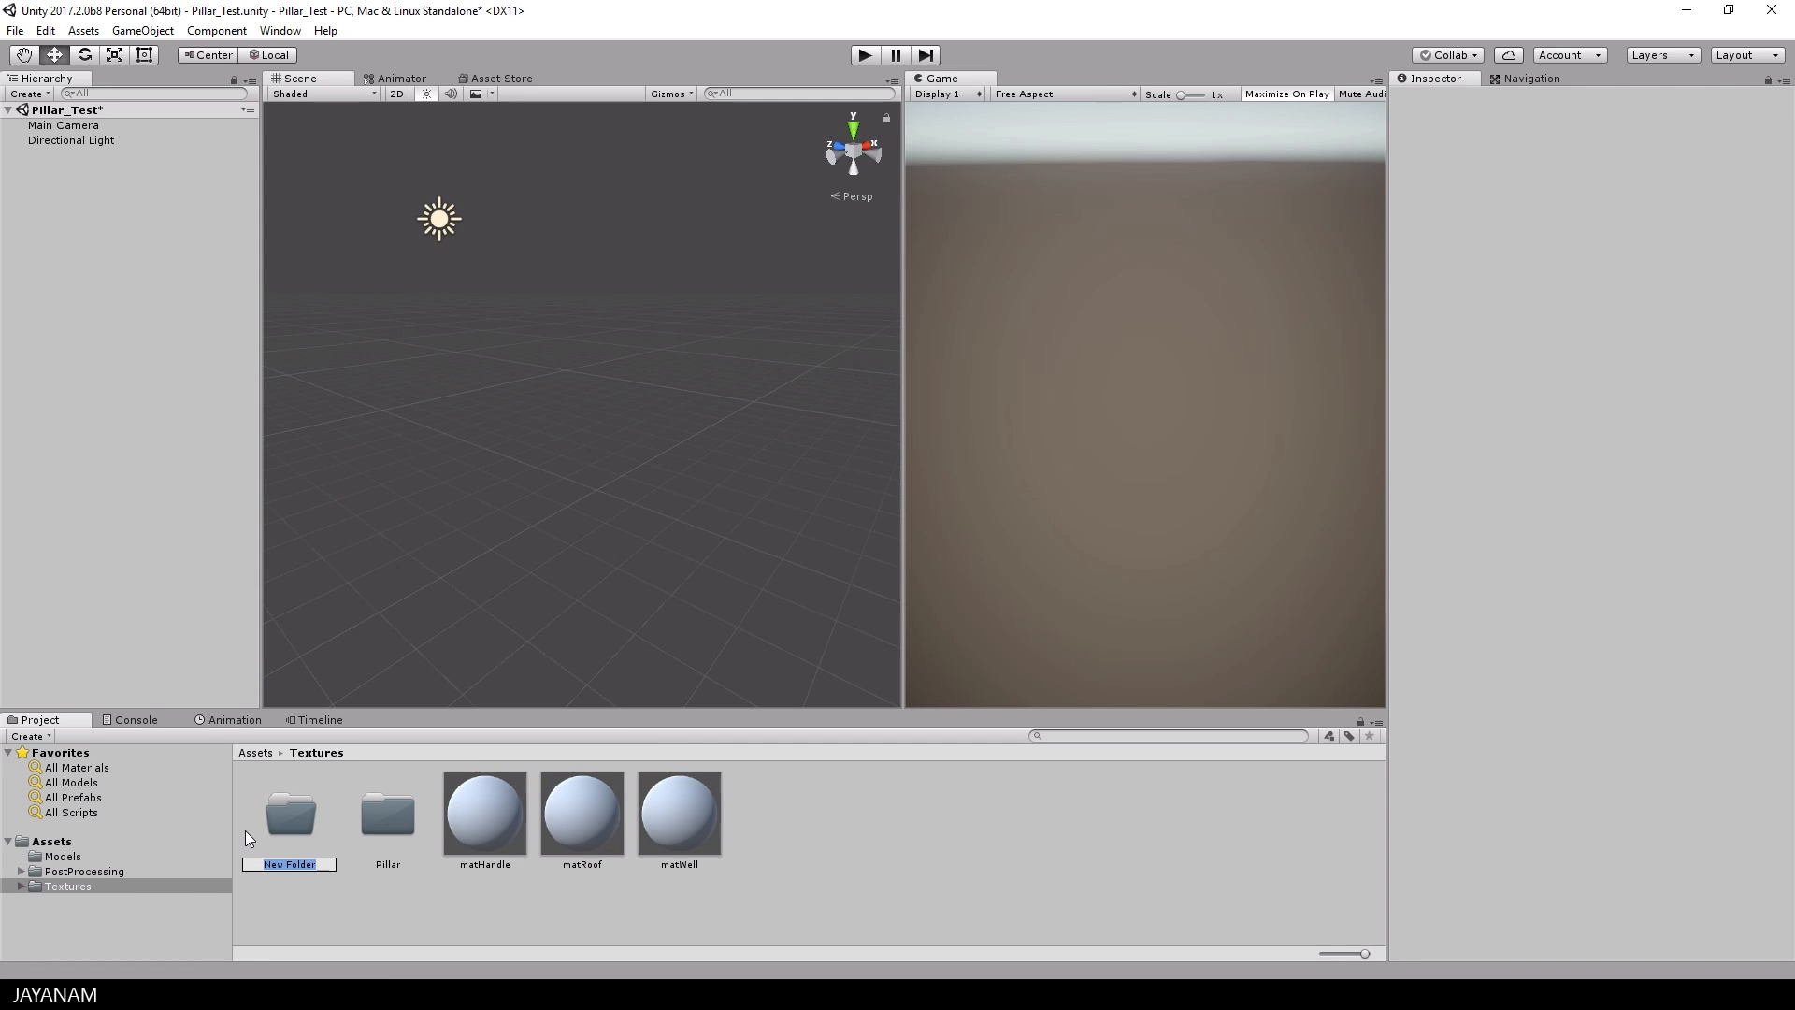
pyautogui.write('Well')
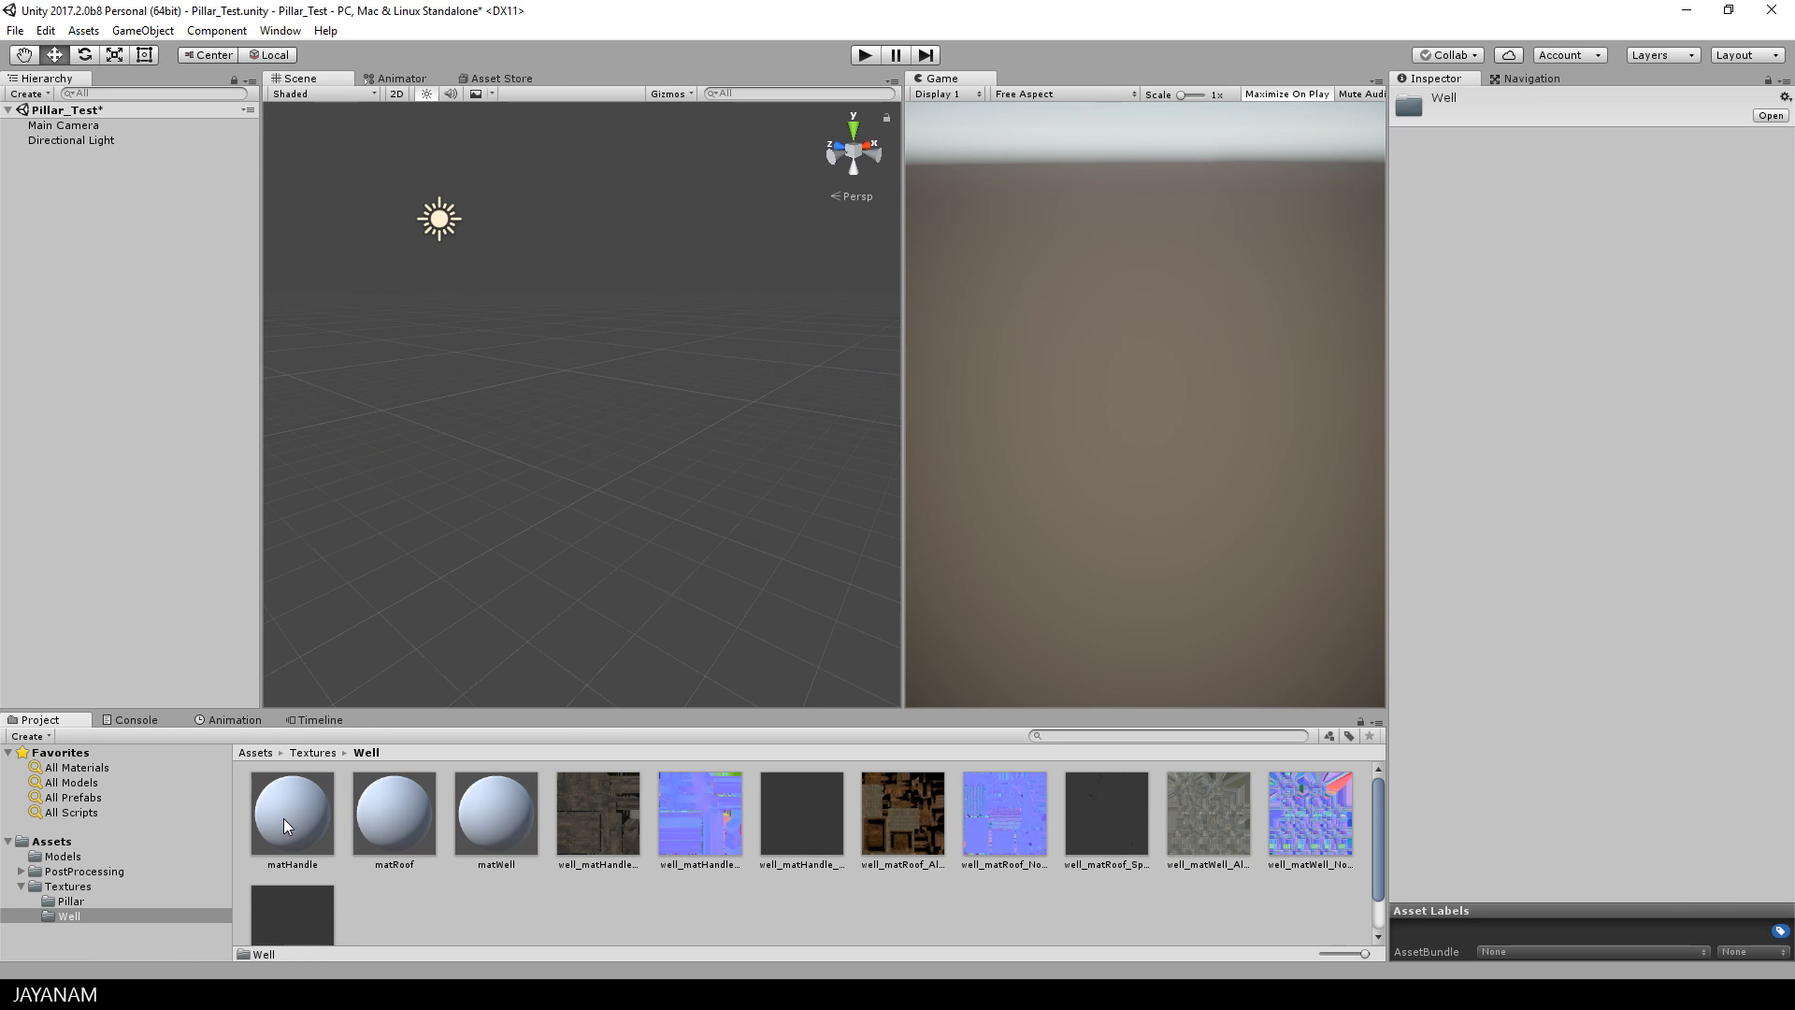
pyautogui.click(291, 813)
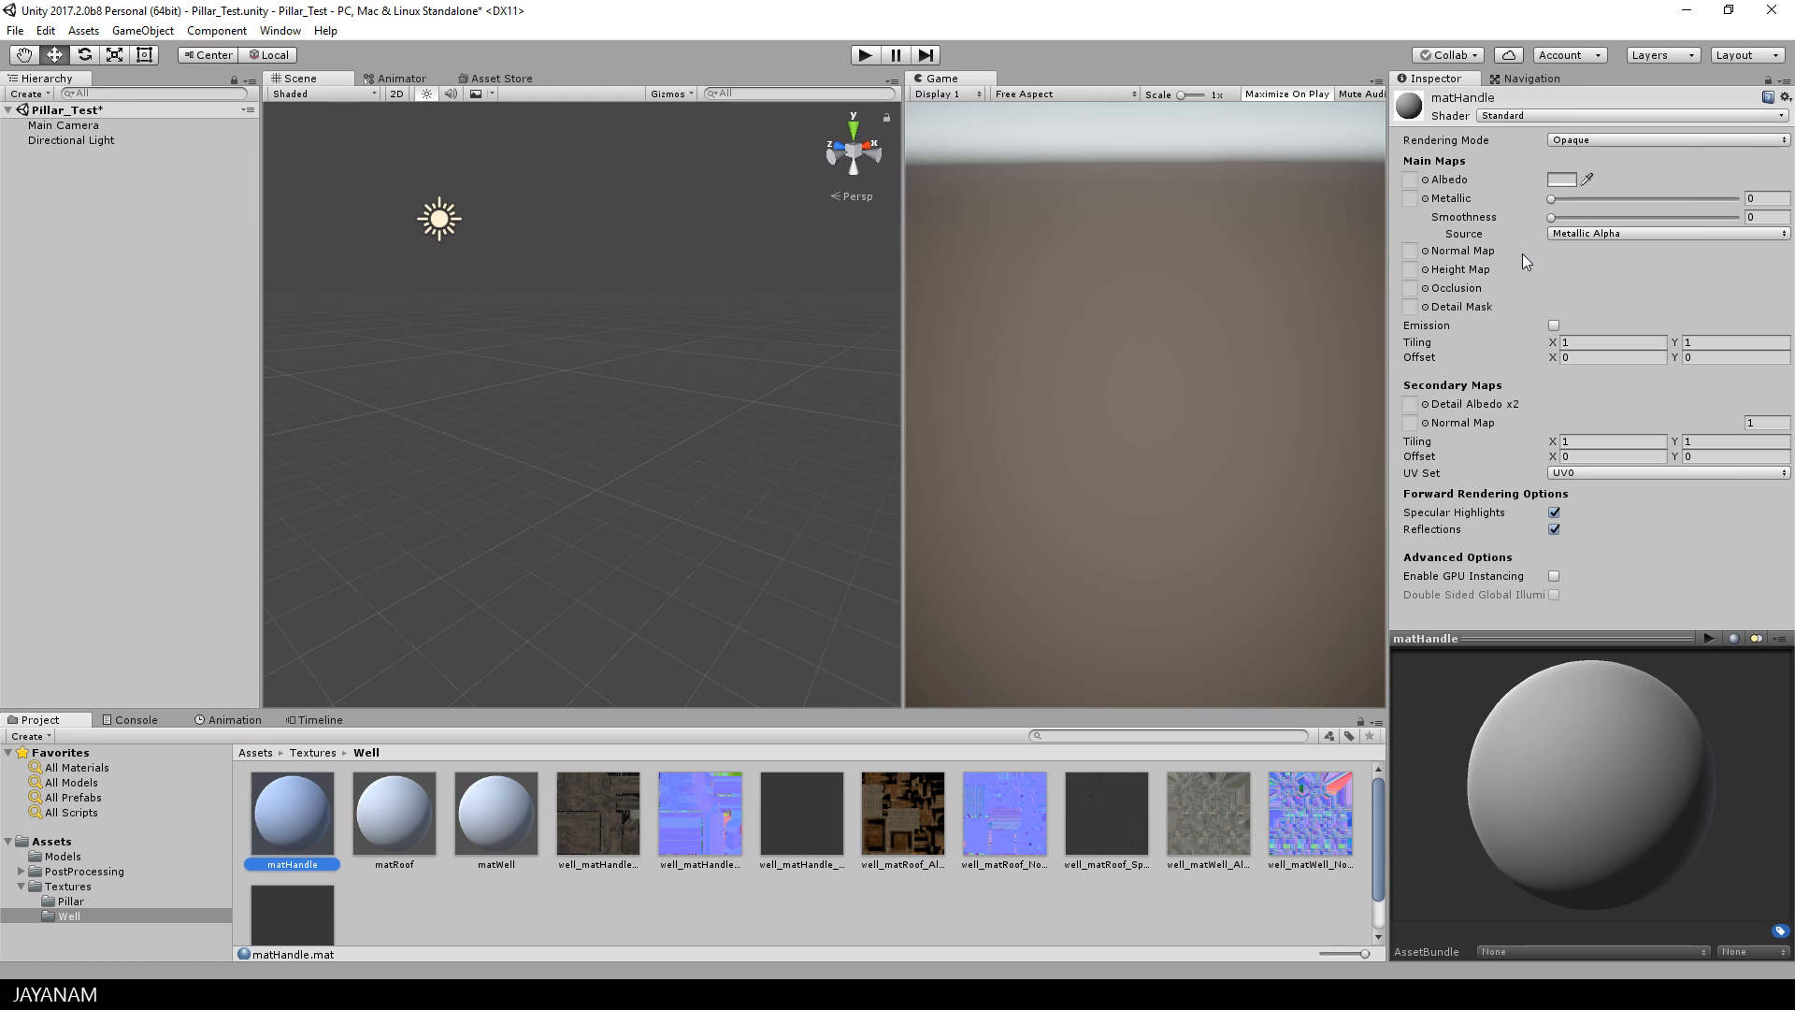
pyautogui.moveTo(903, 587)
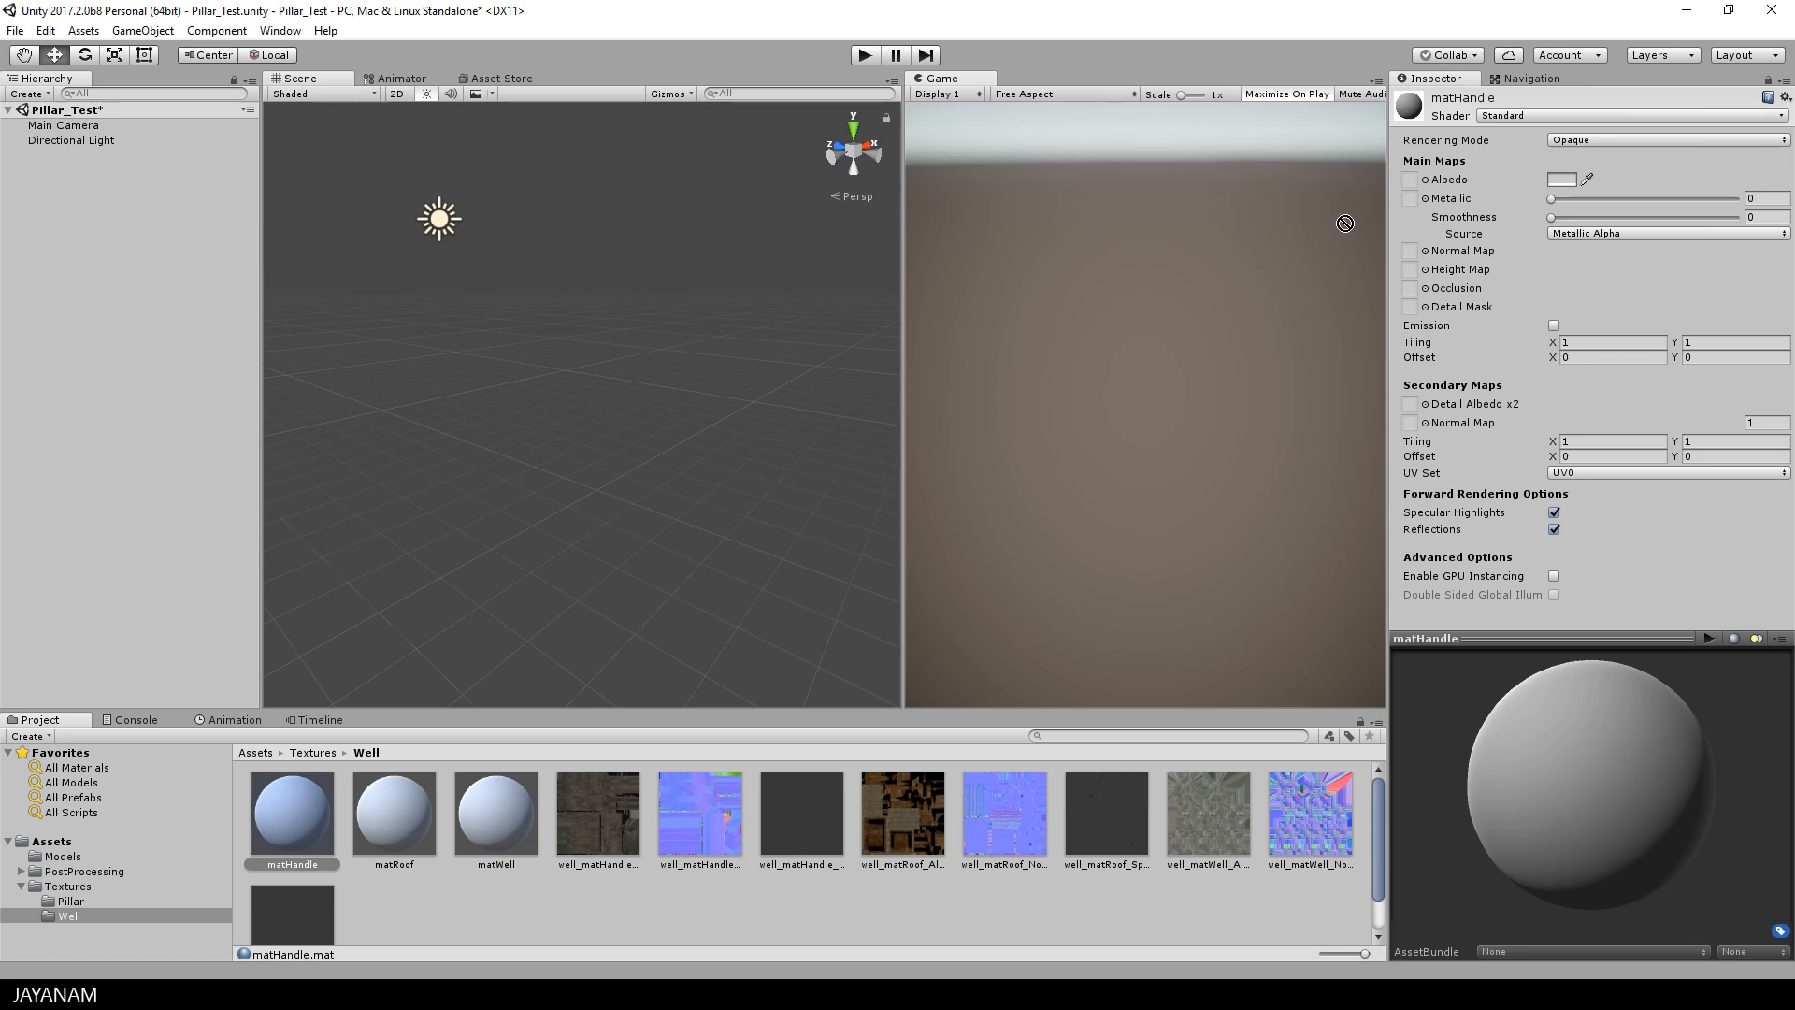
# Step: Assign the handle material's base colour, normal and metallic textures
pyautogui.click(1555, 180)
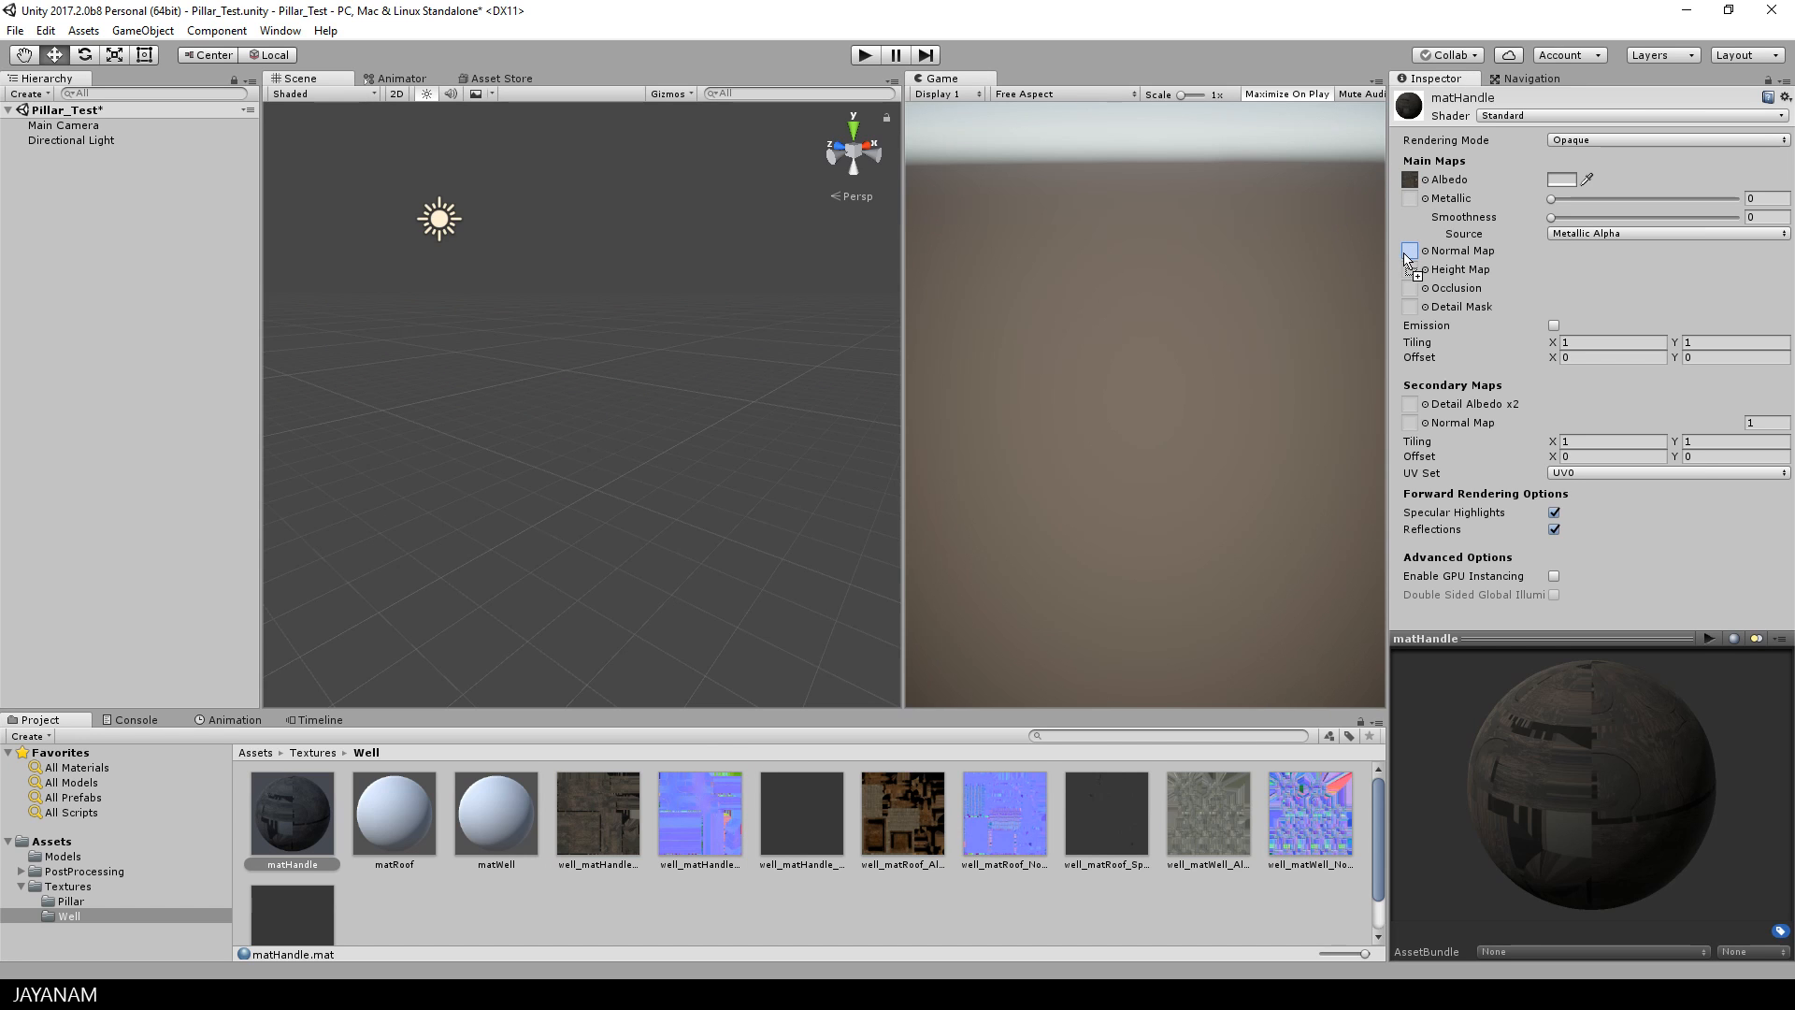
pyautogui.click(1409, 250)
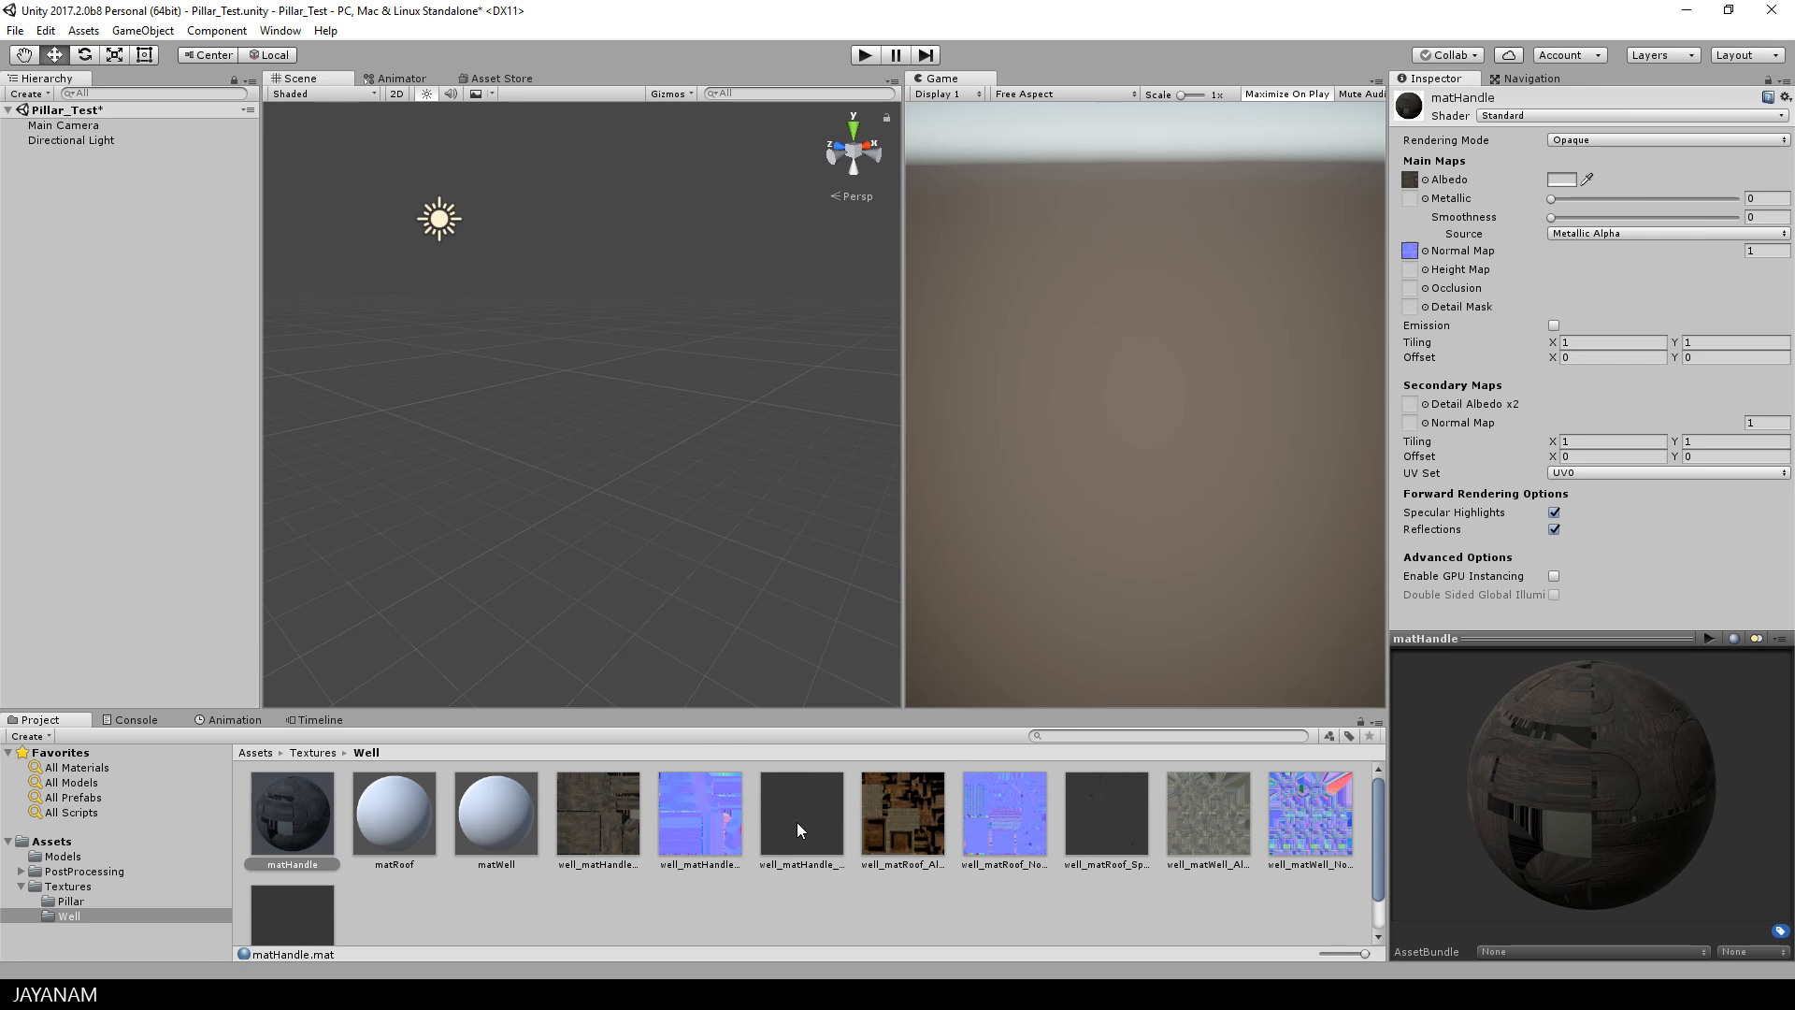
pyautogui.moveTo(1555, 216); pyautogui.dragTo(1769, 216)
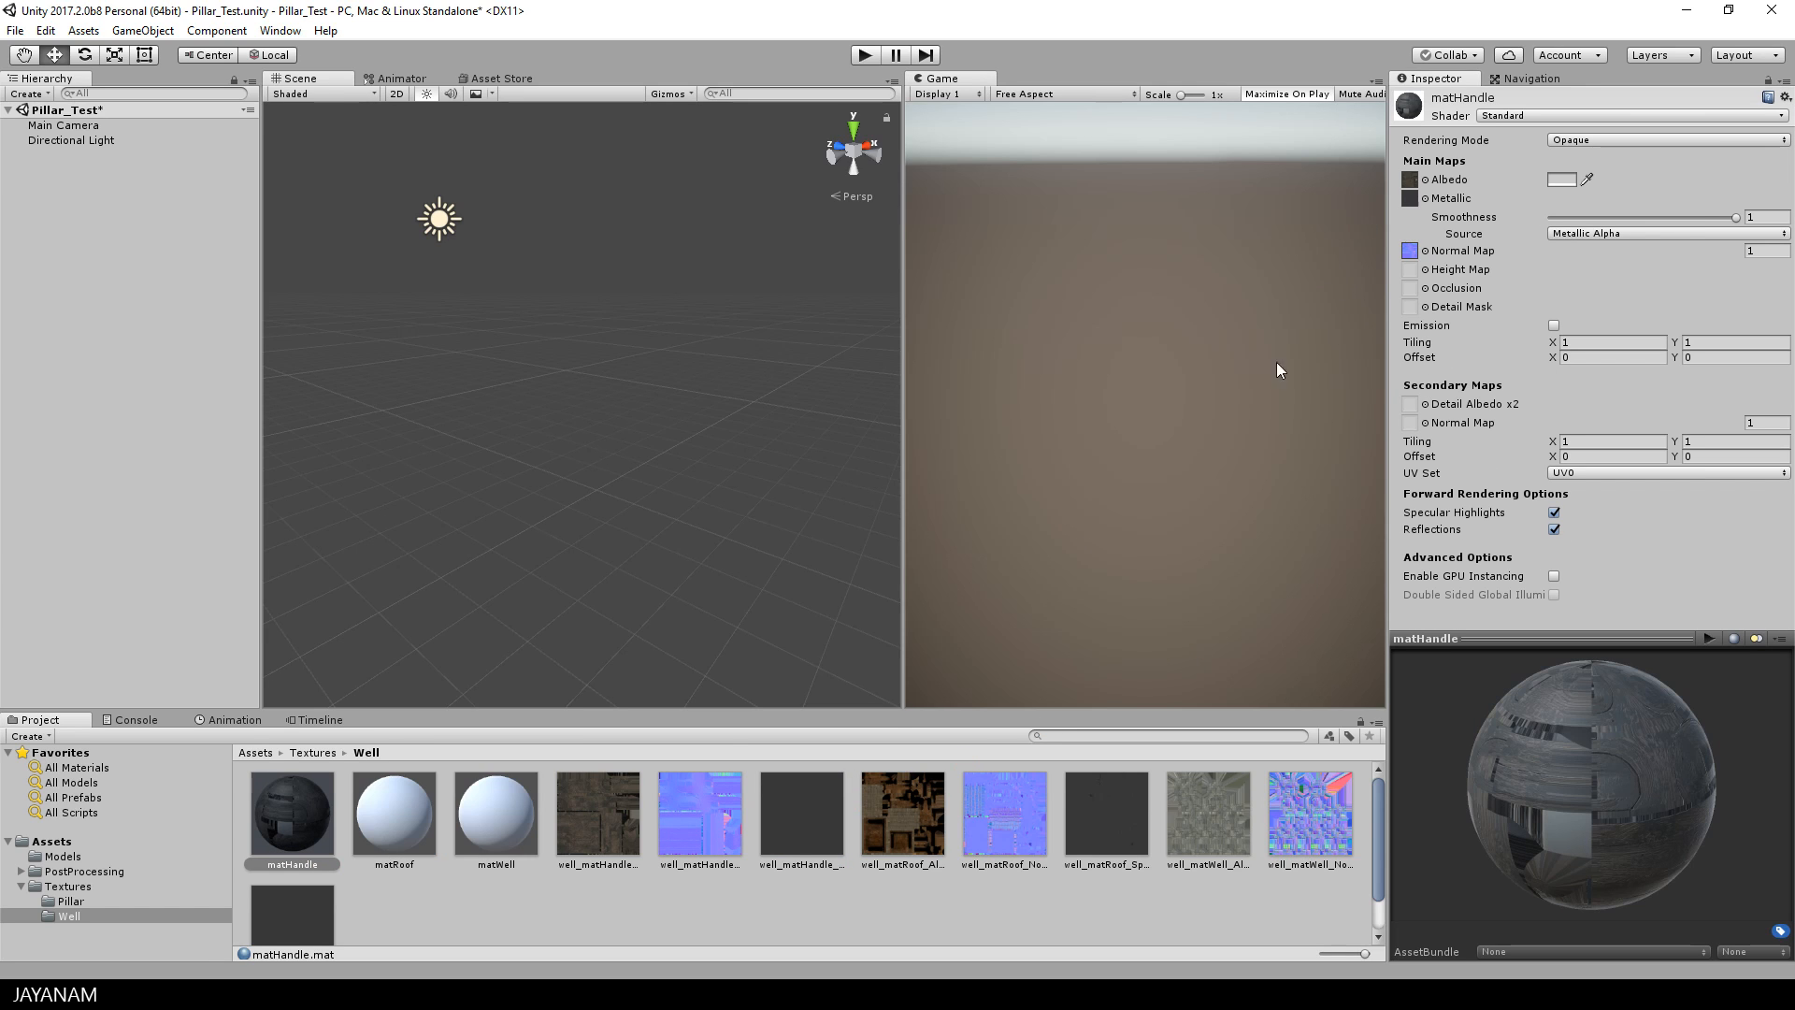
# Step: Assign textures to the roof and well materials, including the well's metallic map
pyautogui.click(394, 811)
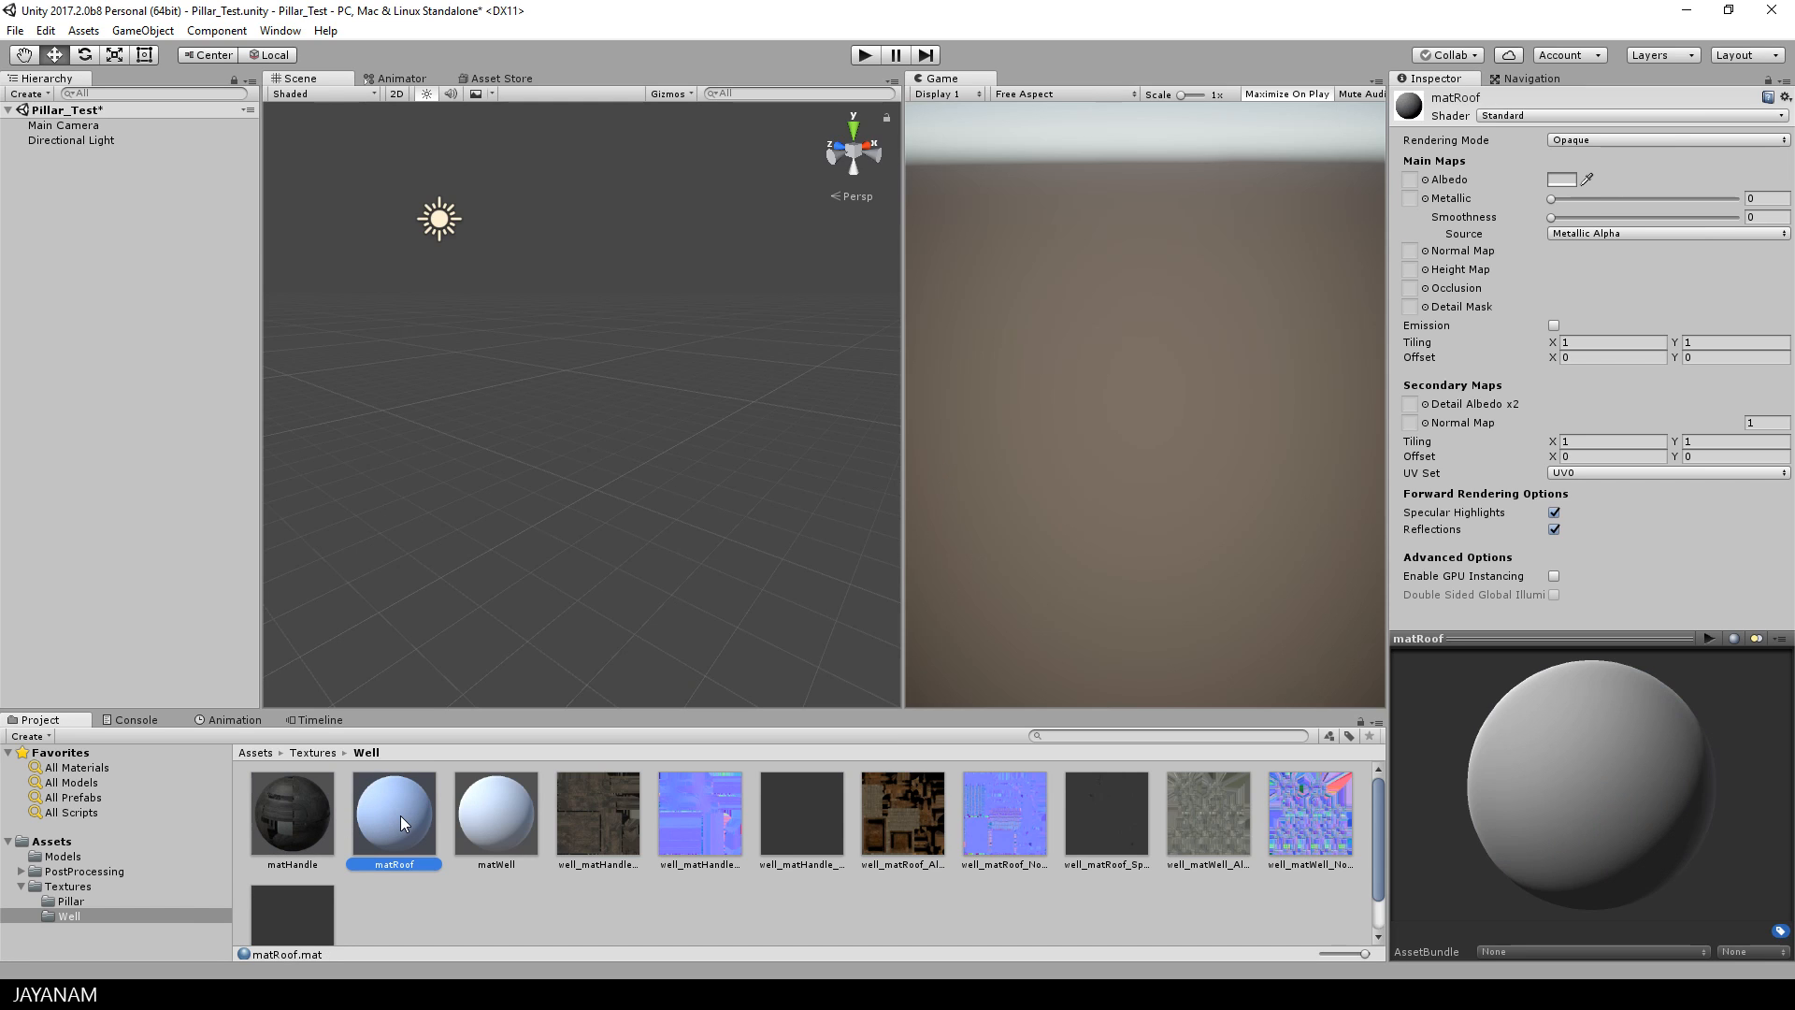
pyautogui.moveTo(907, 799)
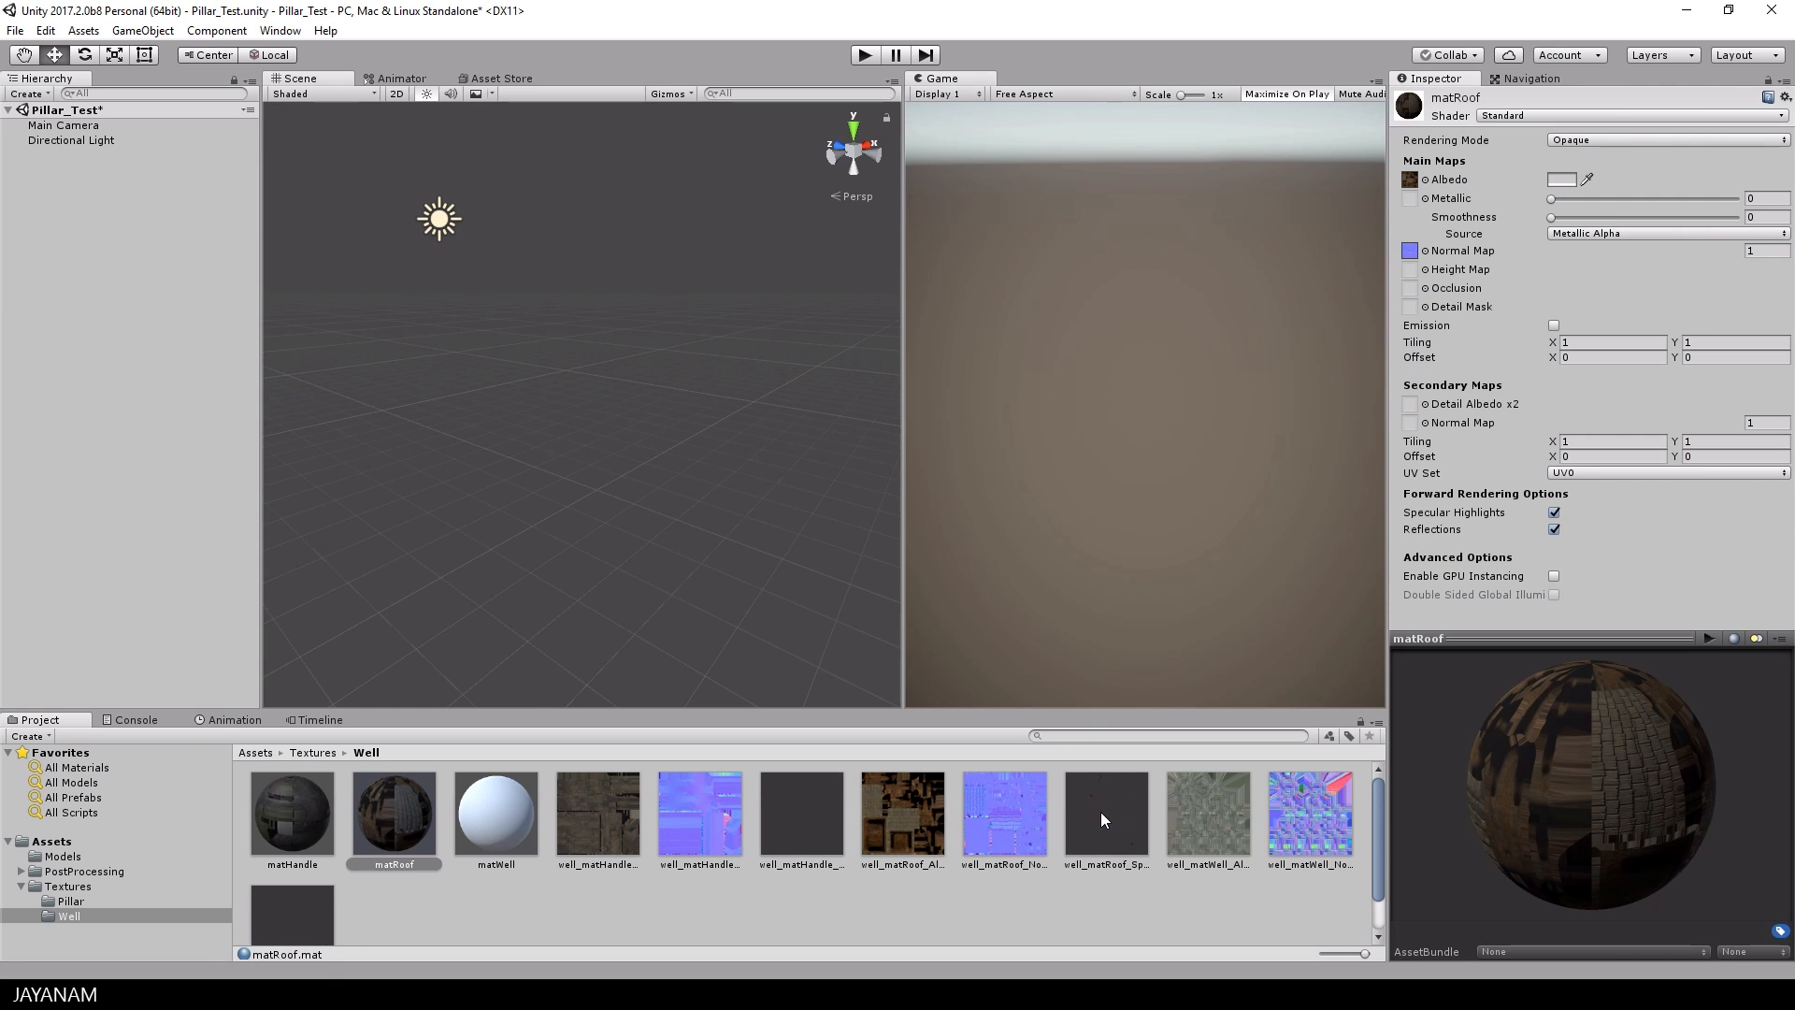
pyautogui.click(495, 815)
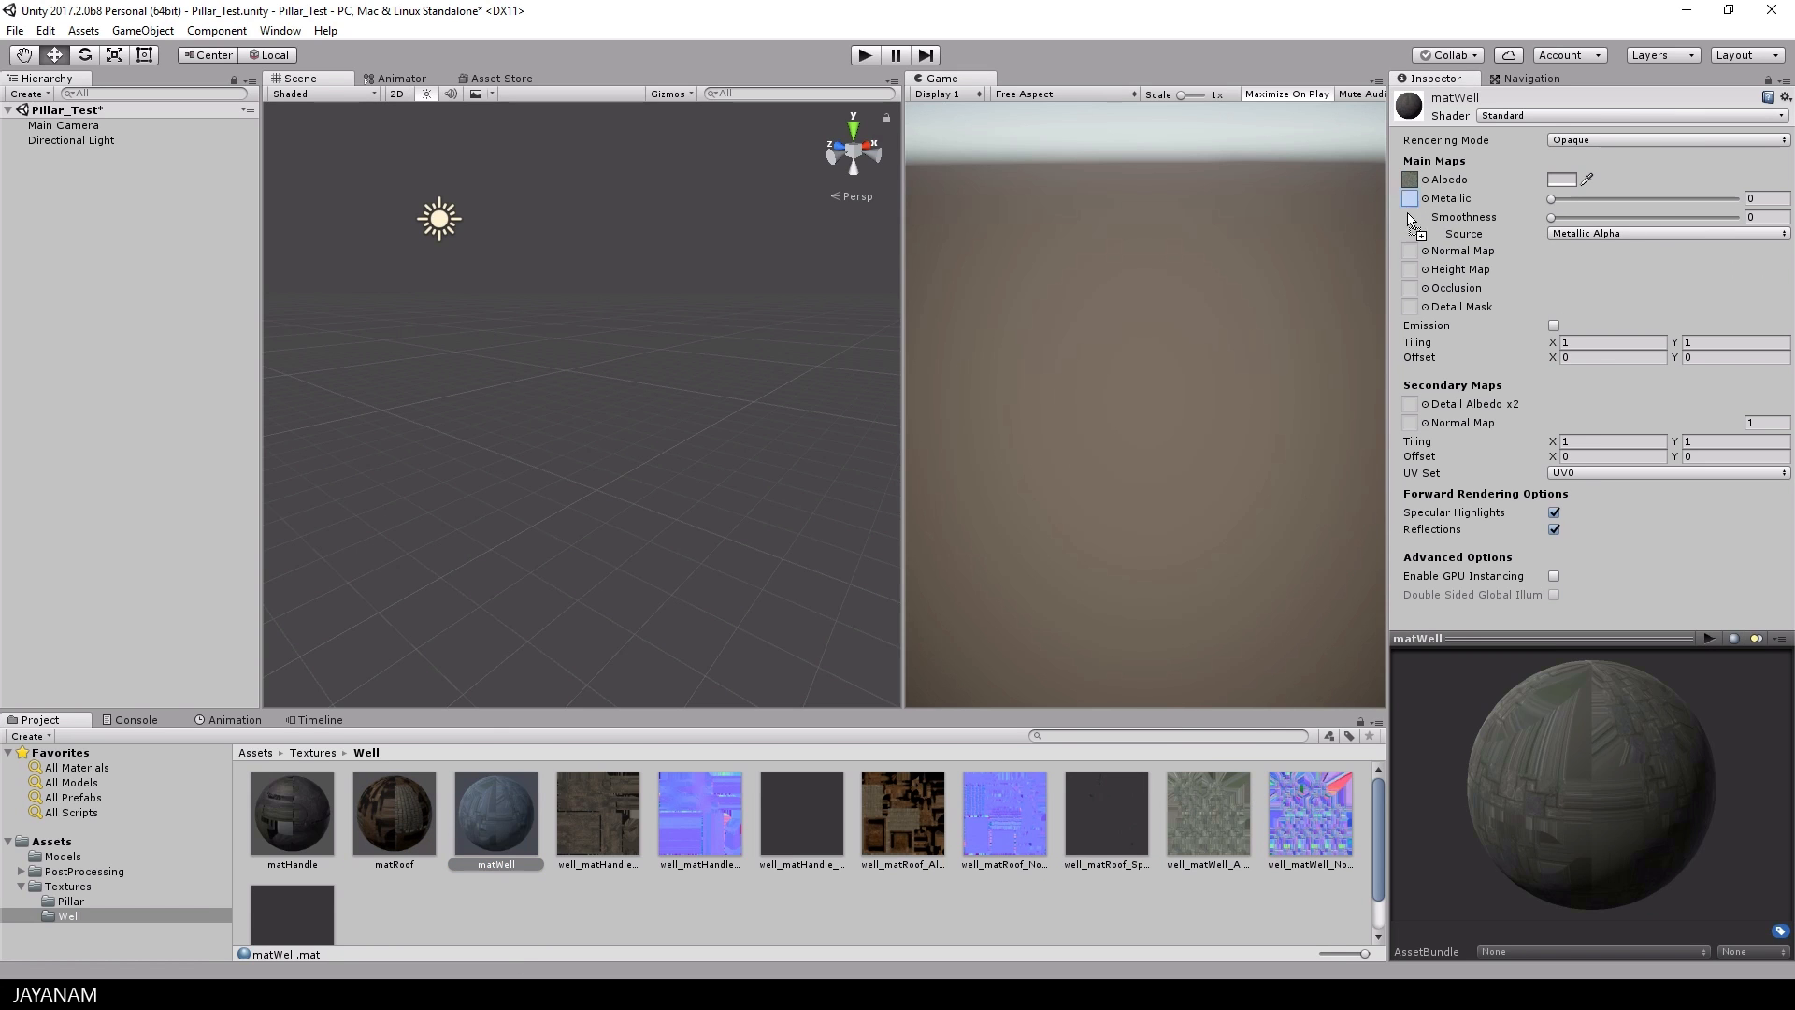
pyautogui.click(1411, 250)
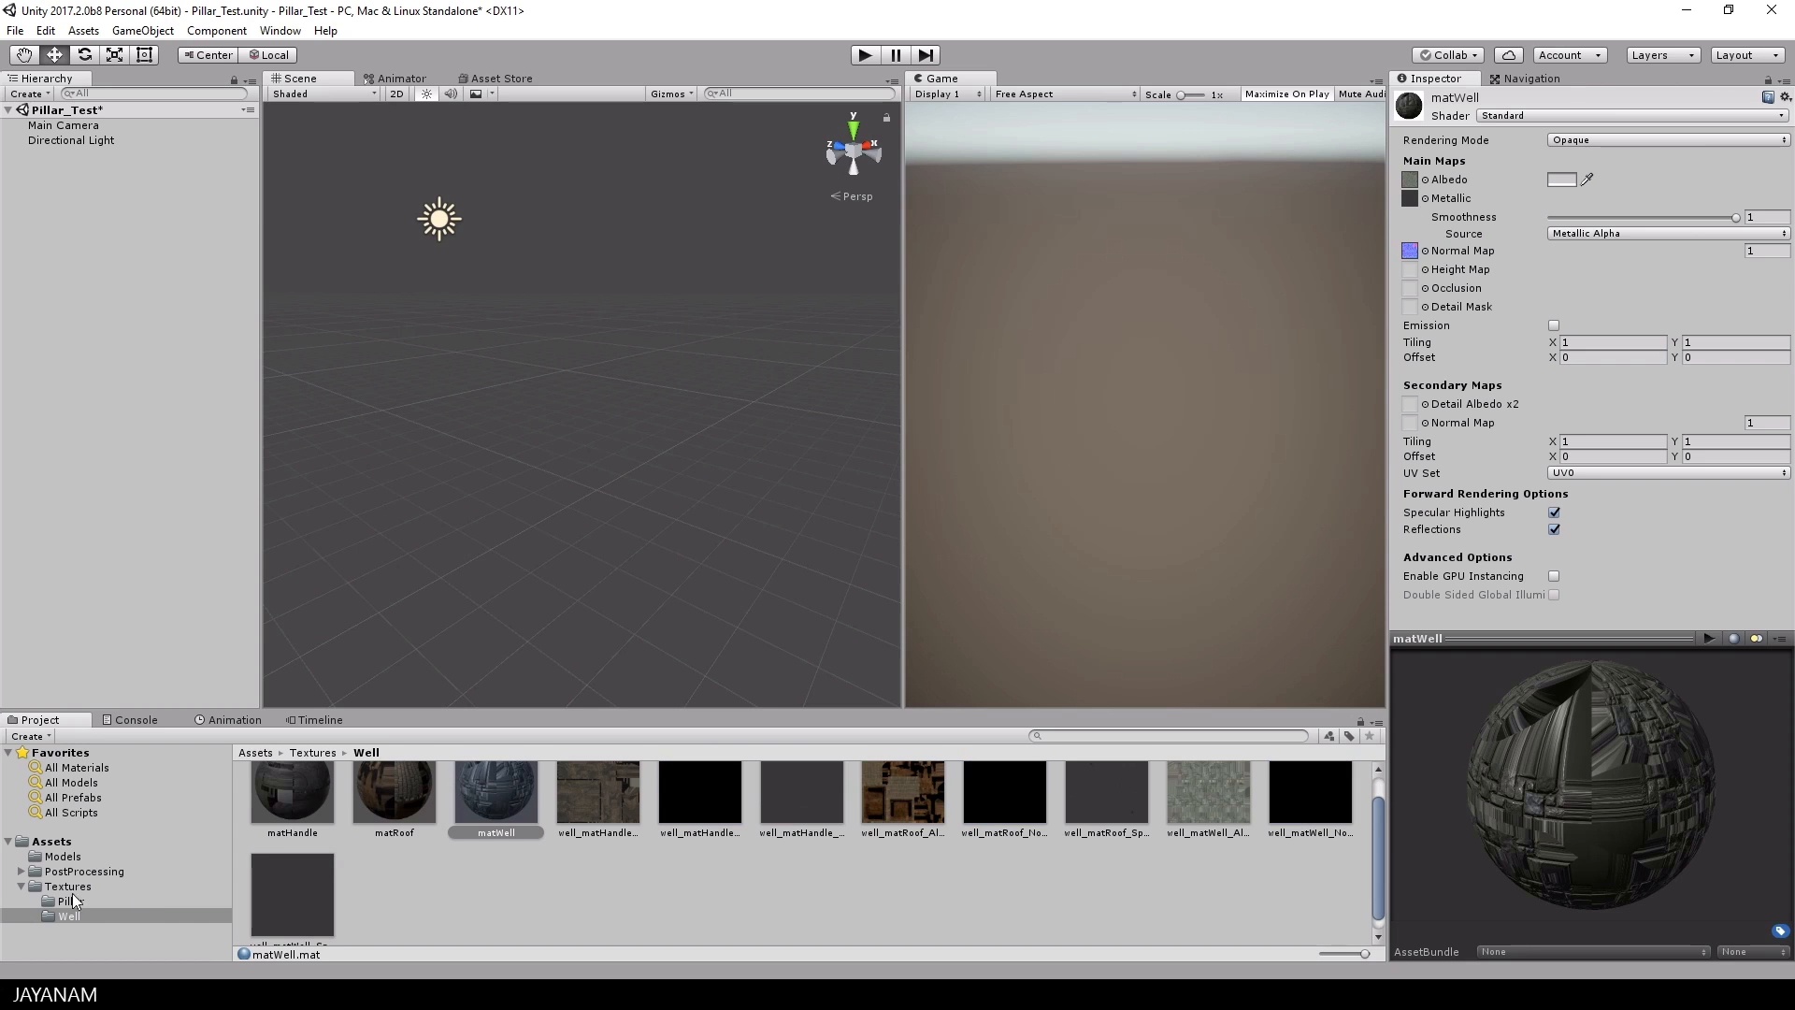
pyautogui.click(62, 856)
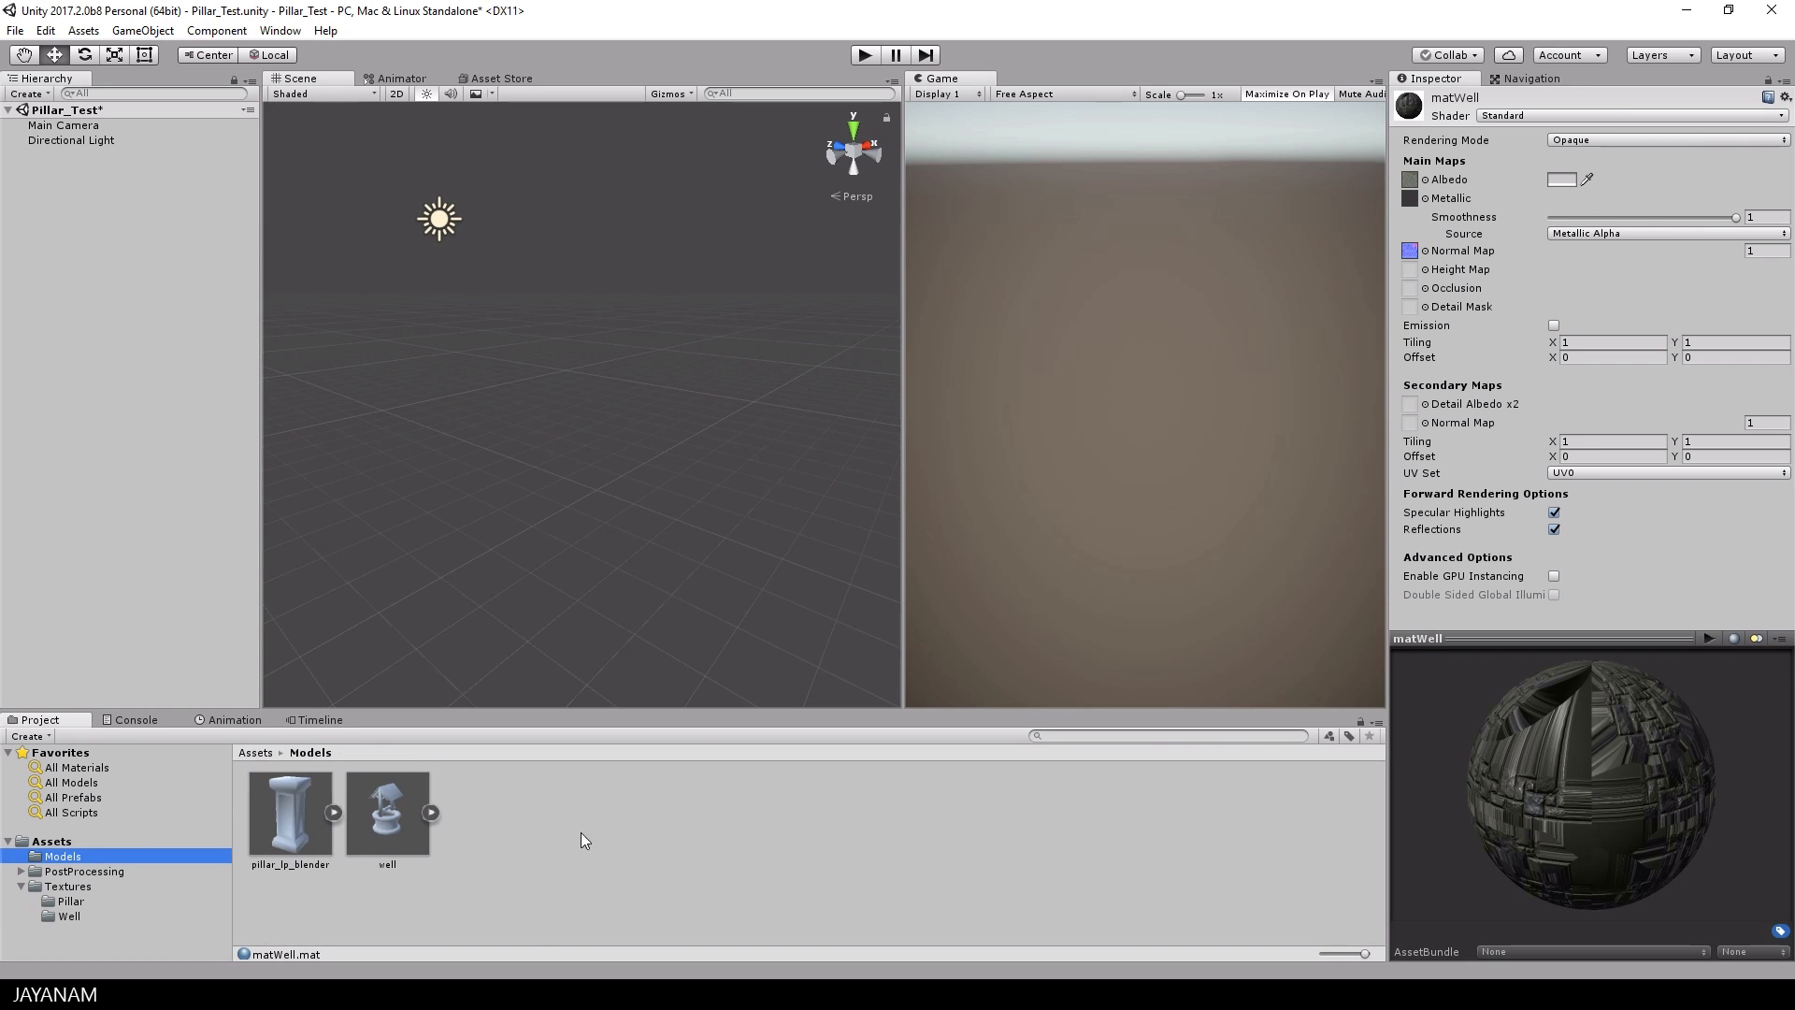
# Step: Place the well model in the scene and set Well_Stone smoothness to about 0.28 and its tint
pyautogui.moveTo(388, 807); pyautogui.dragTo(593, 475)
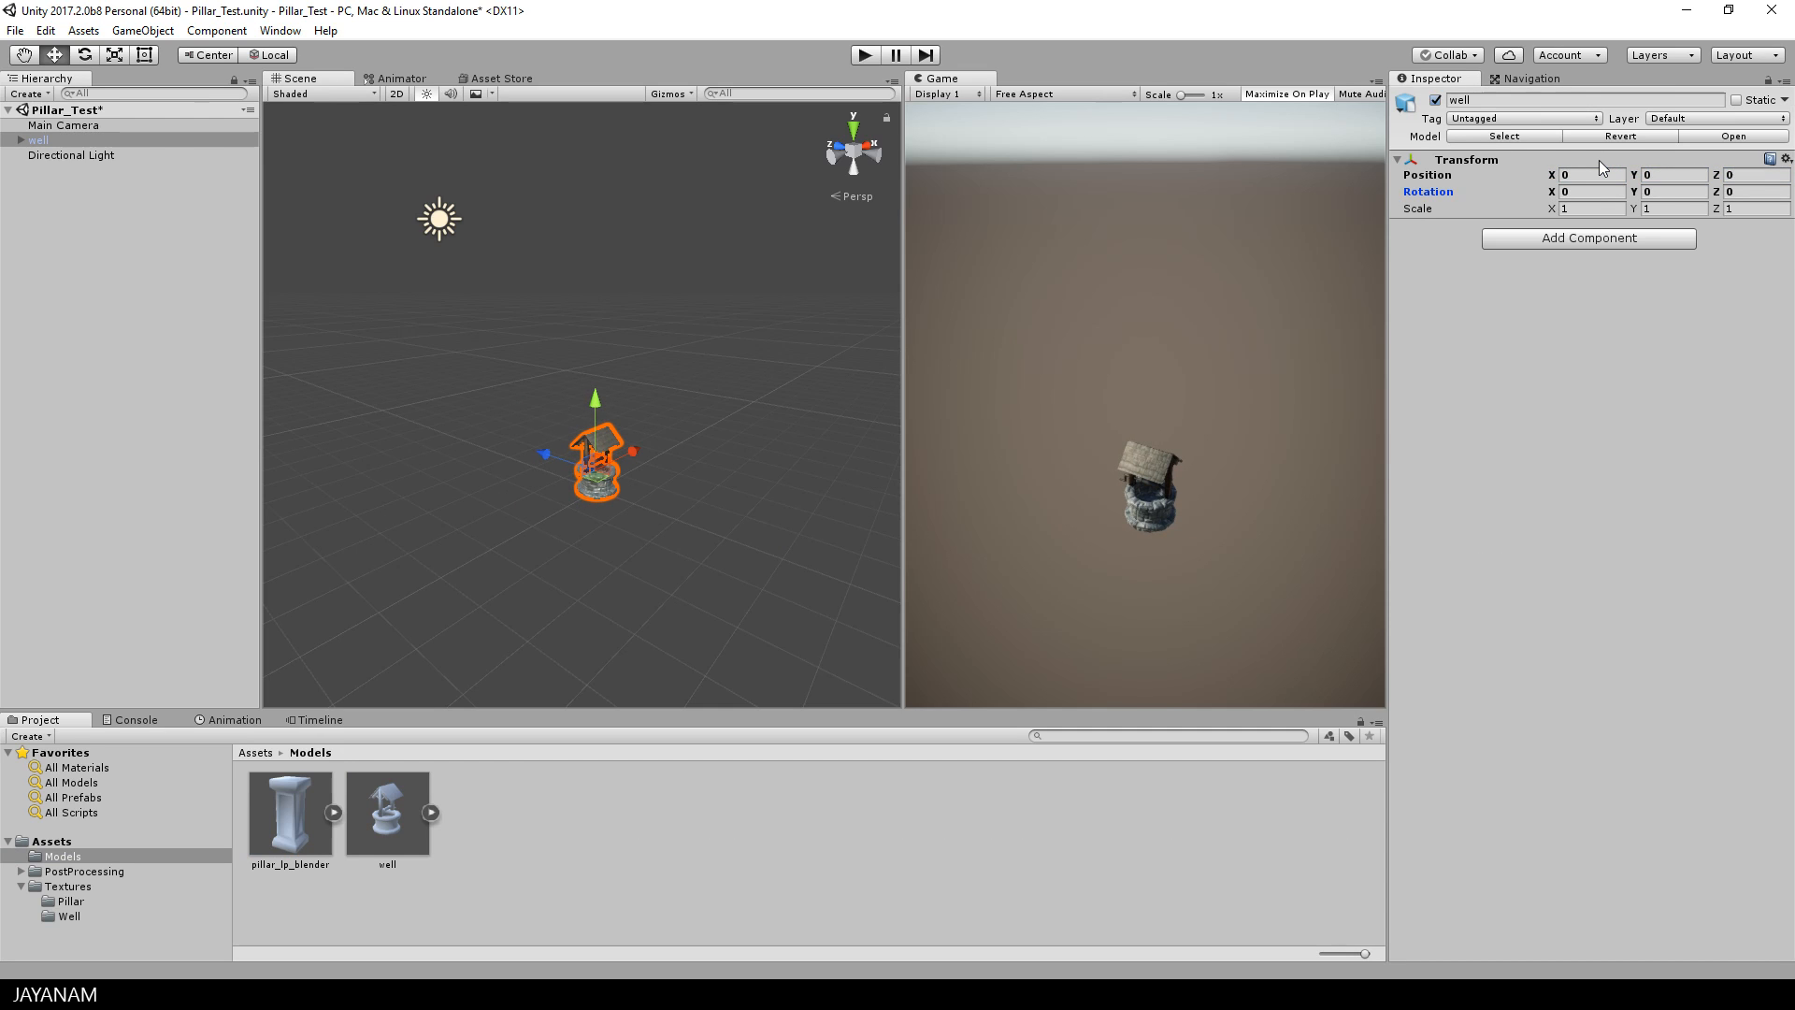
pyautogui.moveTo(420, 233)
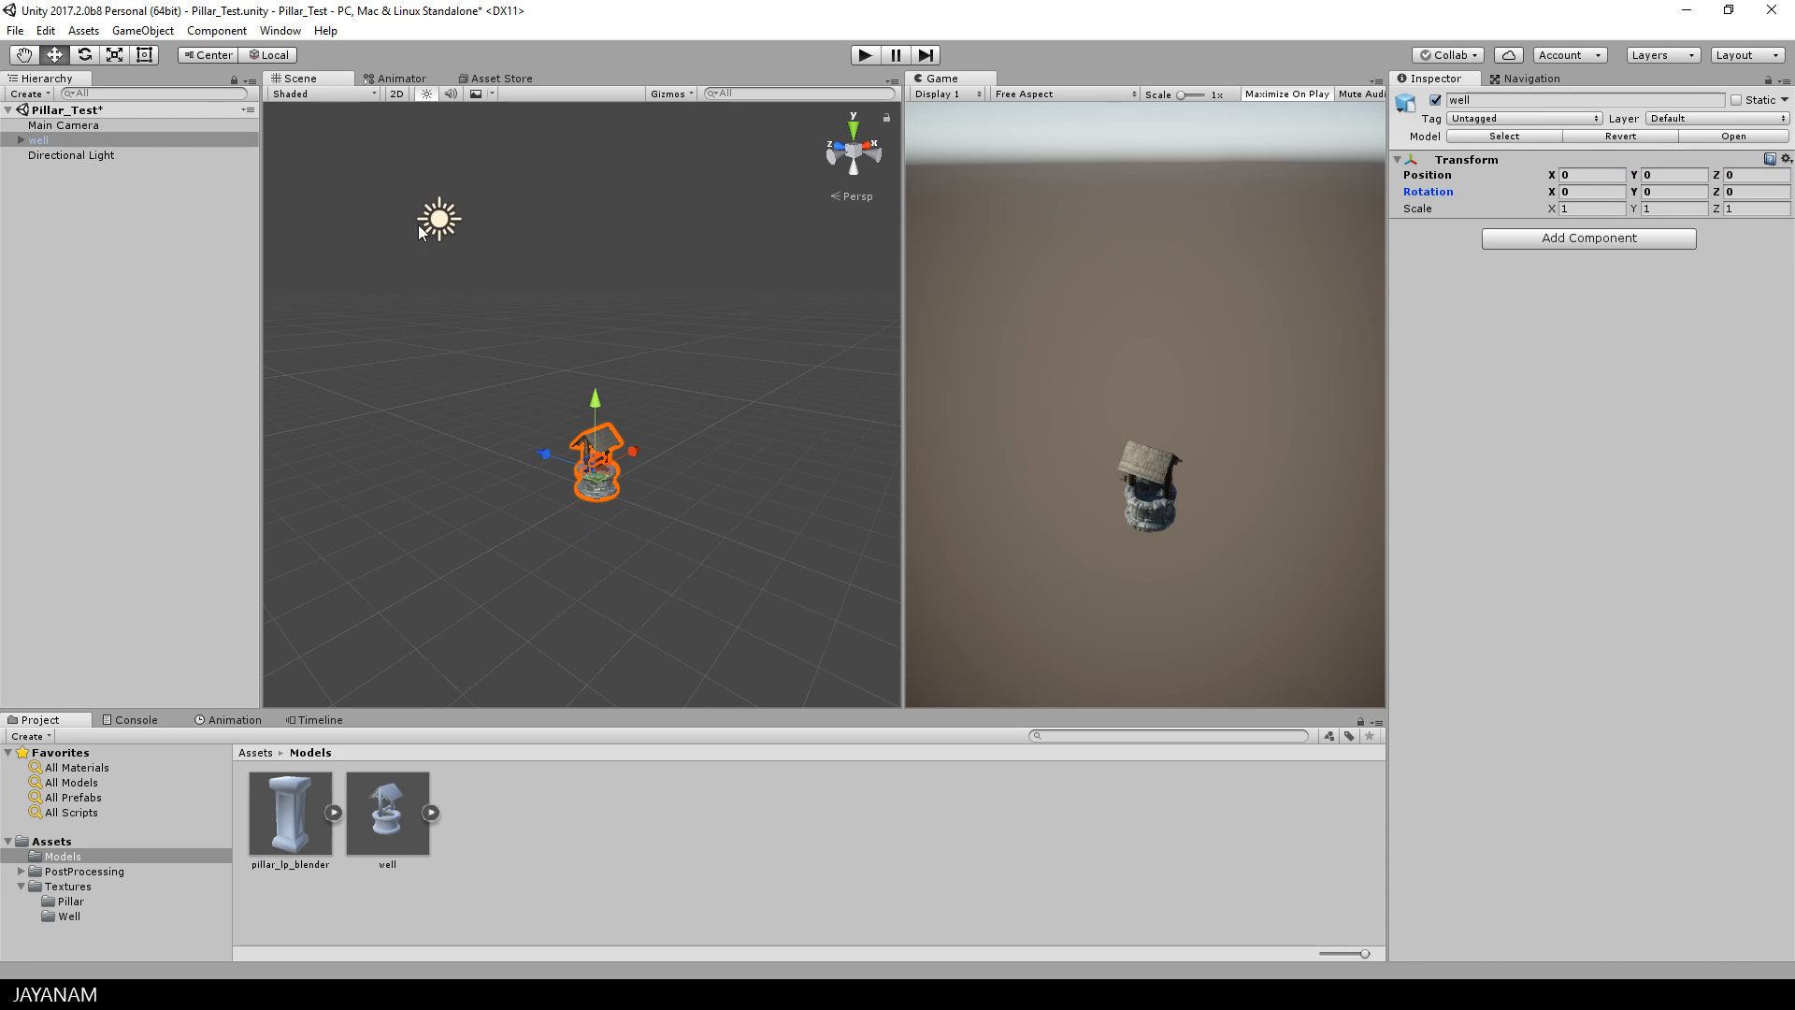
pyautogui.click(113, 54)
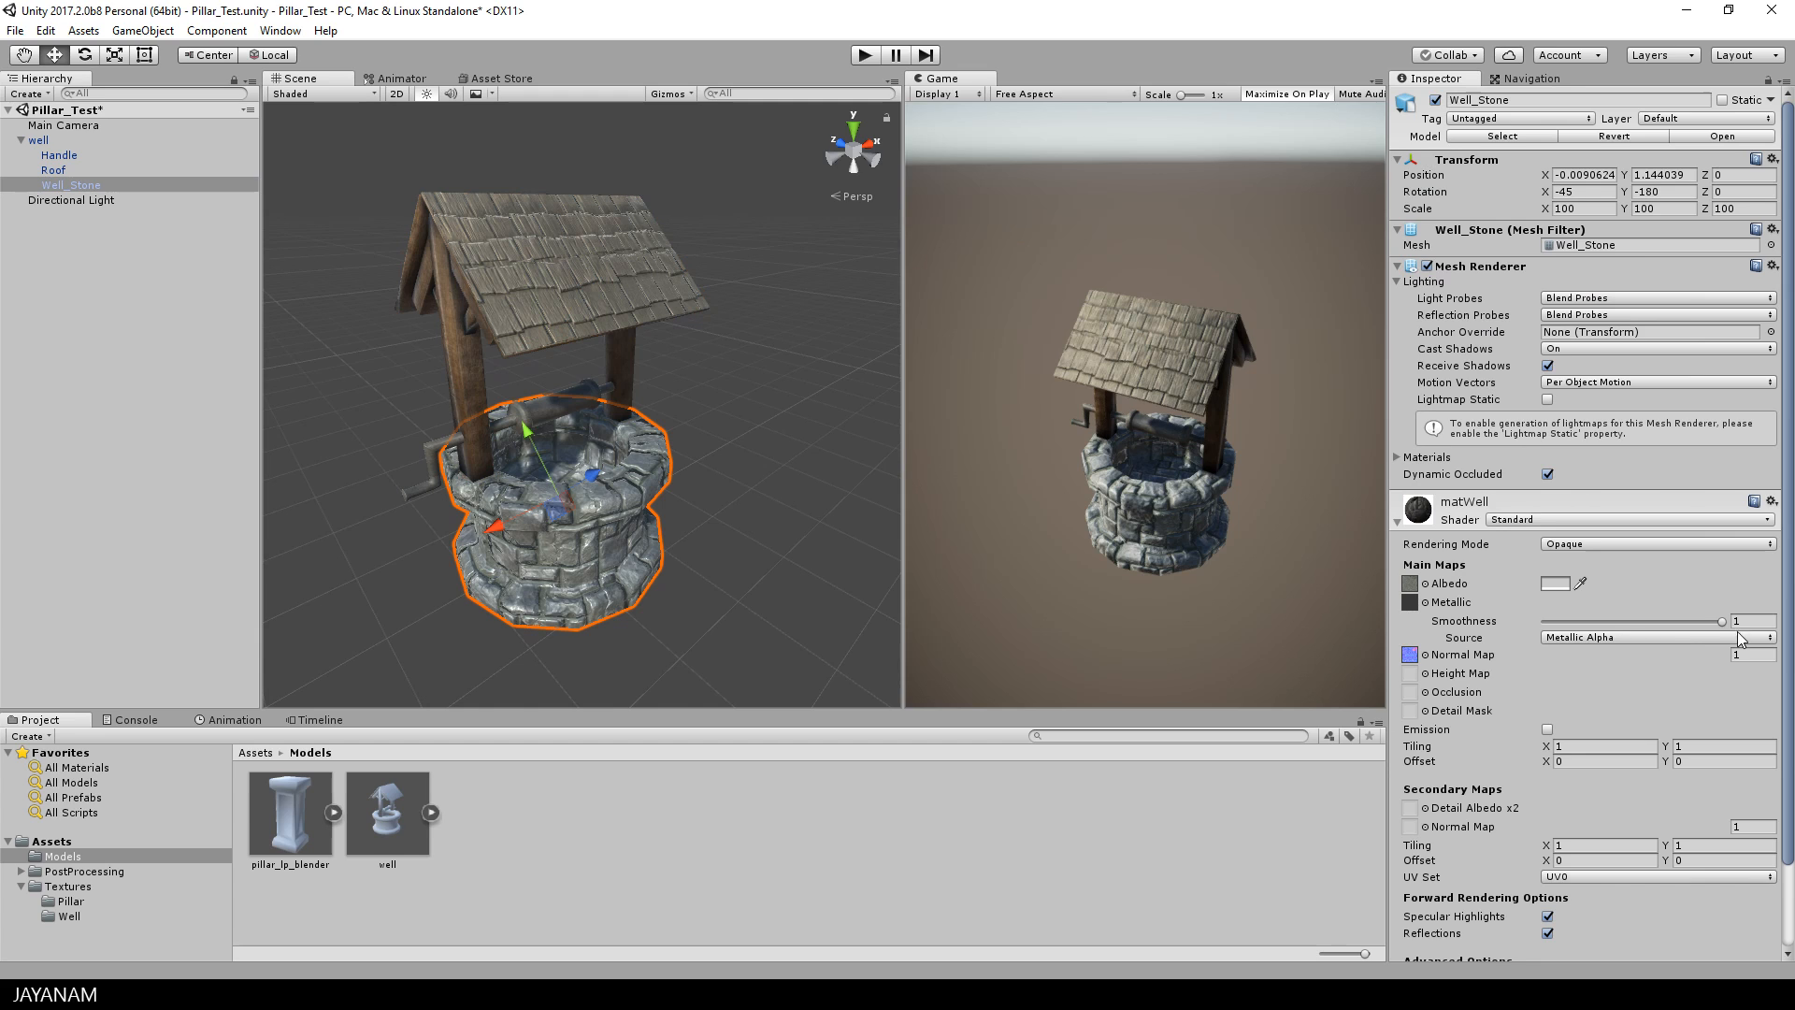
pyautogui.moveTo(1736, 621); pyautogui.dragTo(1666, 621)
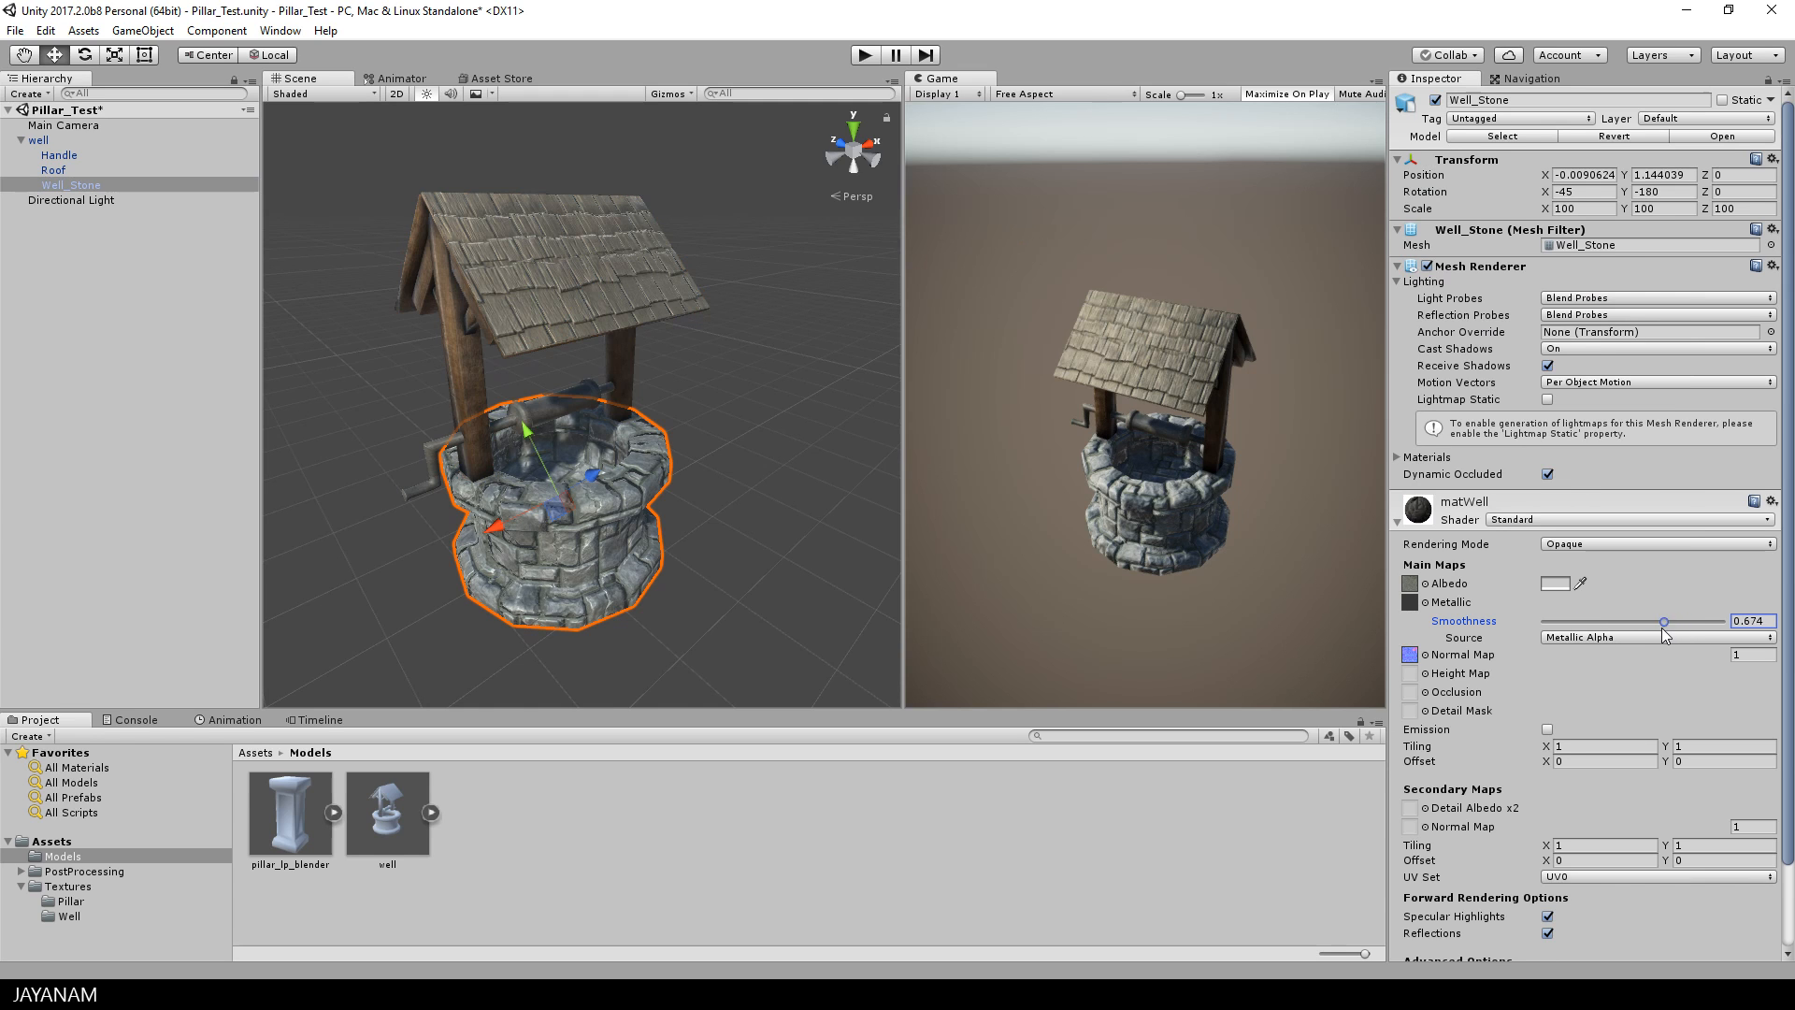
pyautogui.moveTo(1663, 621); pyautogui.dragTo(1545, 621)
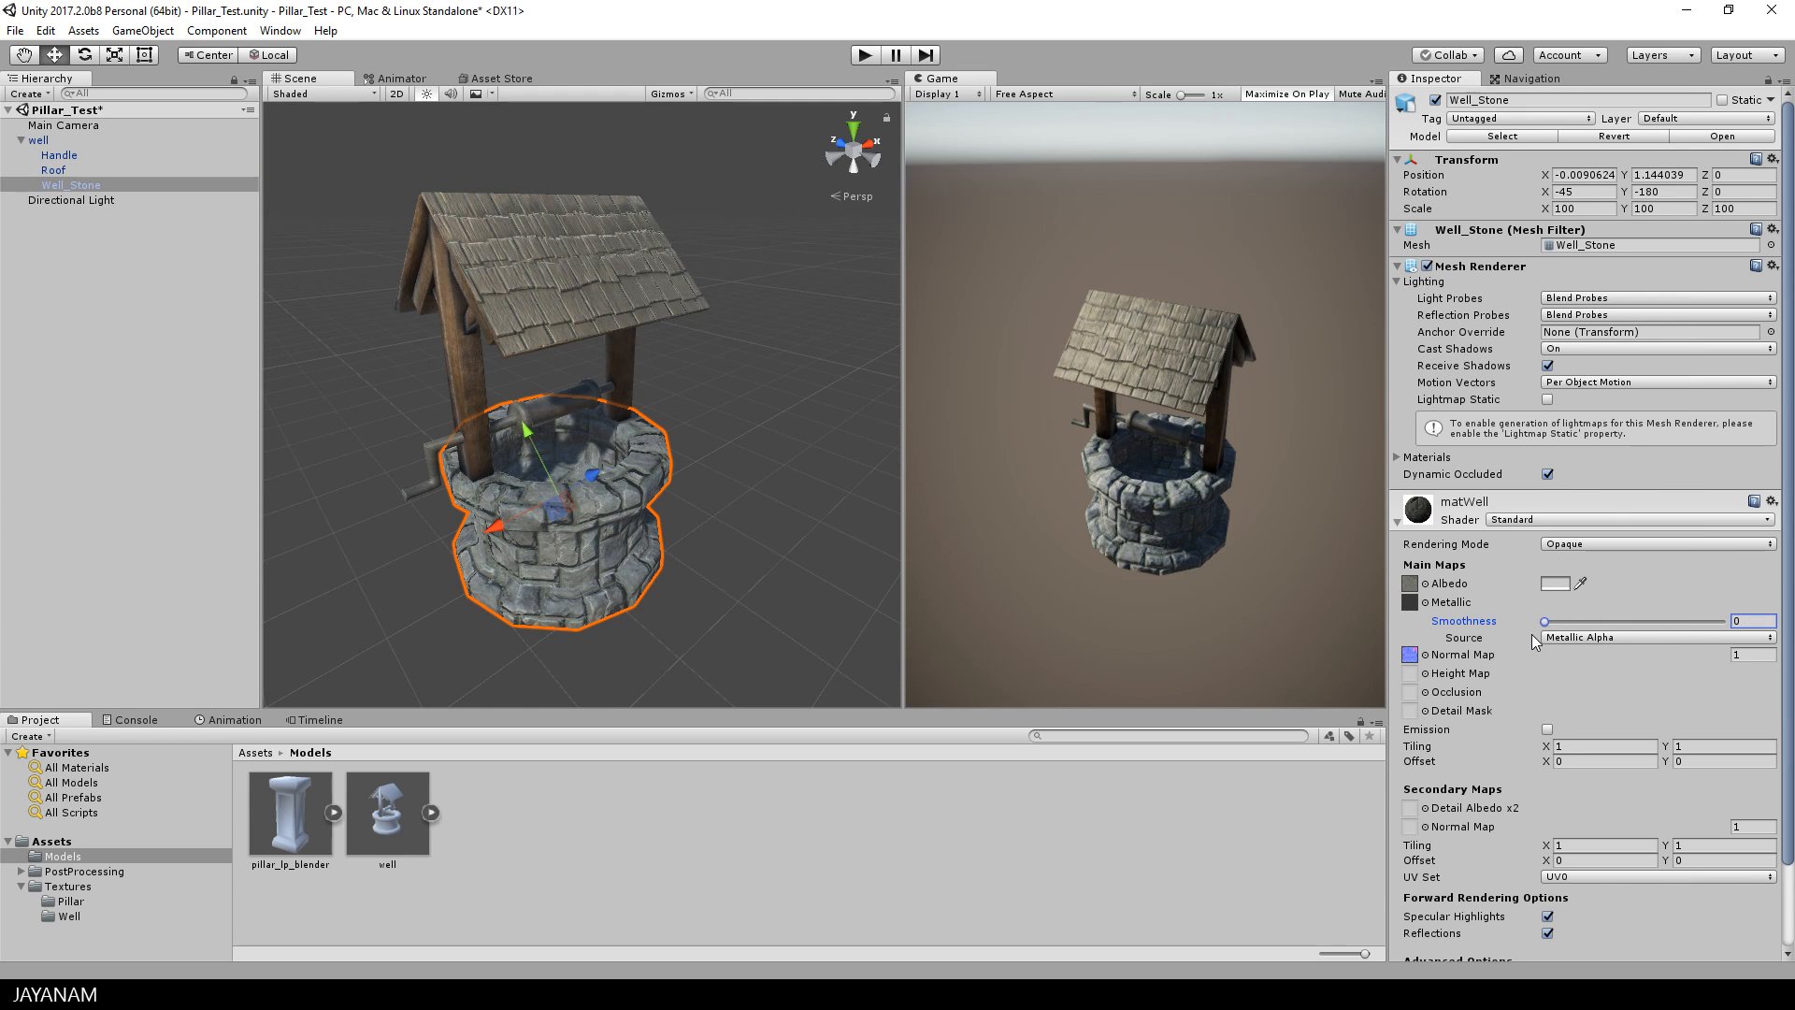
pyautogui.moveTo(1549, 621); pyautogui.dragTo(1603, 621)
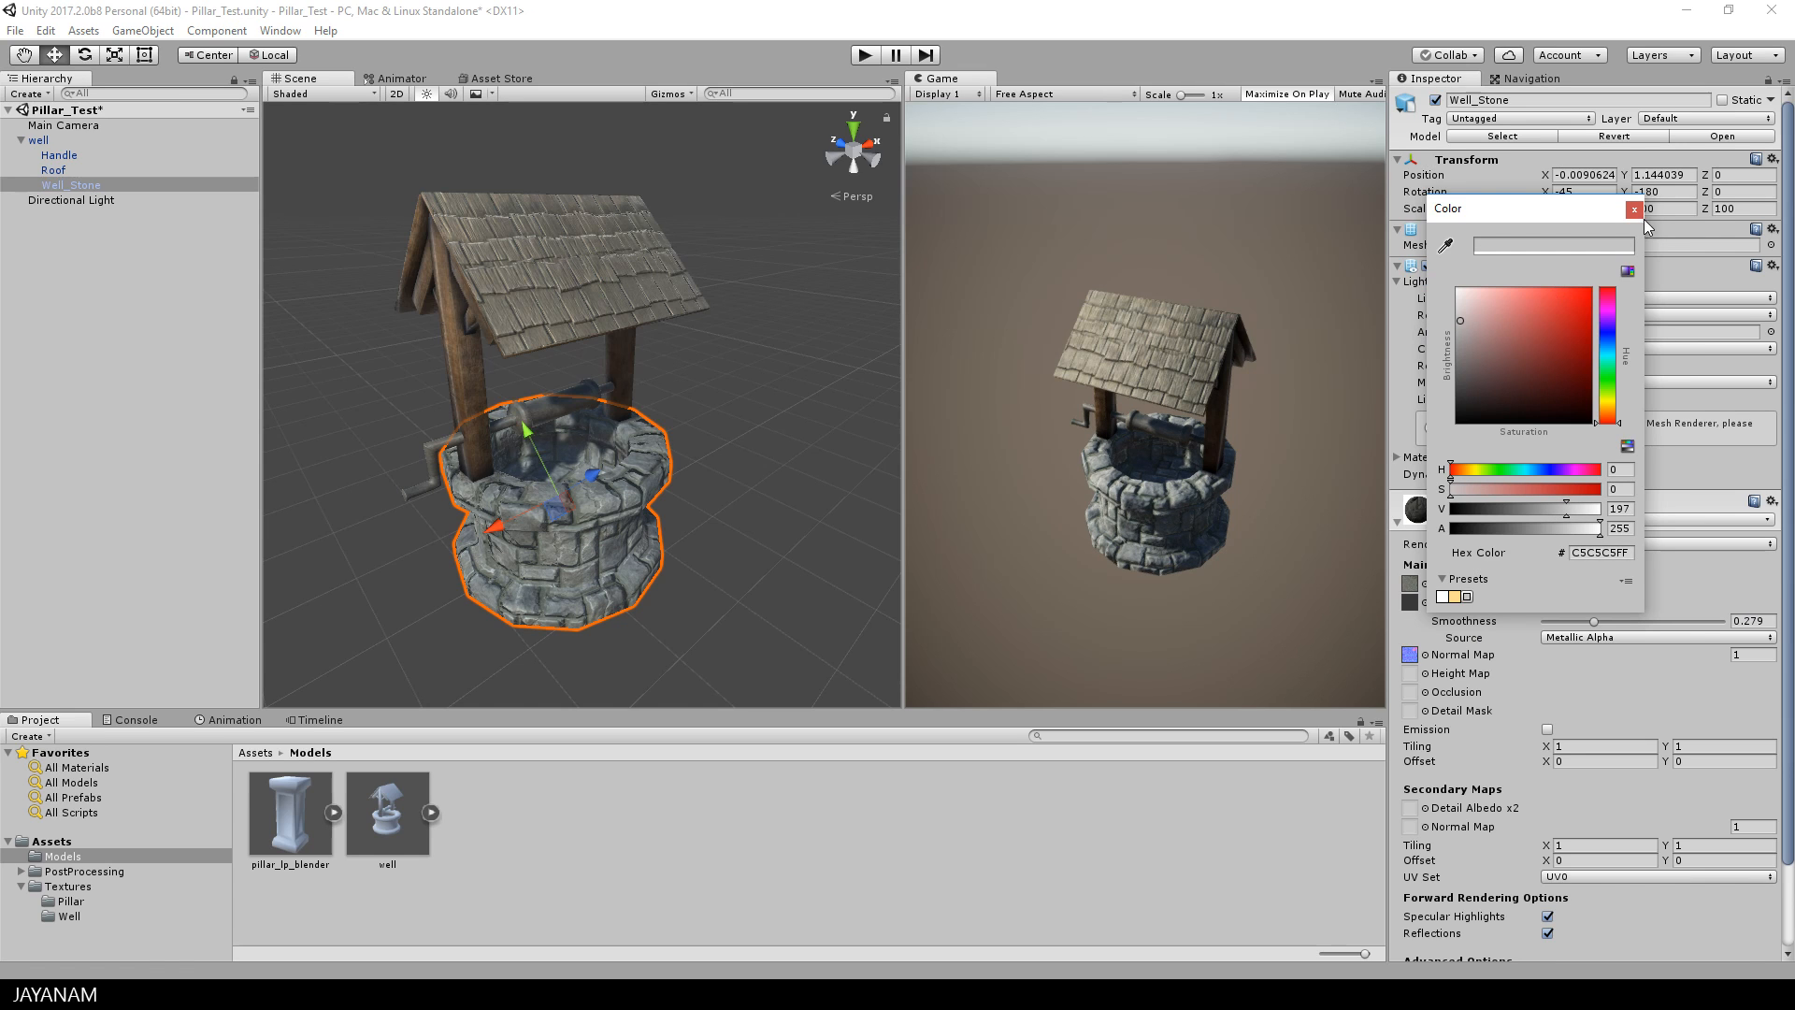
pyautogui.click(1633, 209)
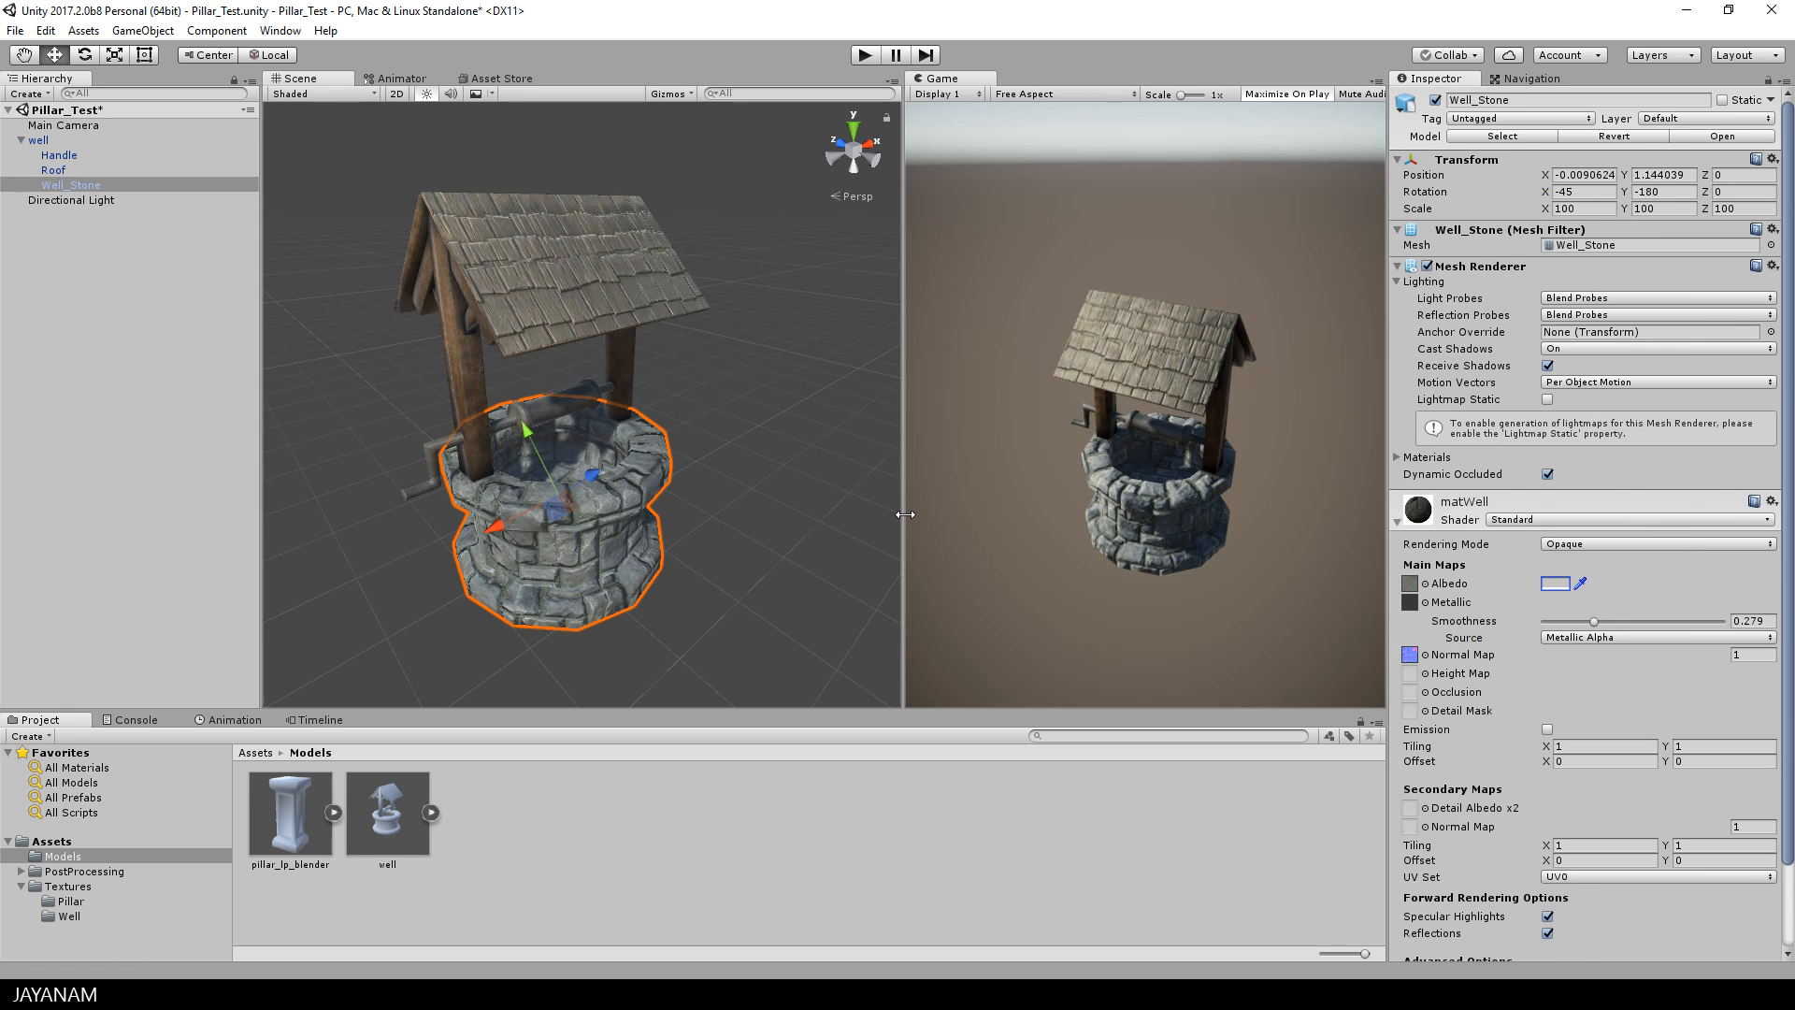
pyautogui.moveTo(756, 512)
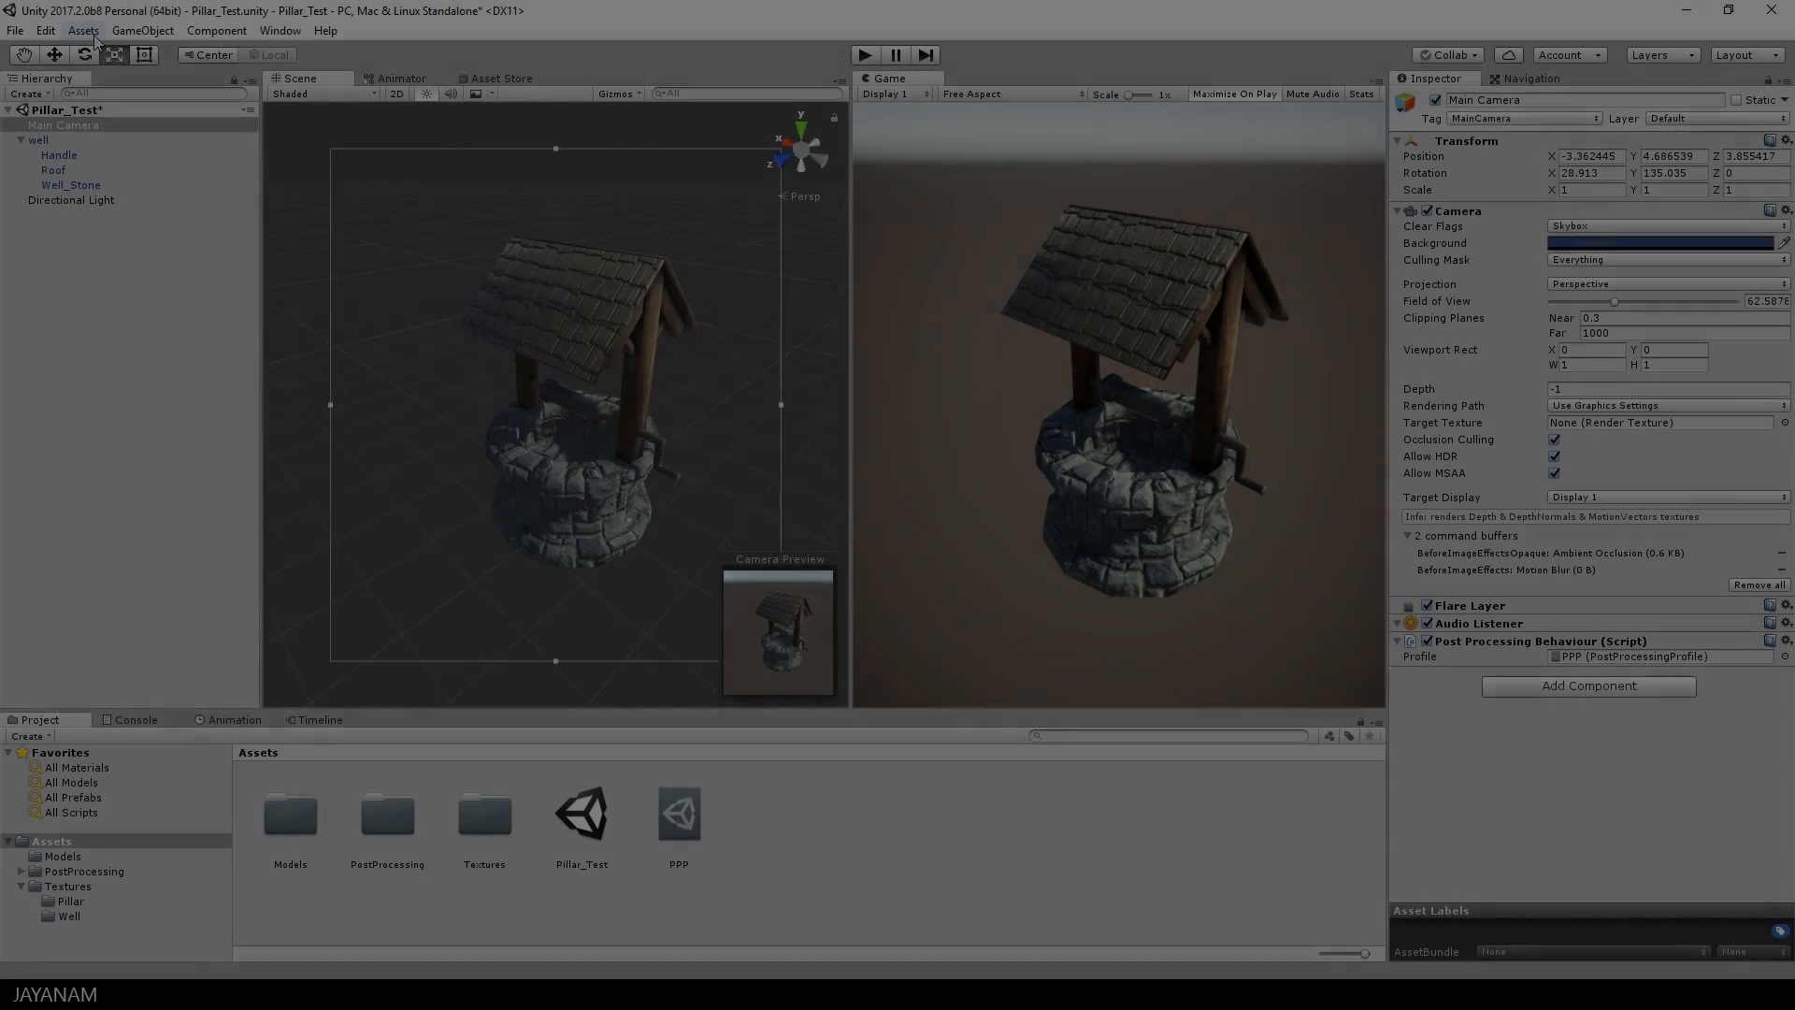
# Step: Import the Environment standard assets with Water and Water (Basic) ticked
pyautogui.click(81, 30)
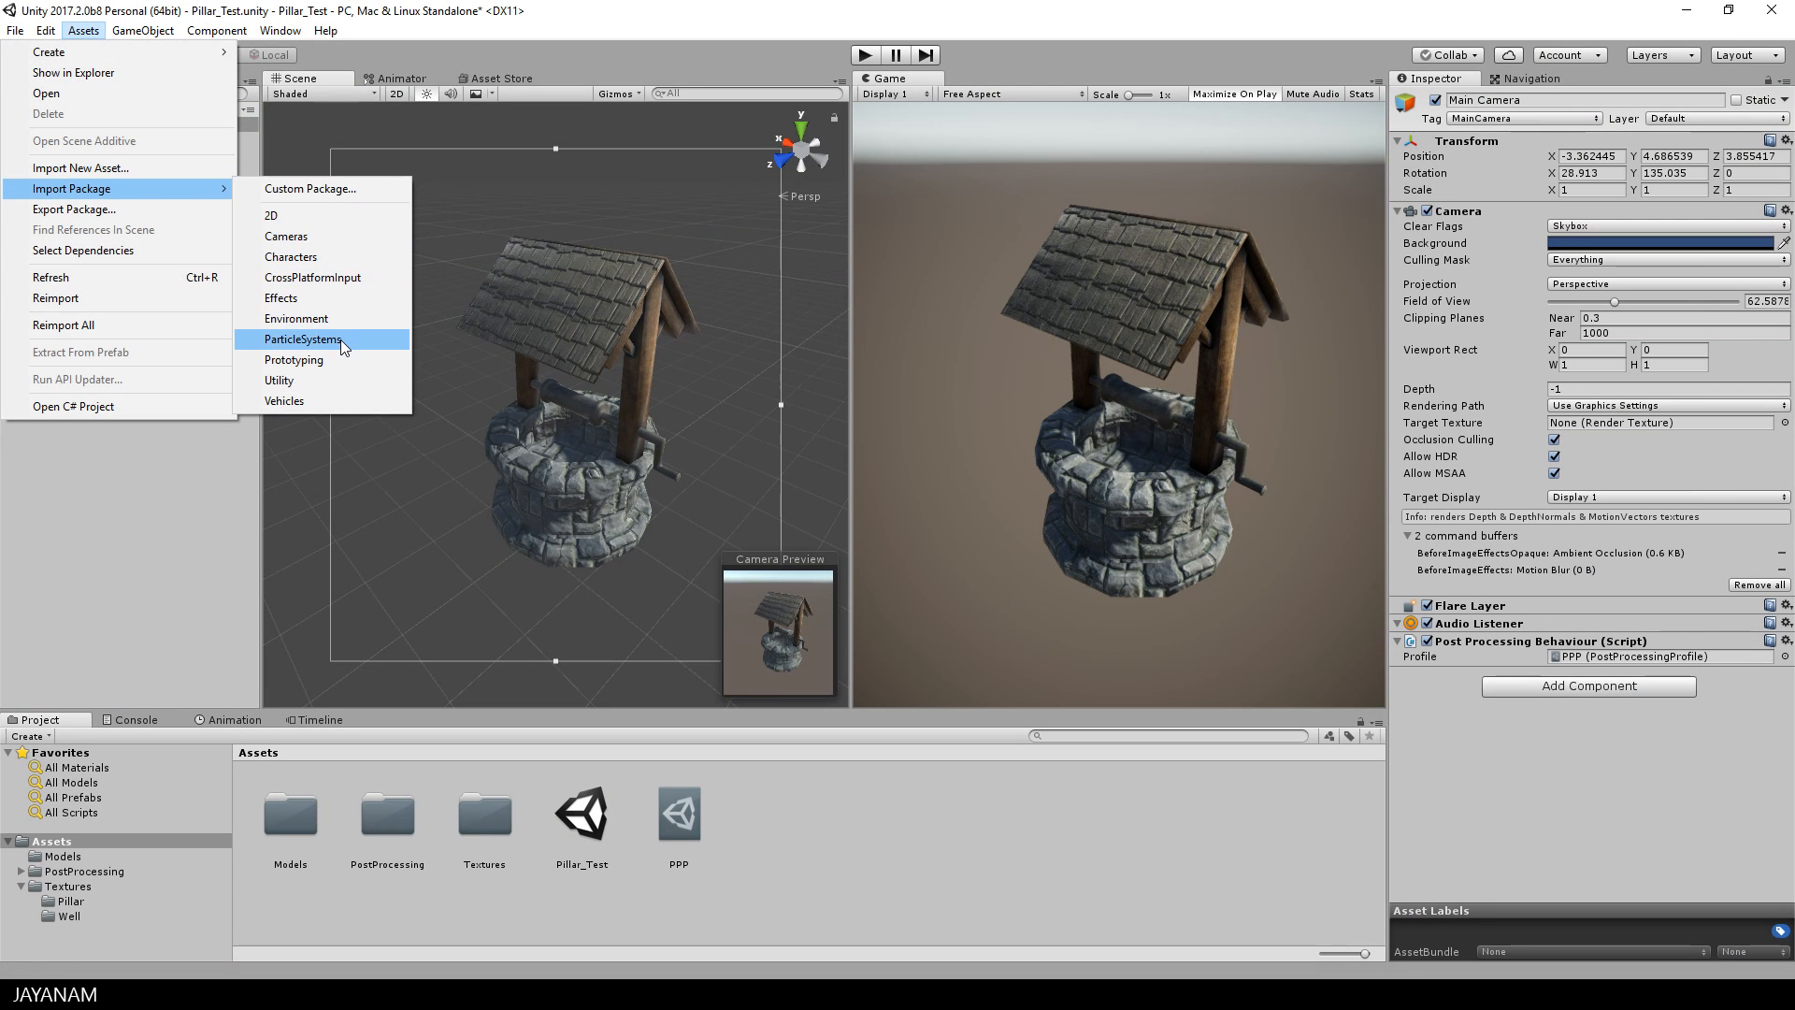
pyautogui.click(301, 339)
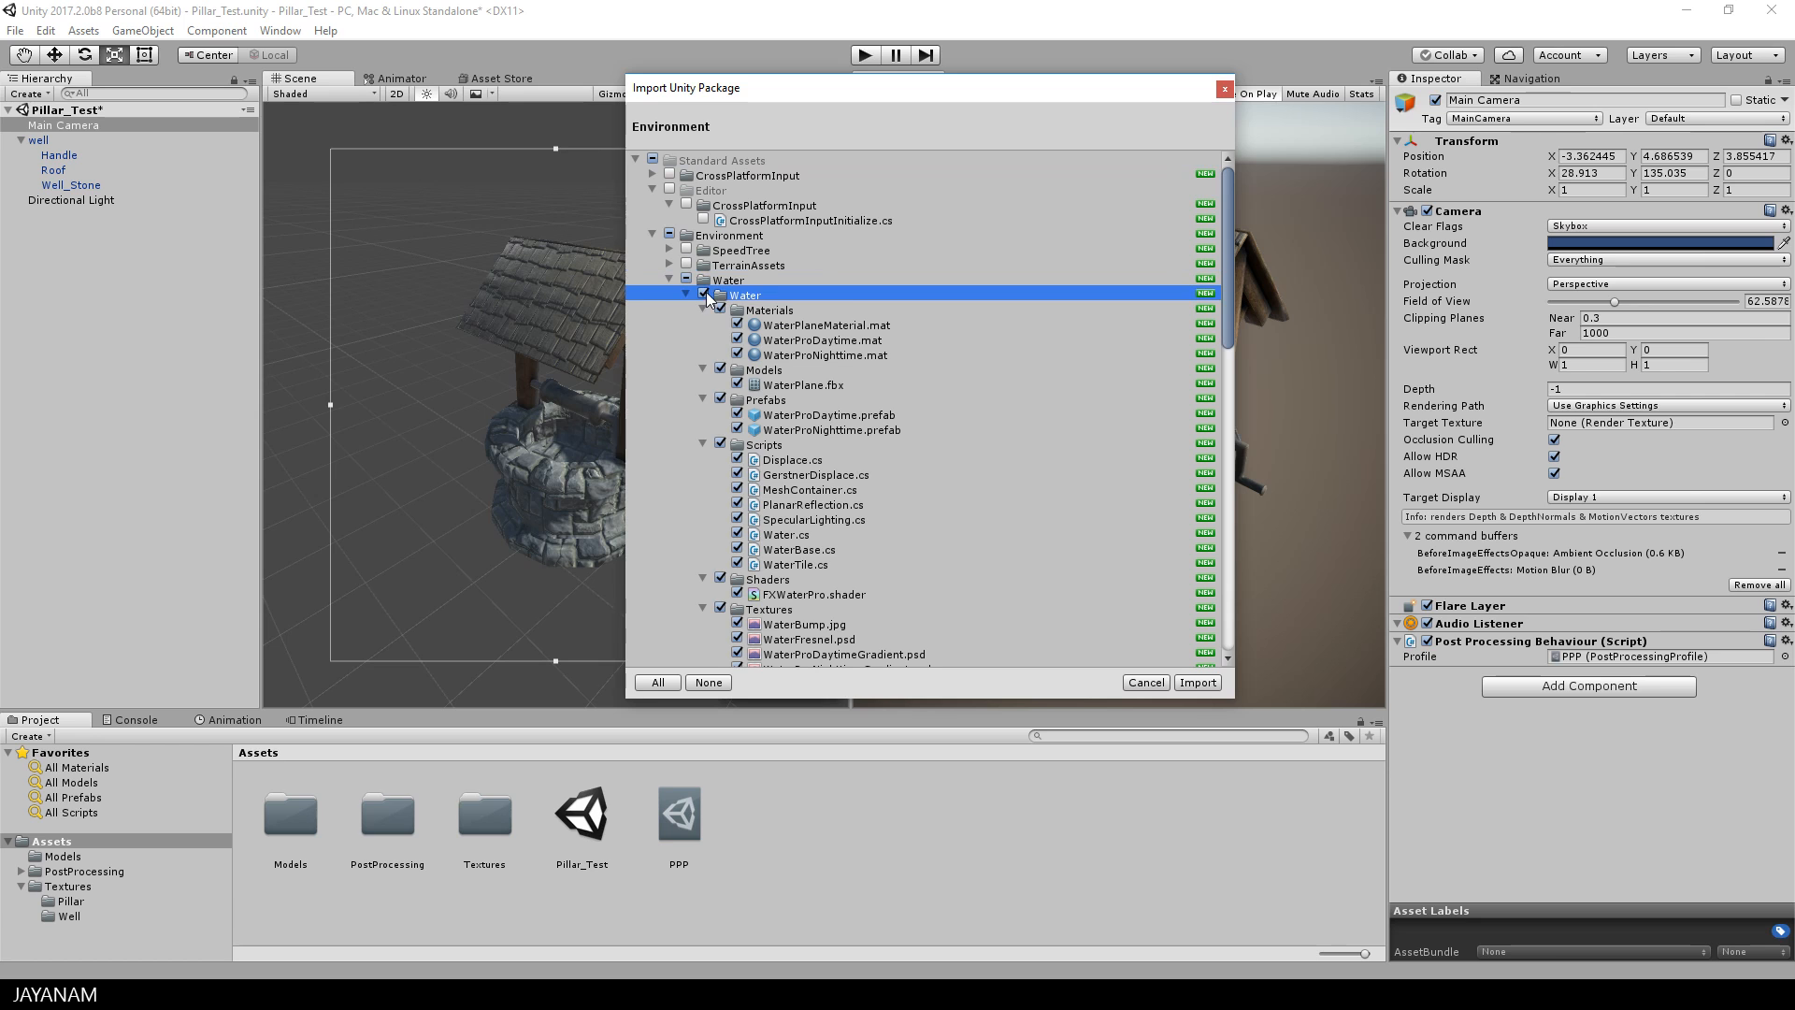
pyautogui.scroll(-3)
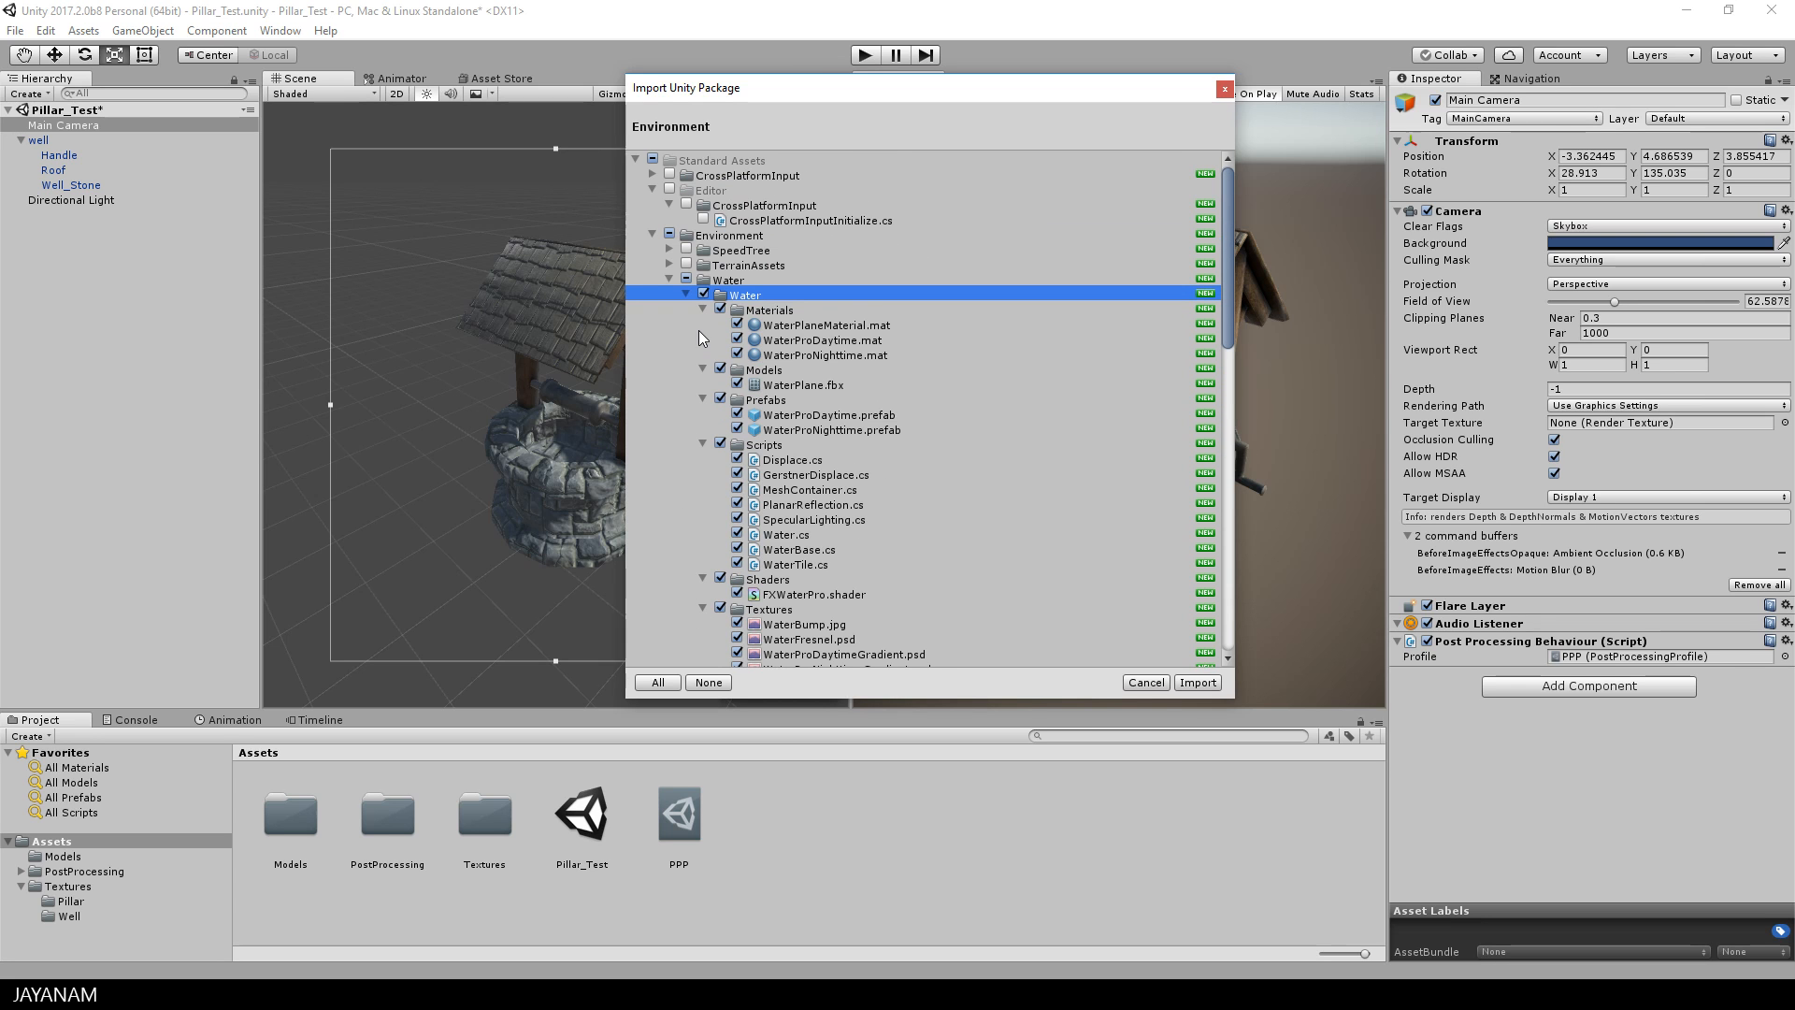
pyautogui.scroll(-3)
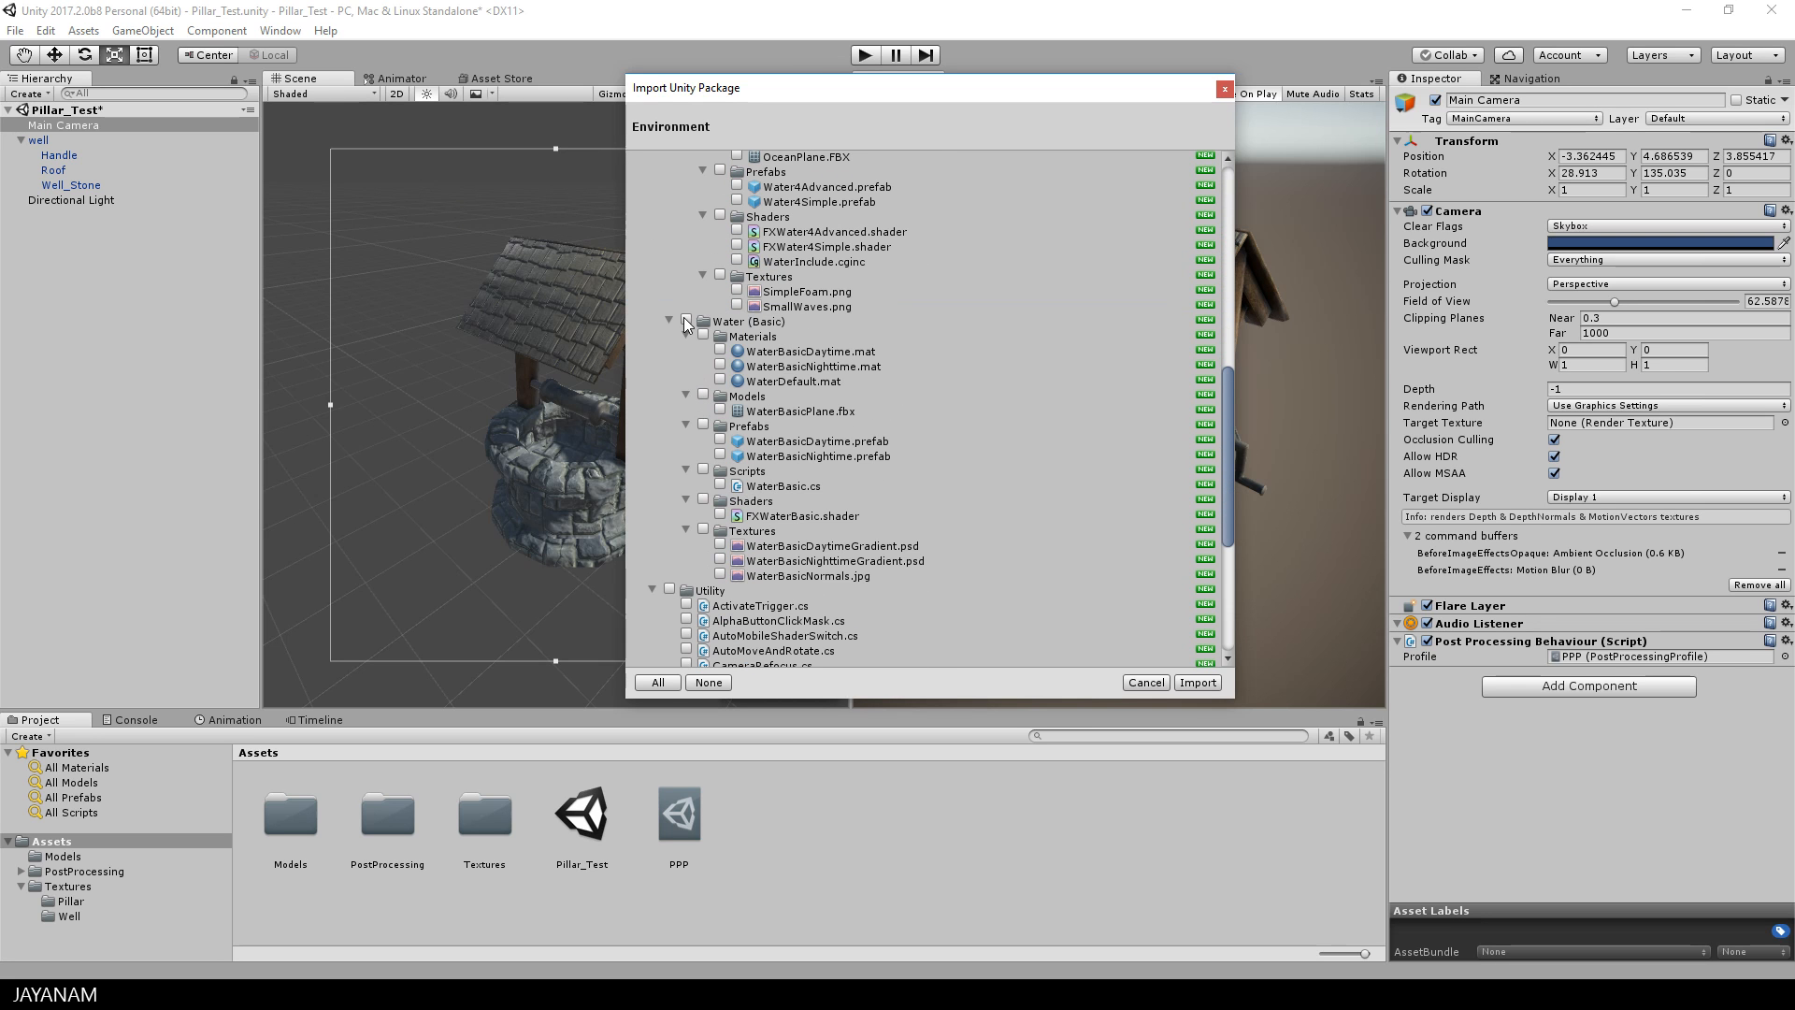
pyautogui.click(689, 322)
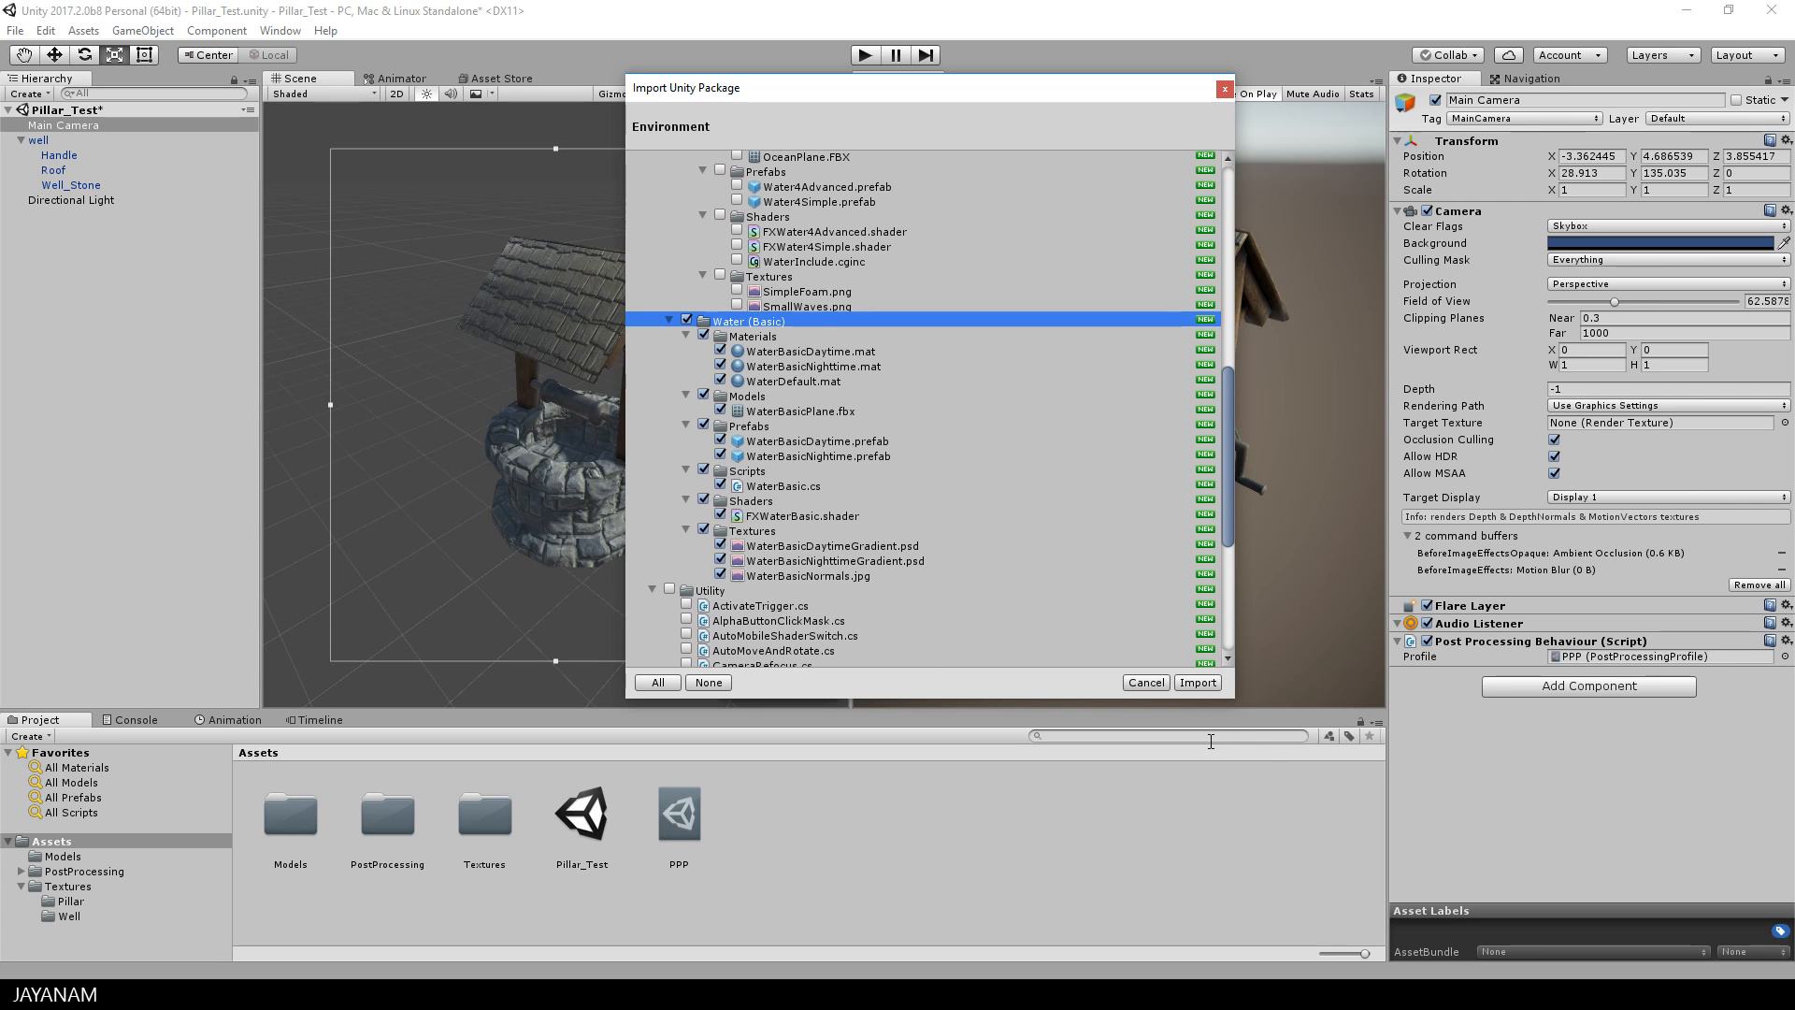
pyautogui.click(1195, 683)
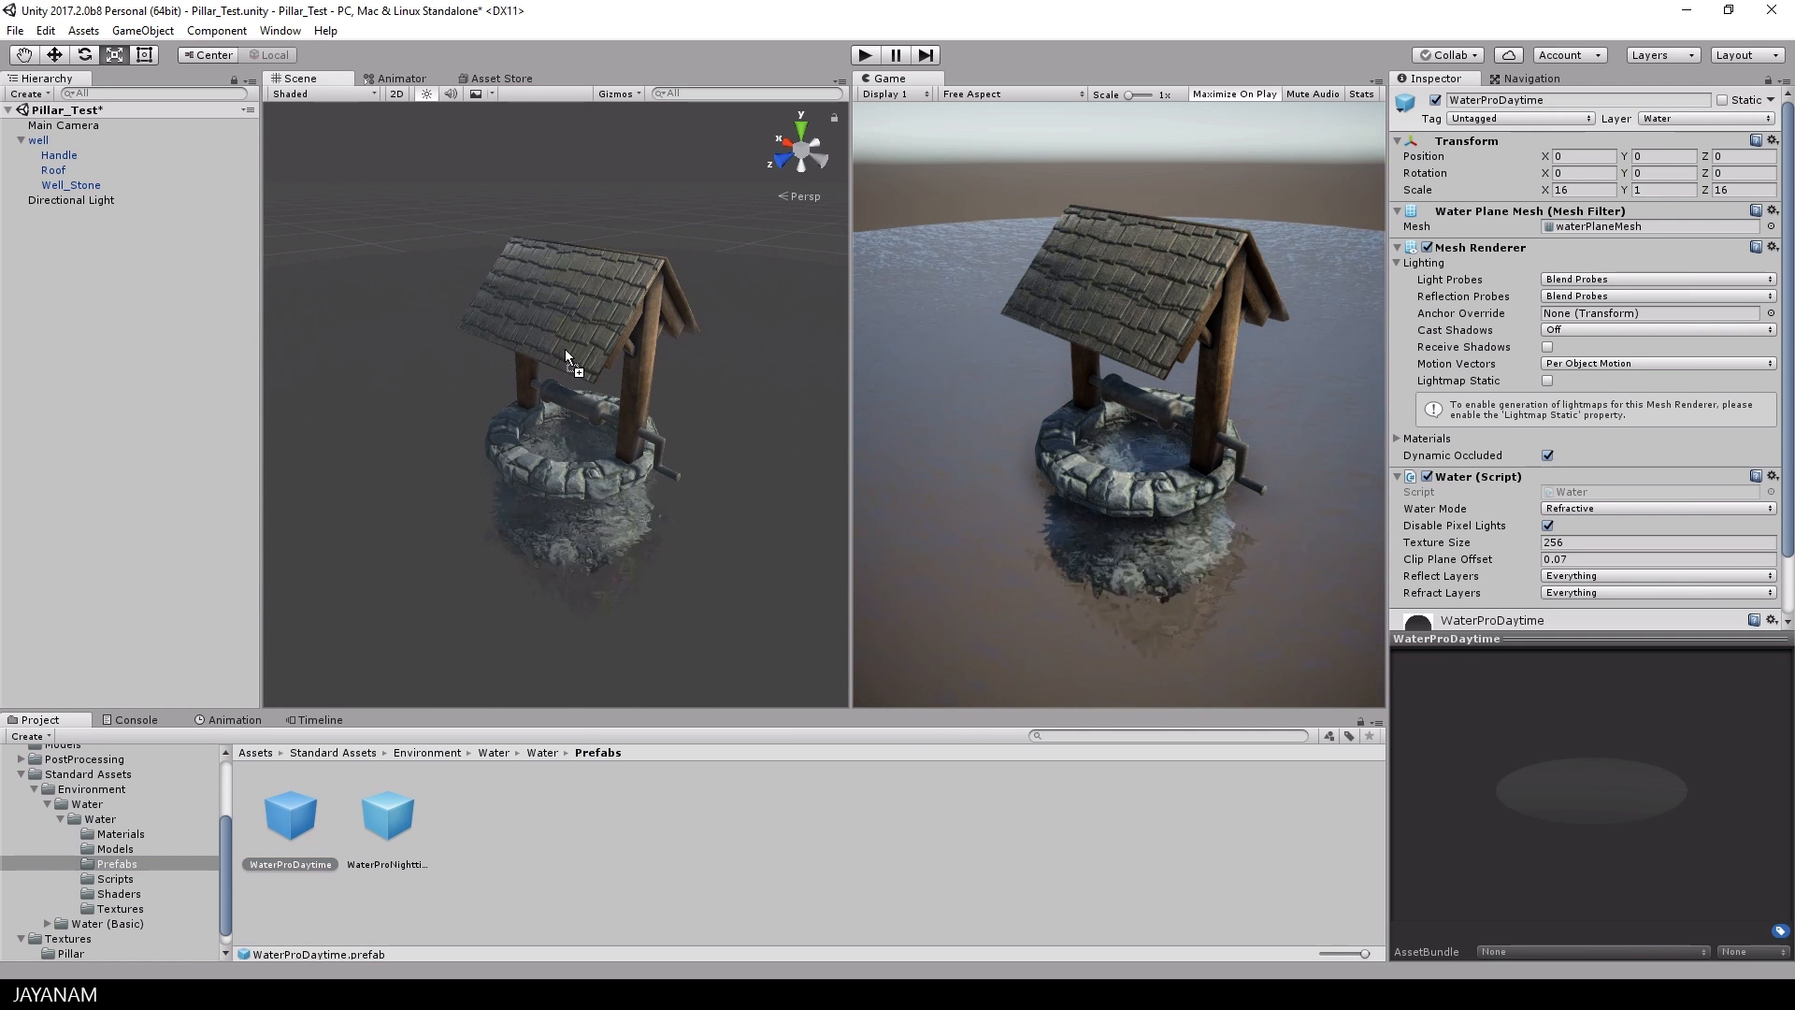
# Step: Add the WaterProDaytime prefab into the well's basin, check its material, and run the game
pyautogui.click(37, 154)
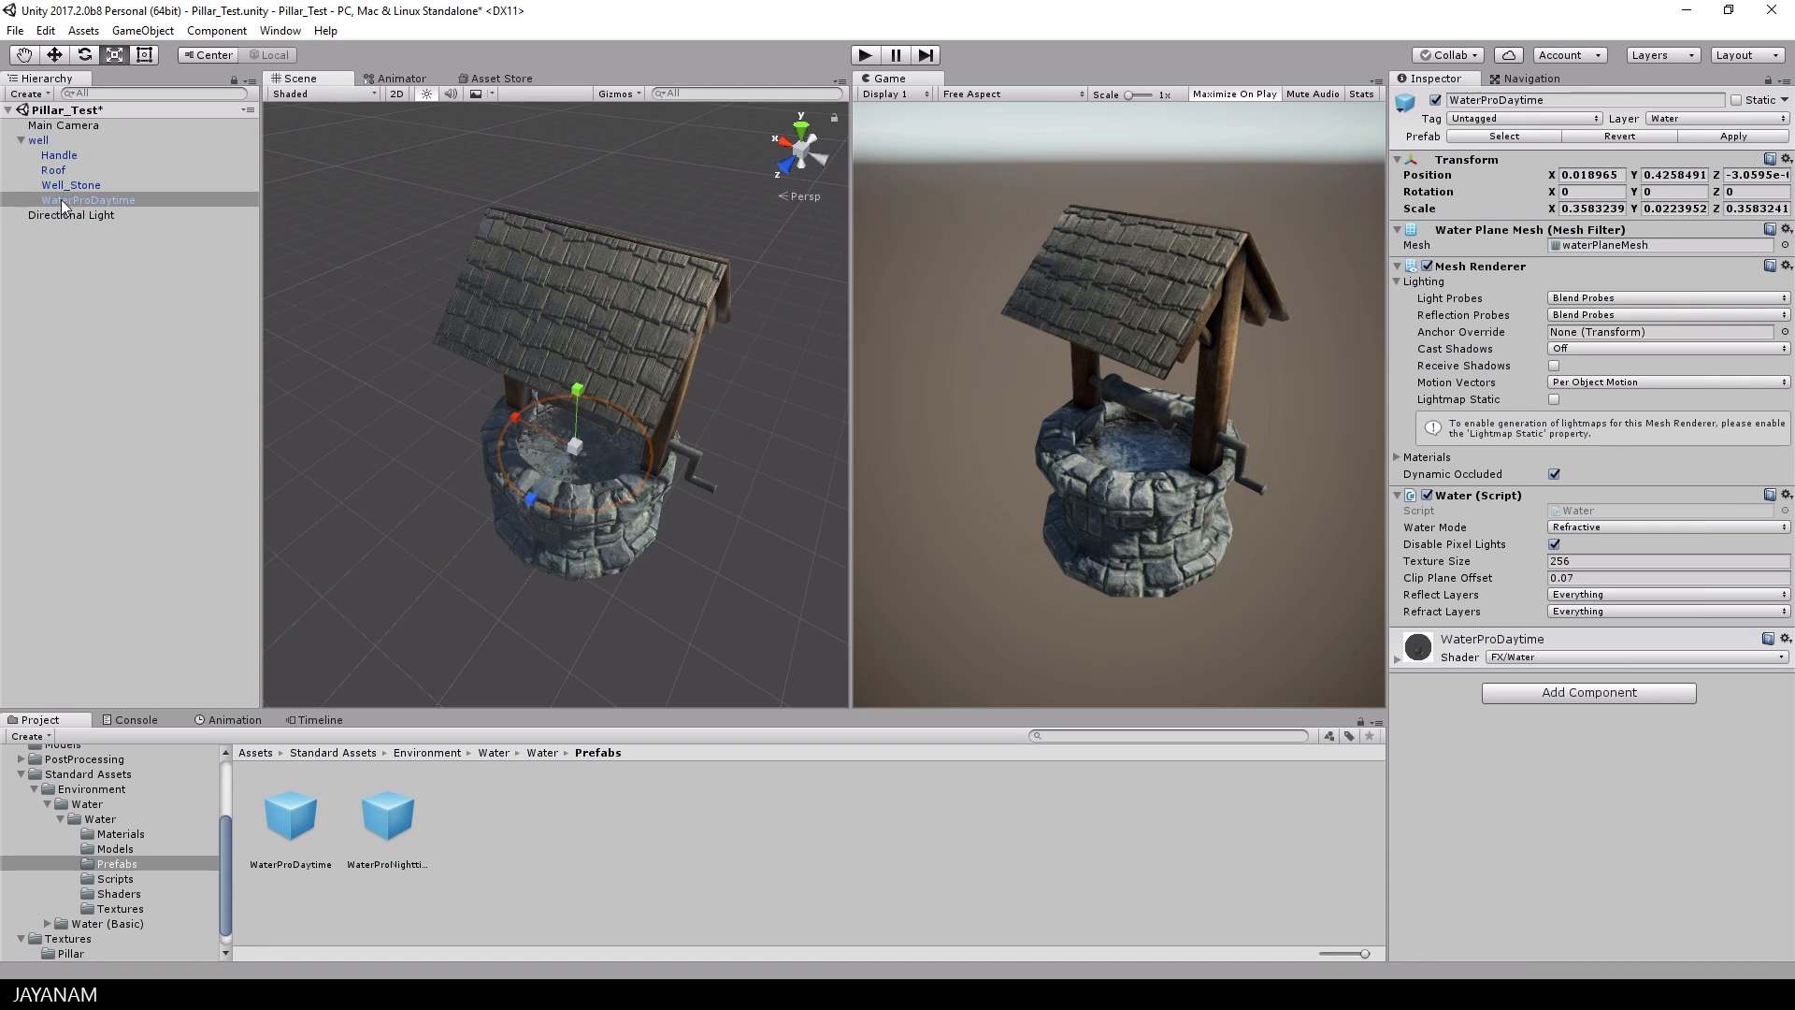
pyautogui.click(88, 199)
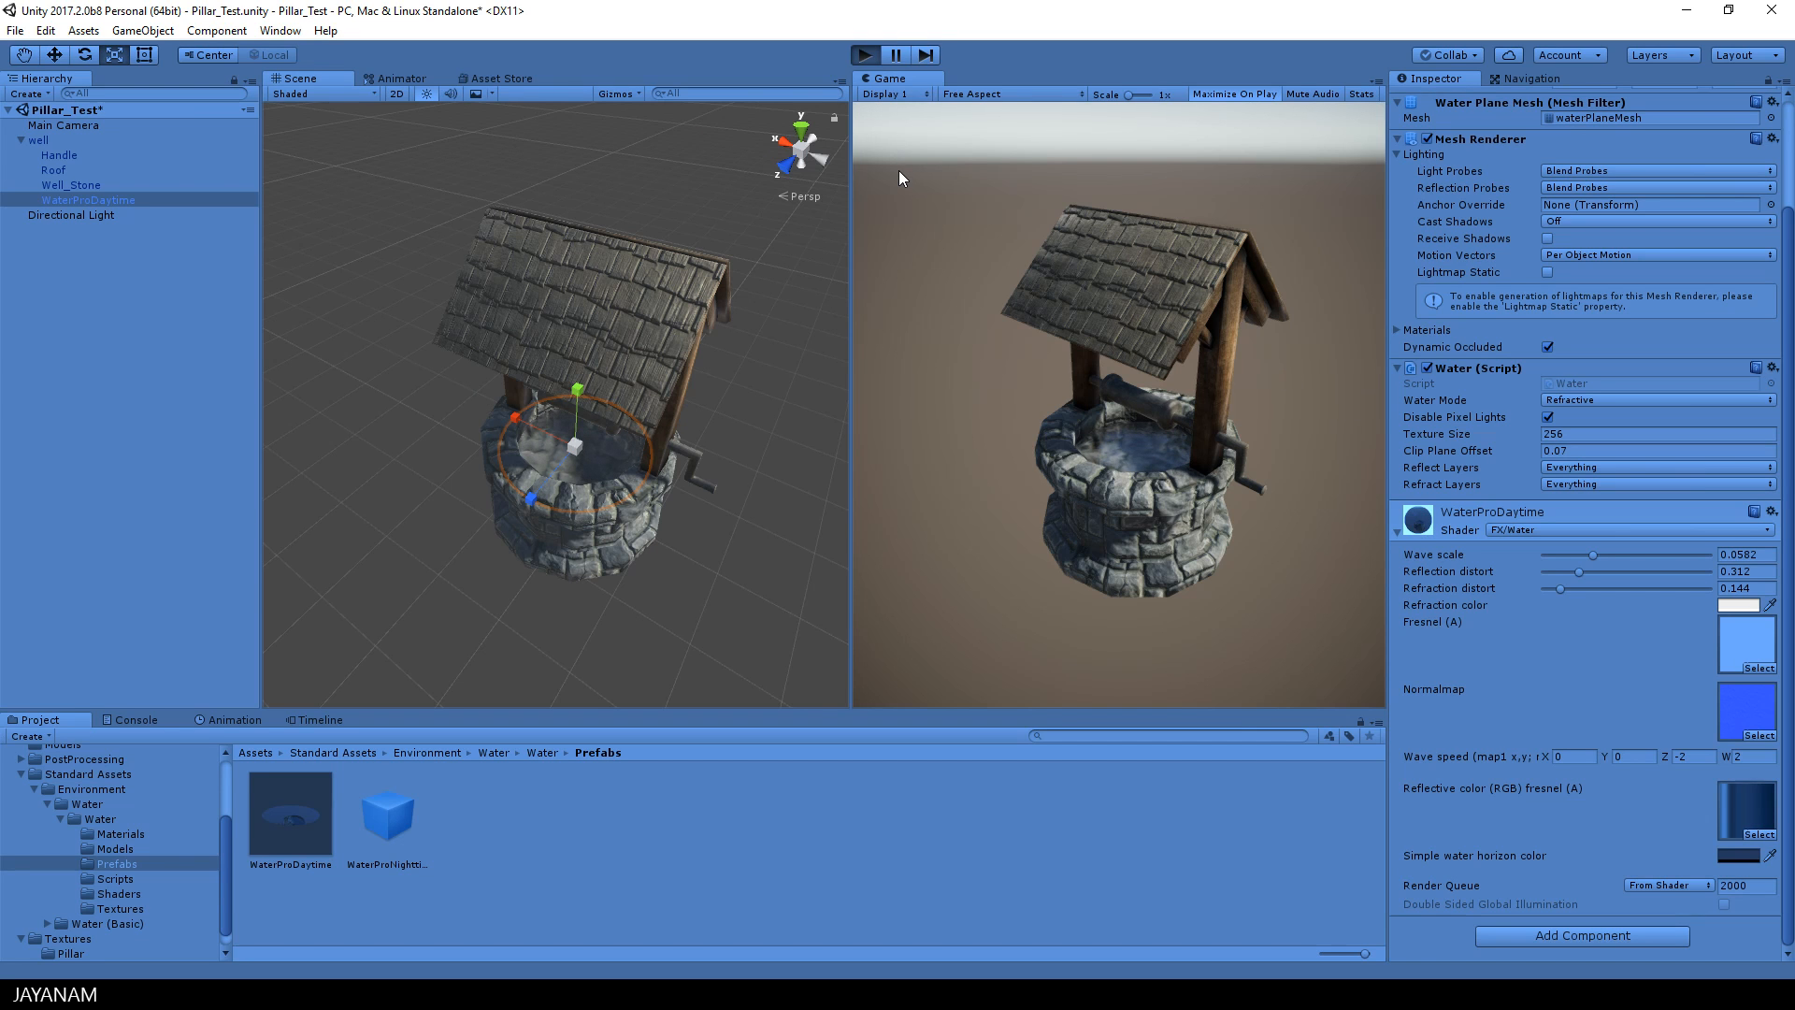
pyautogui.click(1234, 92)
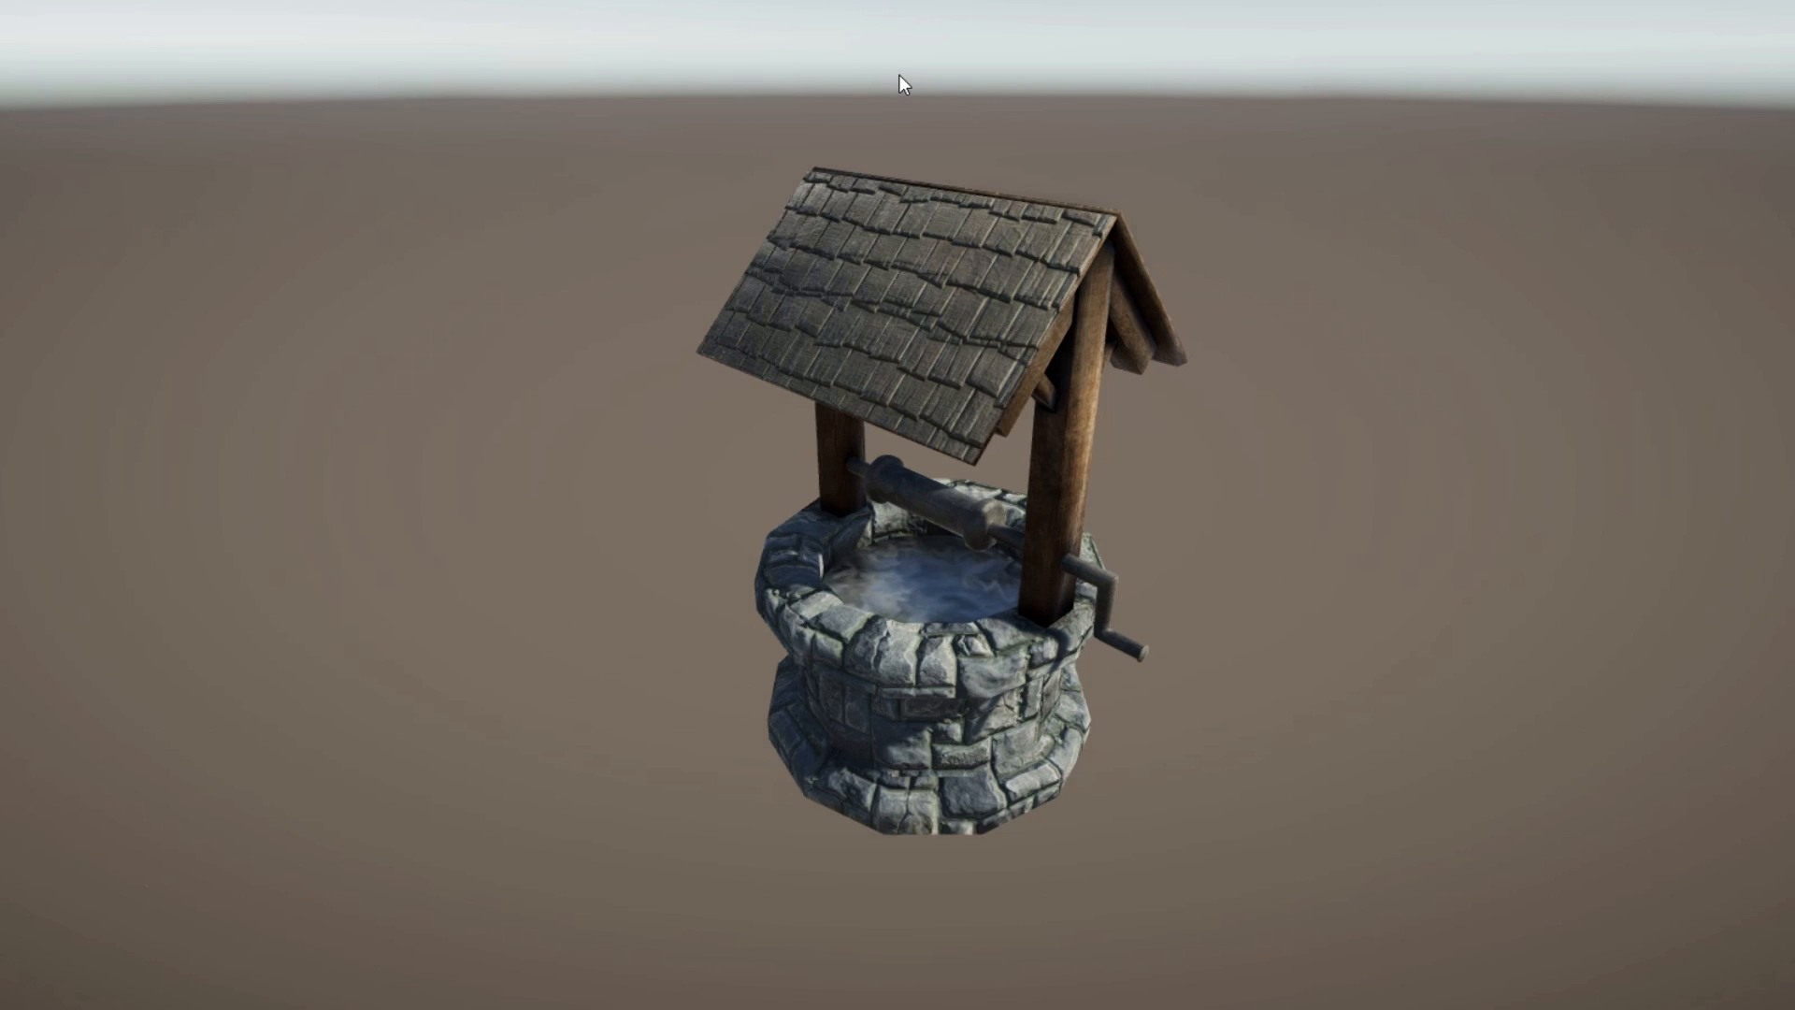